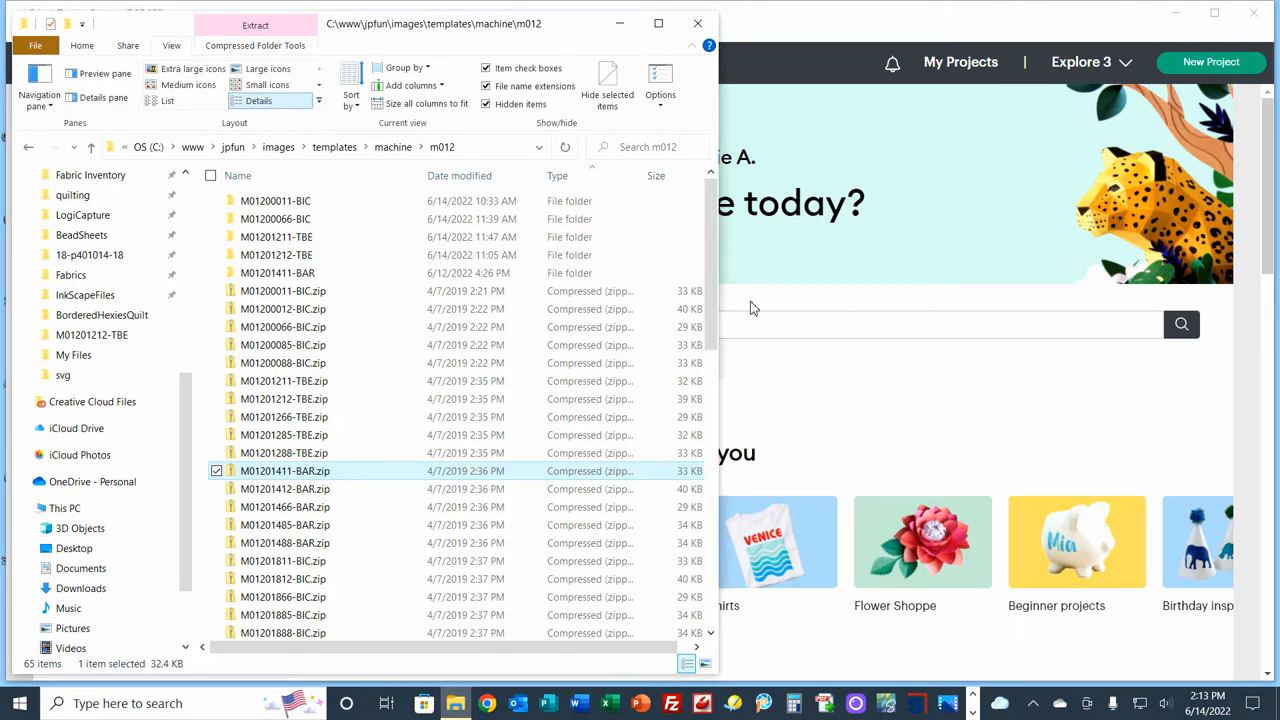
{"action": "mouse_move", "coordinate": [740, 304]}
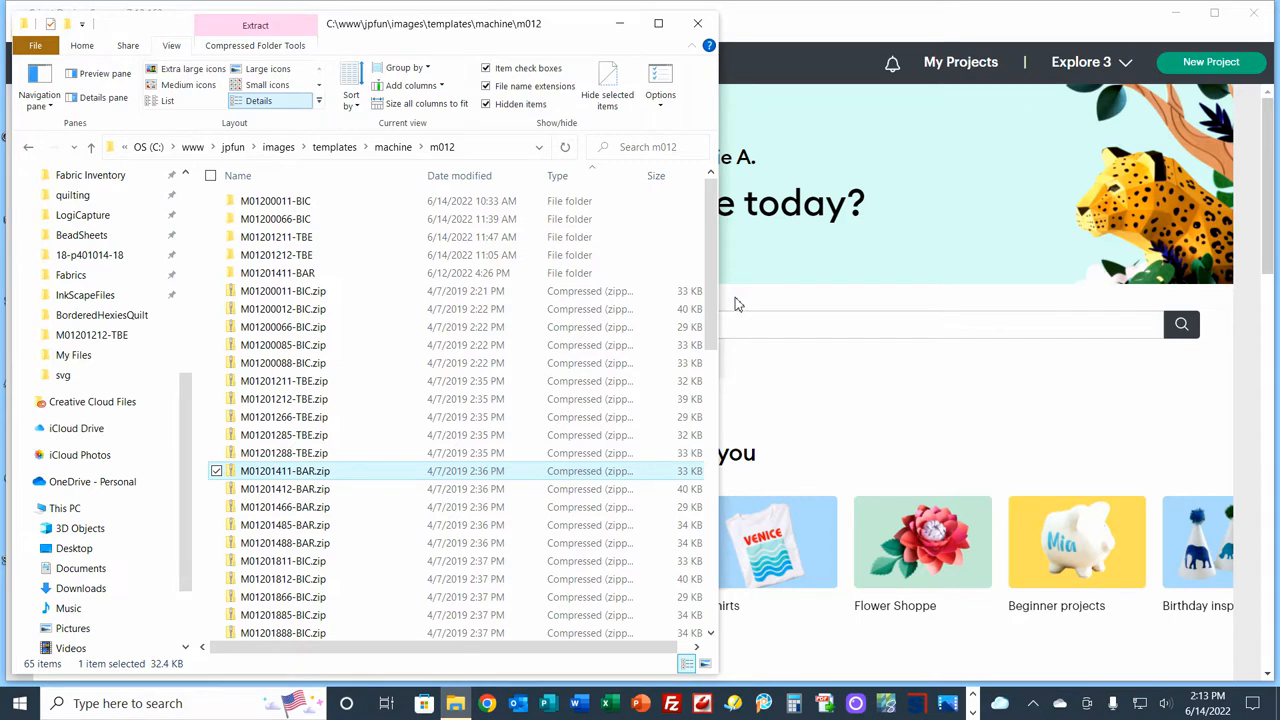
{"action": "mouse_move", "coordinate": [388, 156]}
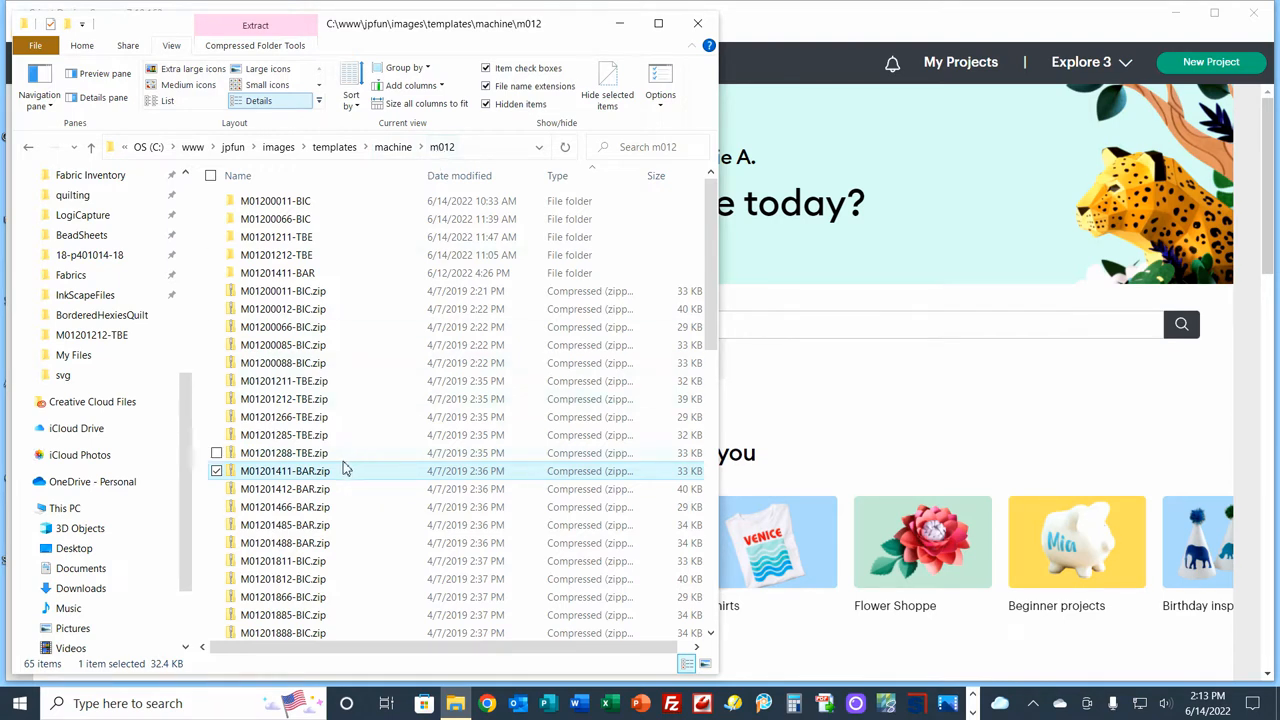
Extract M01201411-BAR.zip into its folder, replacing the existing same-named files
{"action": "right_click", "coordinate": [284, 472]}
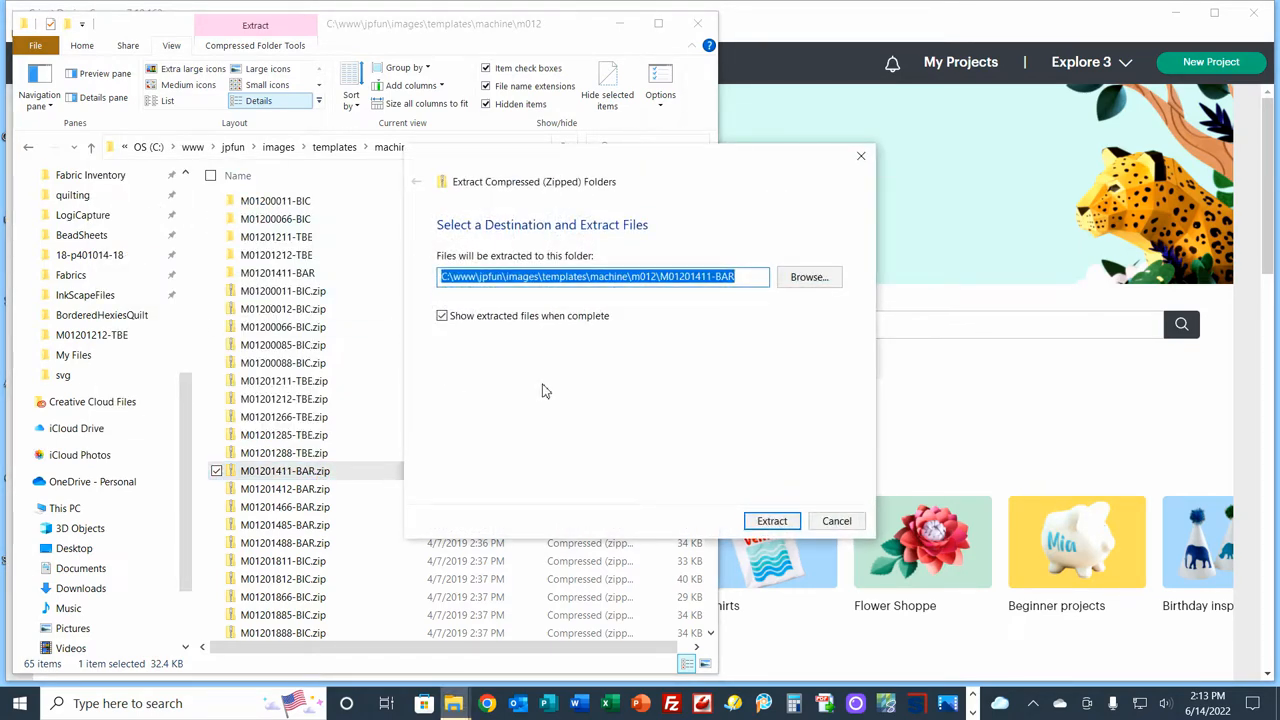
{"action": "mouse_move", "coordinate": [716, 330]}
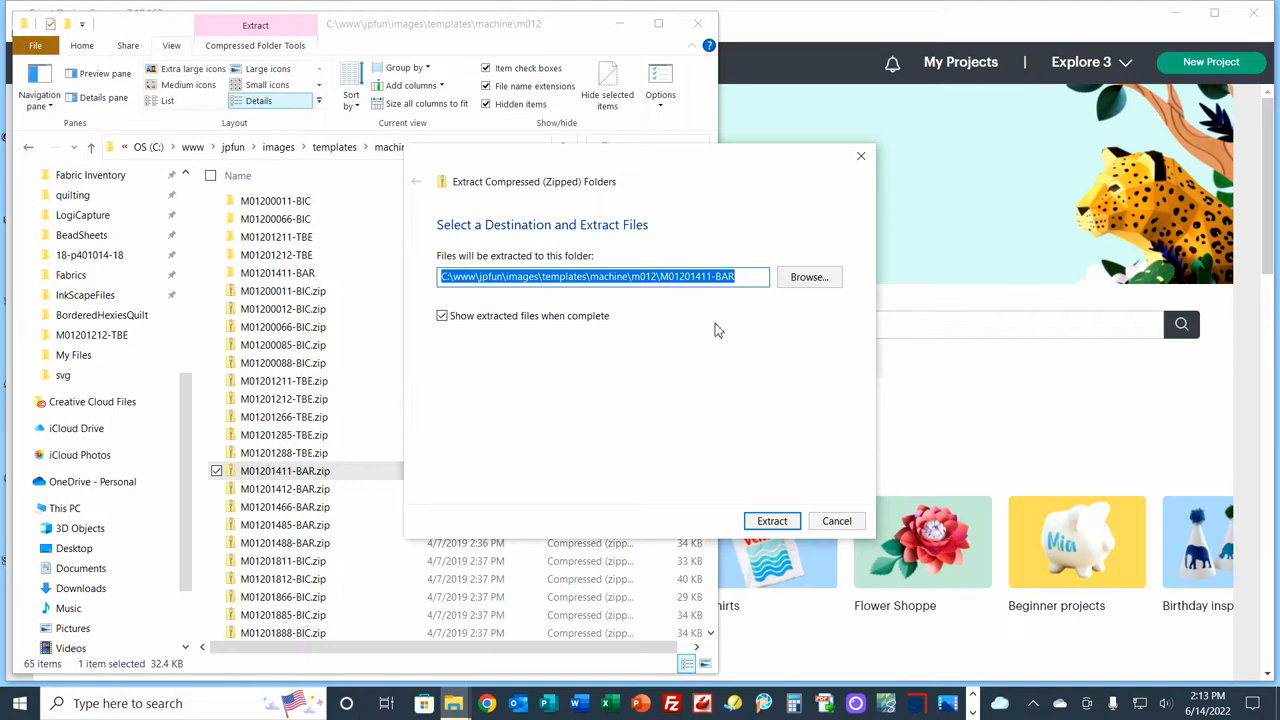
{"action": "left_click", "coordinate": [772, 520]}
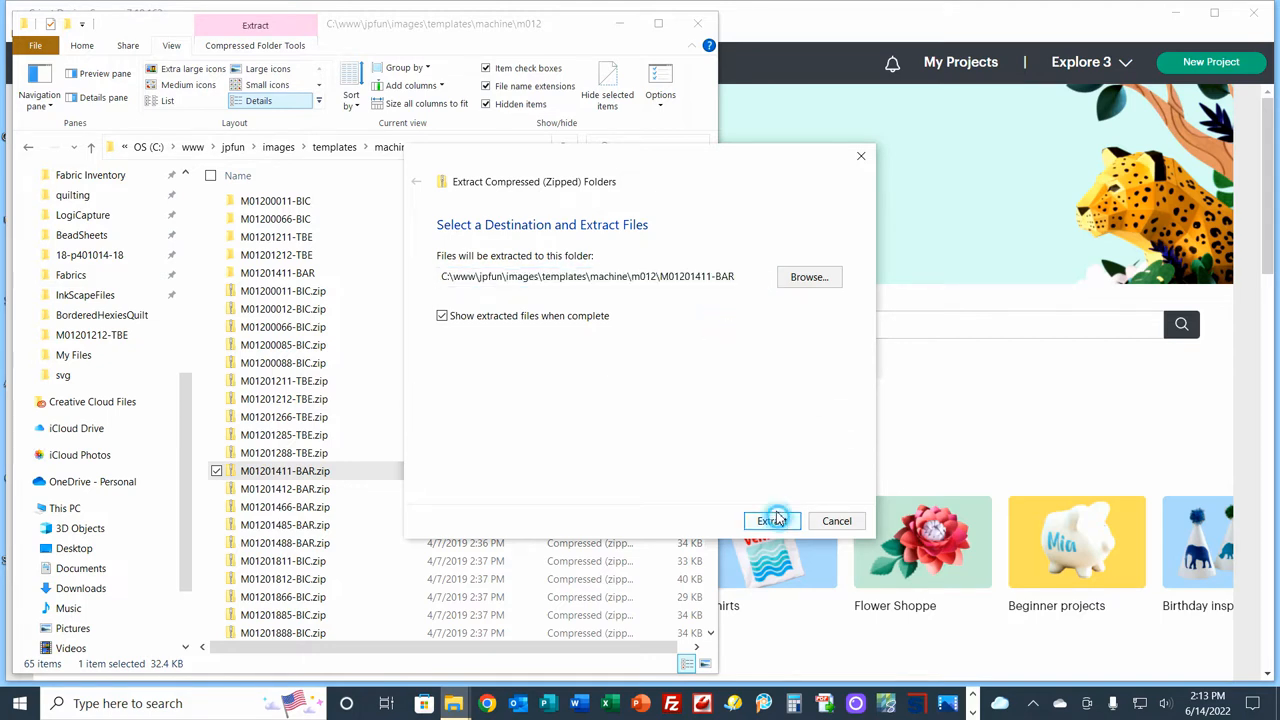
{"action": "left_click", "coordinate": [772, 520]}
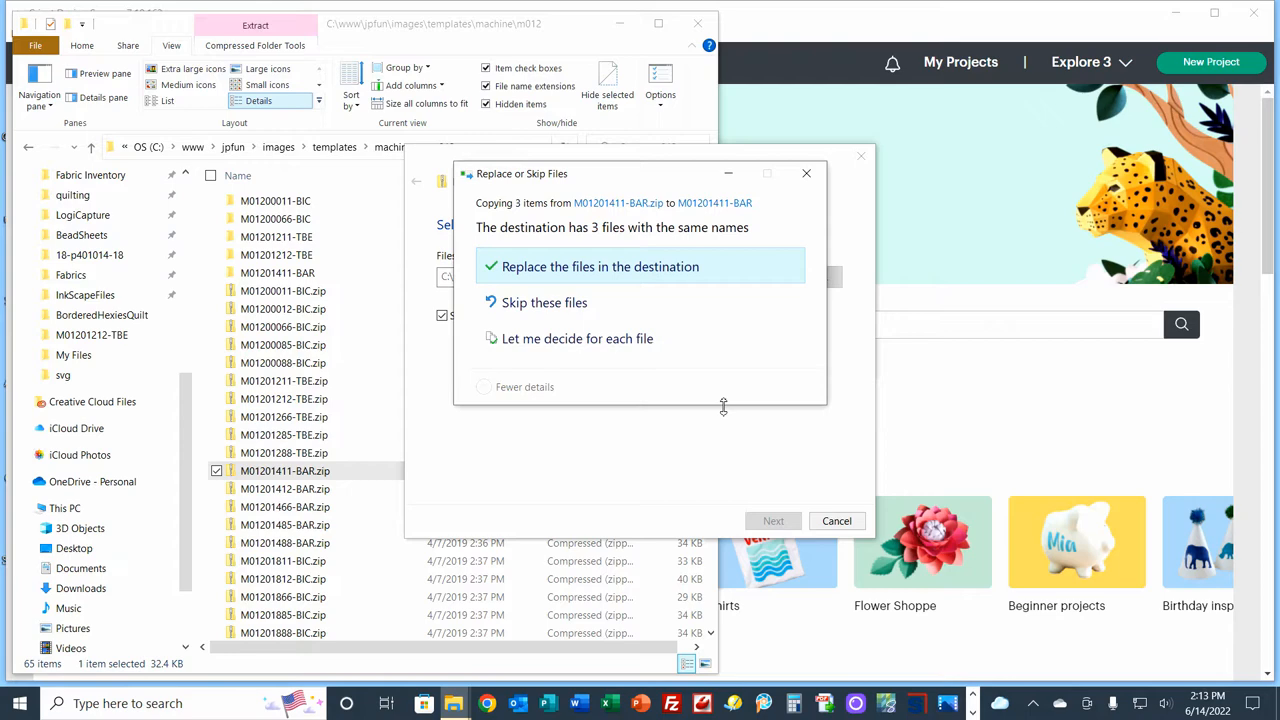
{"action": "mouse_move", "coordinate": [644, 288]}
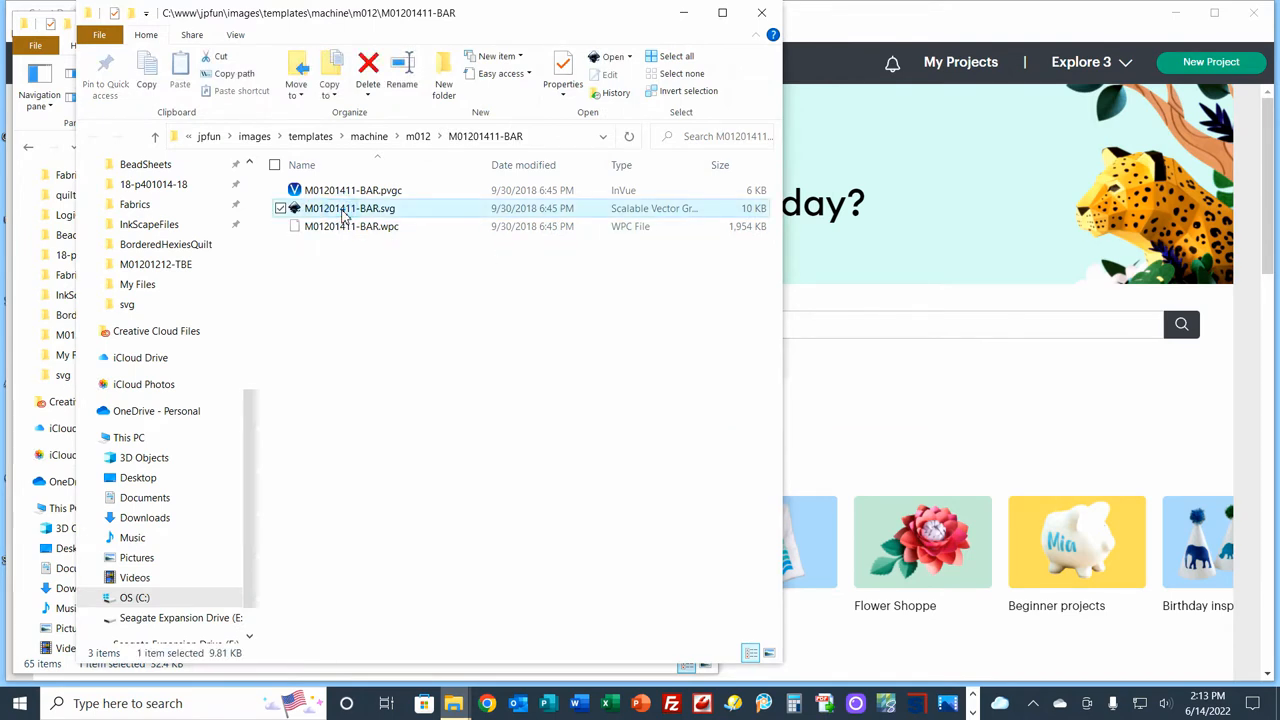
Rename the extracted SVG to M01201411-BAR-svg.svg
{"action": "double_click", "coordinate": [348, 208]}
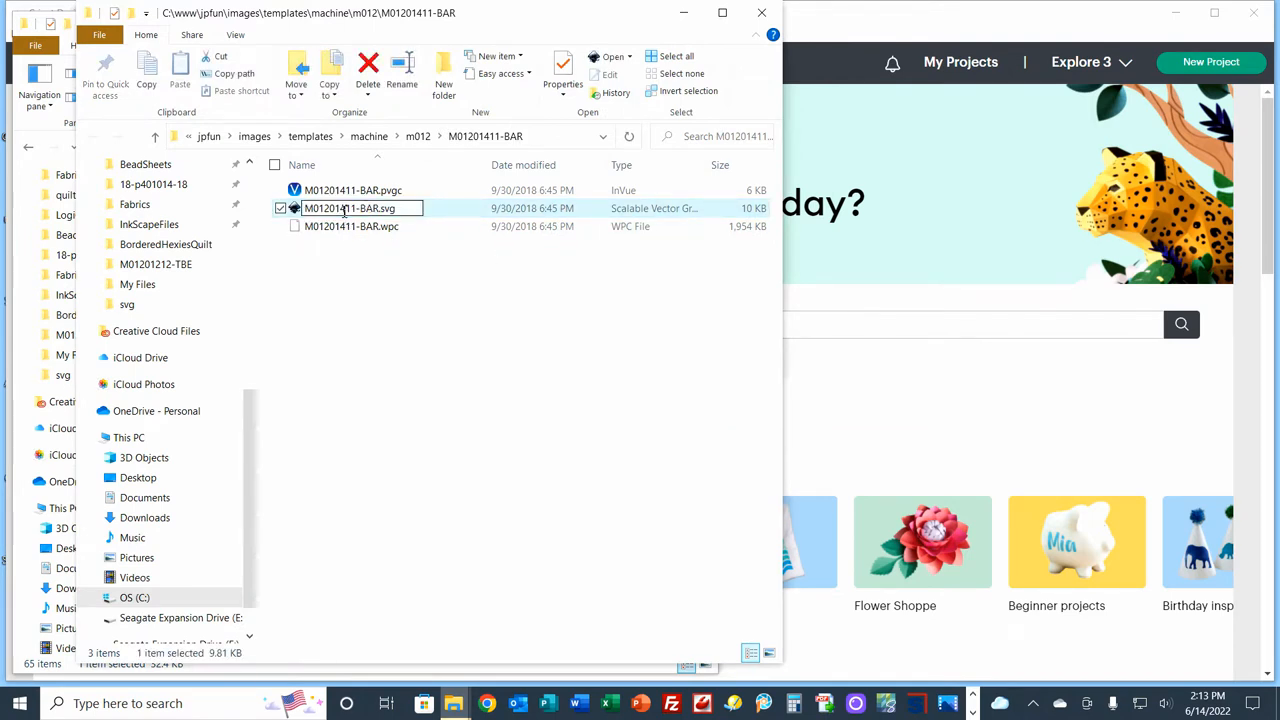
{"action": "type", "text": "-svg"}
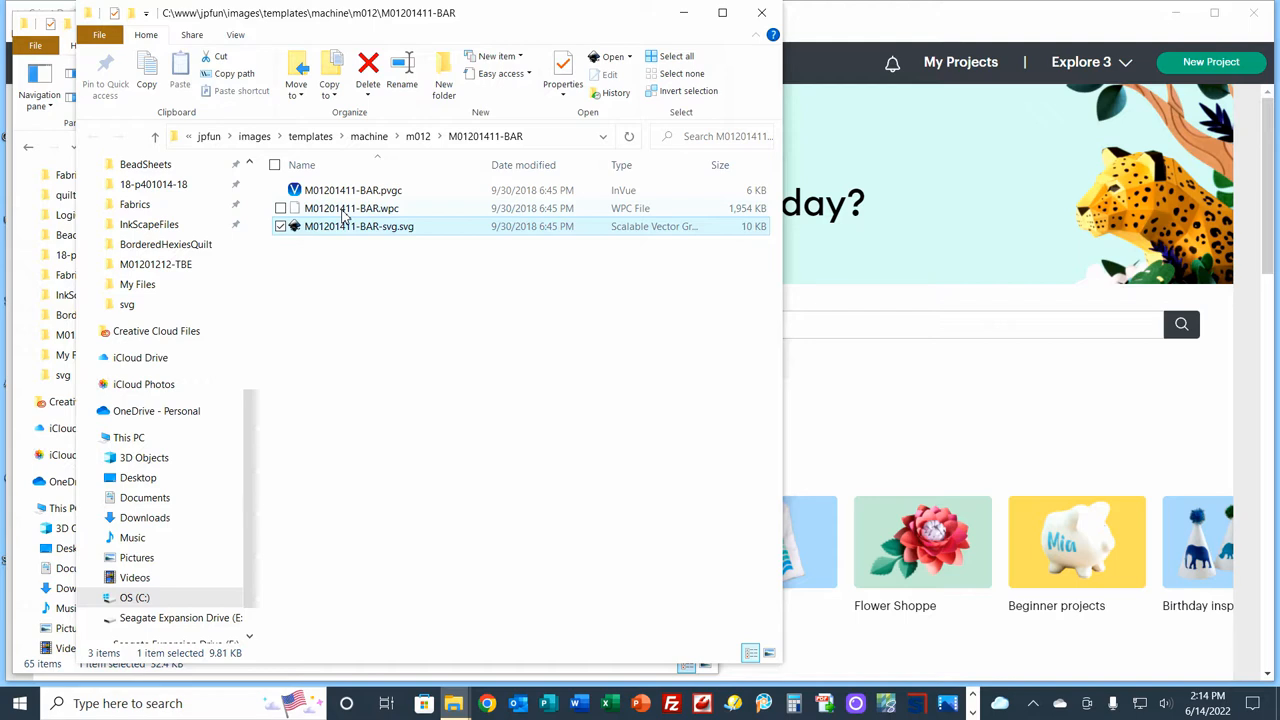
{"action": "left_click", "coordinate": [620, 164]}
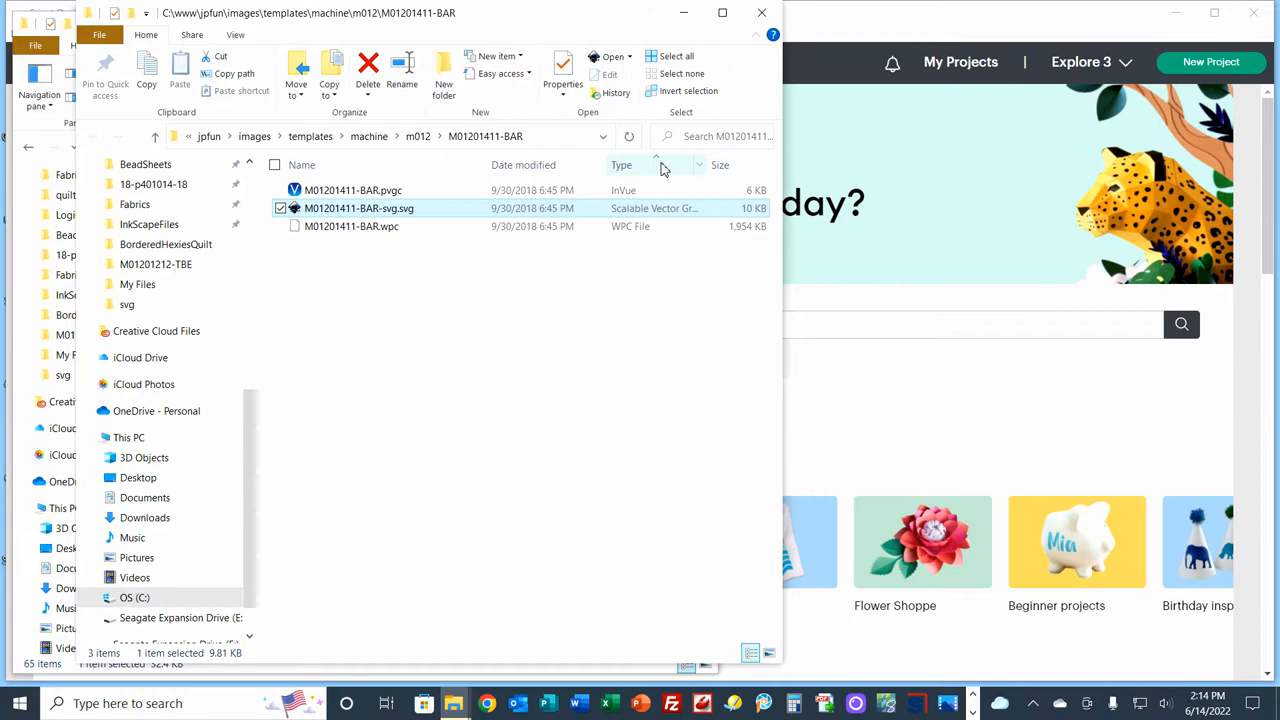
{"action": "mouse_move", "coordinate": [424, 218]}
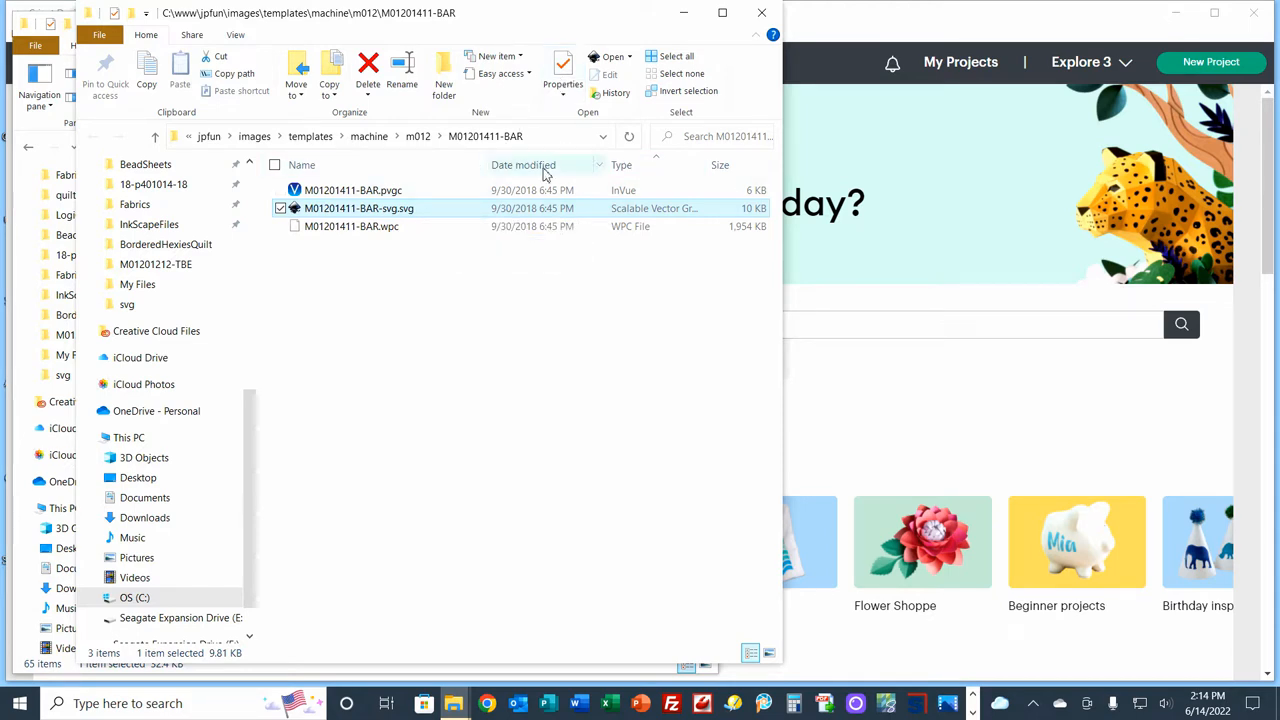
{"action": "mouse_move", "coordinate": [440, 220]}
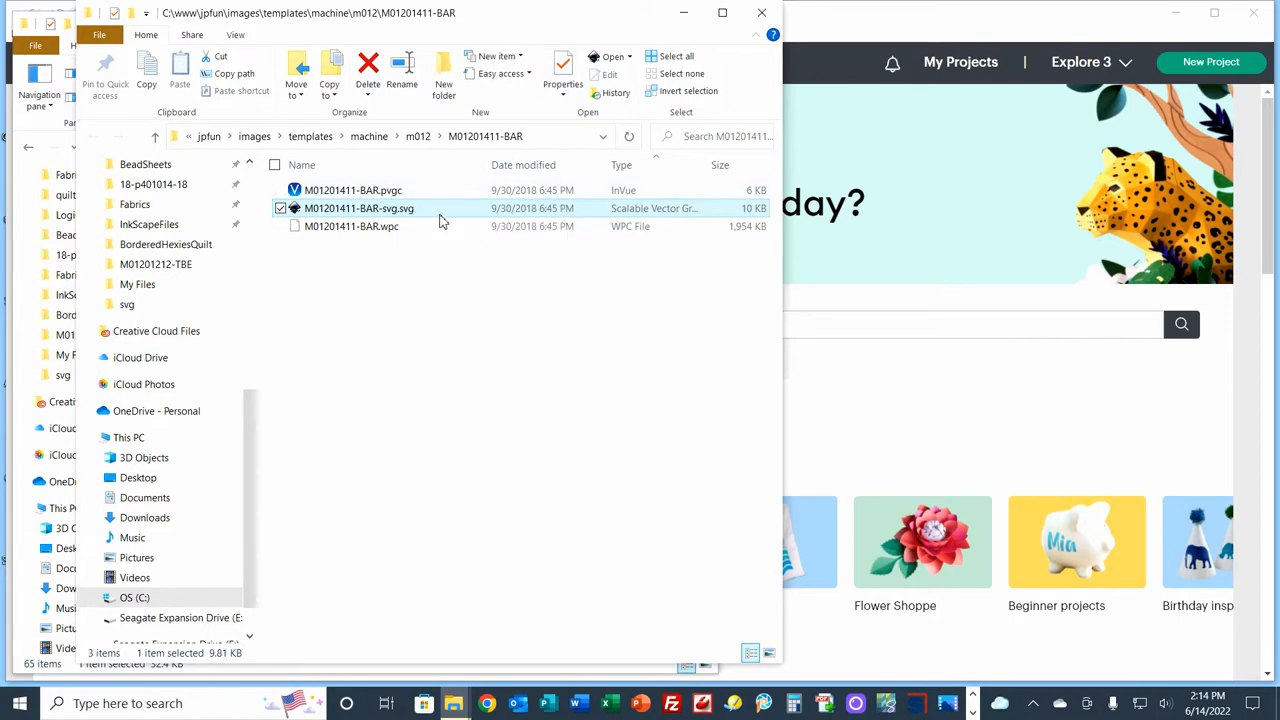
{"action": "mouse_move", "coordinate": [680, 14]}
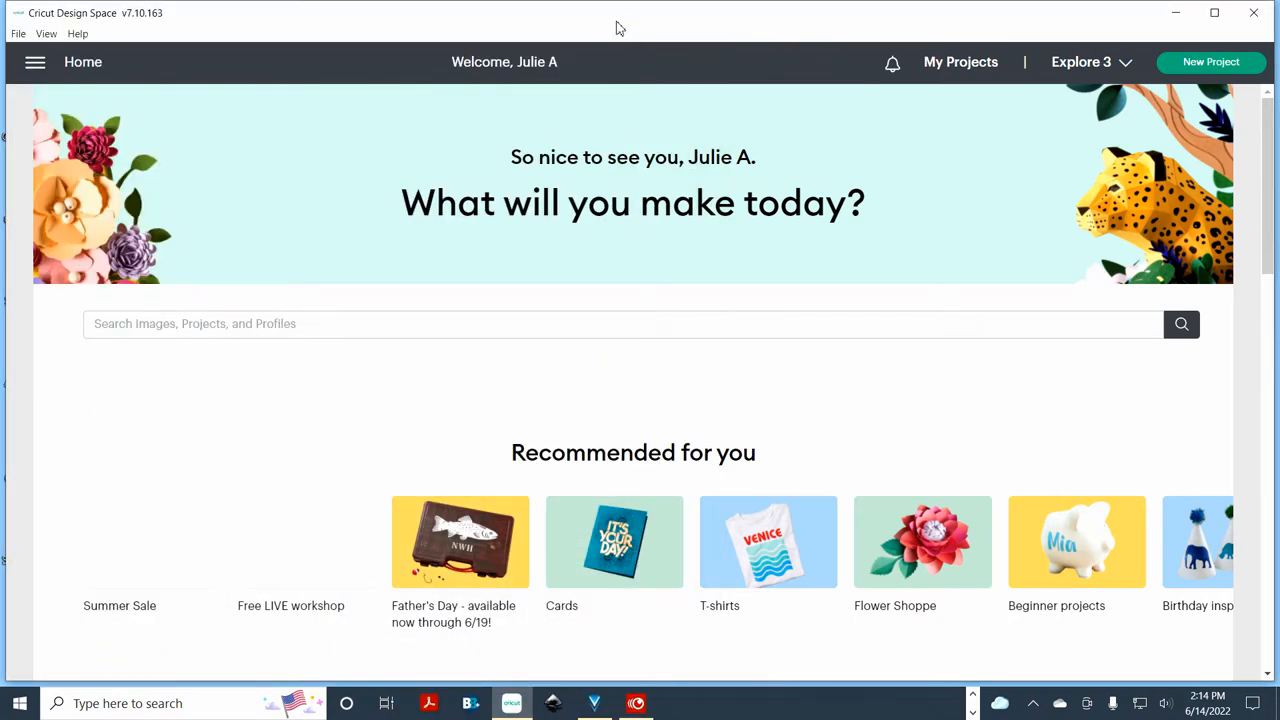
{"action": "mouse_move", "coordinate": [500, 16]}
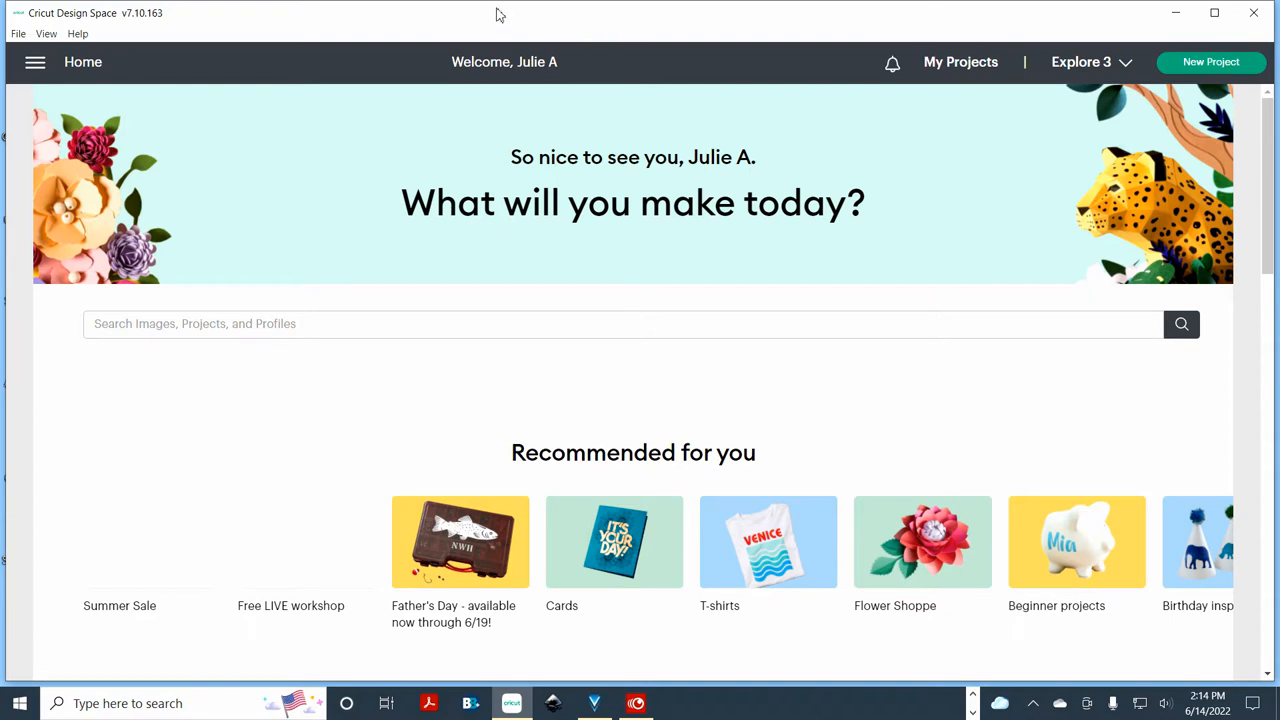
Start a new Design Space project and bring up the image upload panel
{"action": "left_click", "coordinate": [36, 62]}
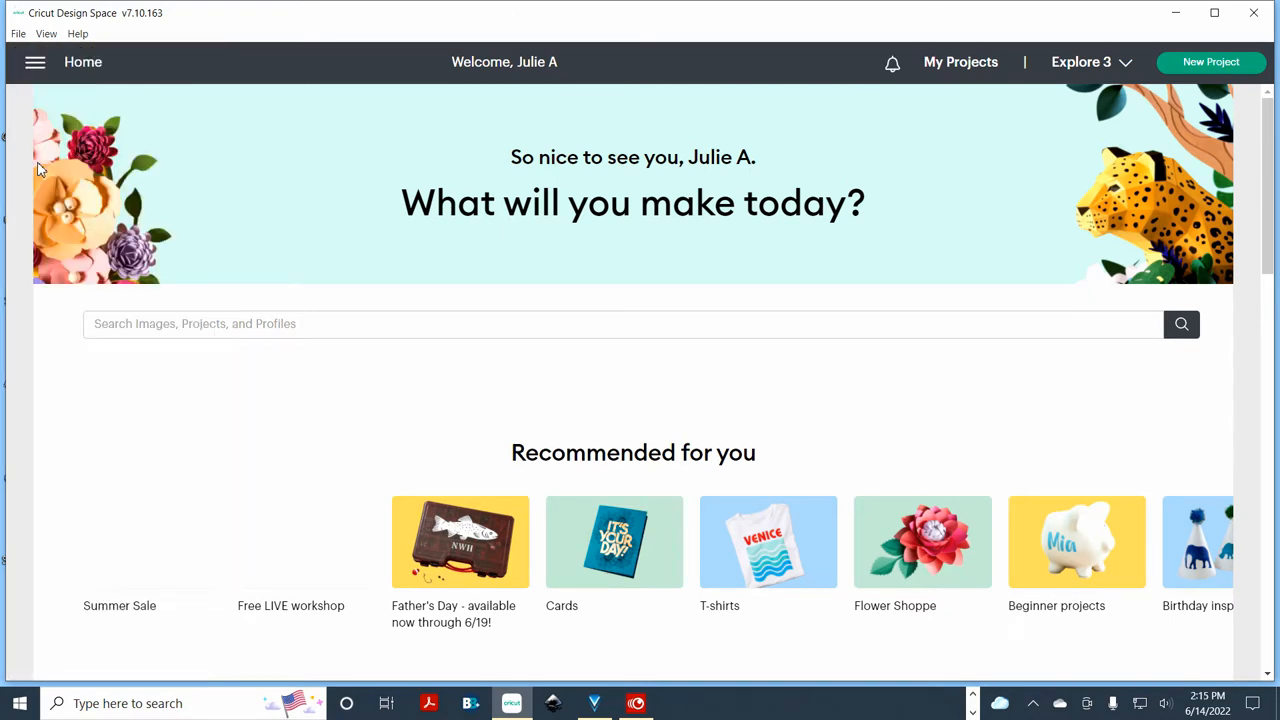
{"action": "left_click", "coordinate": [1212, 62]}
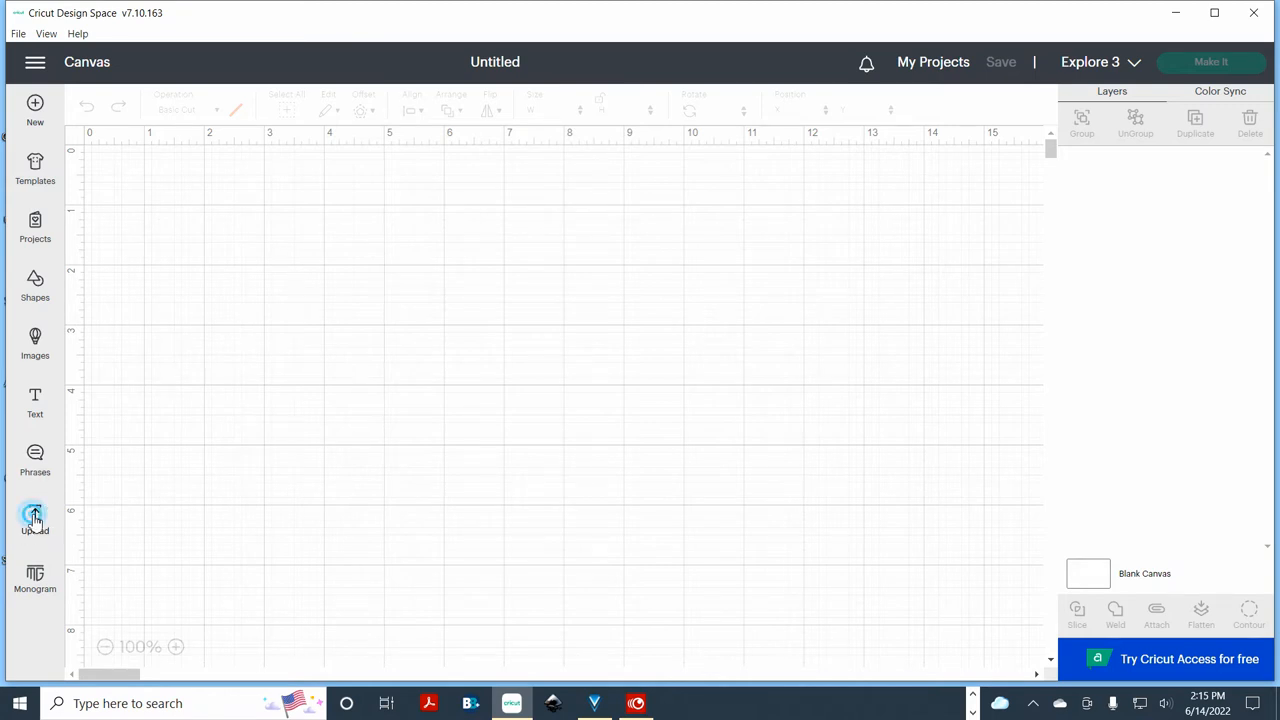
{"action": "left_click", "coordinate": [36, 516]}
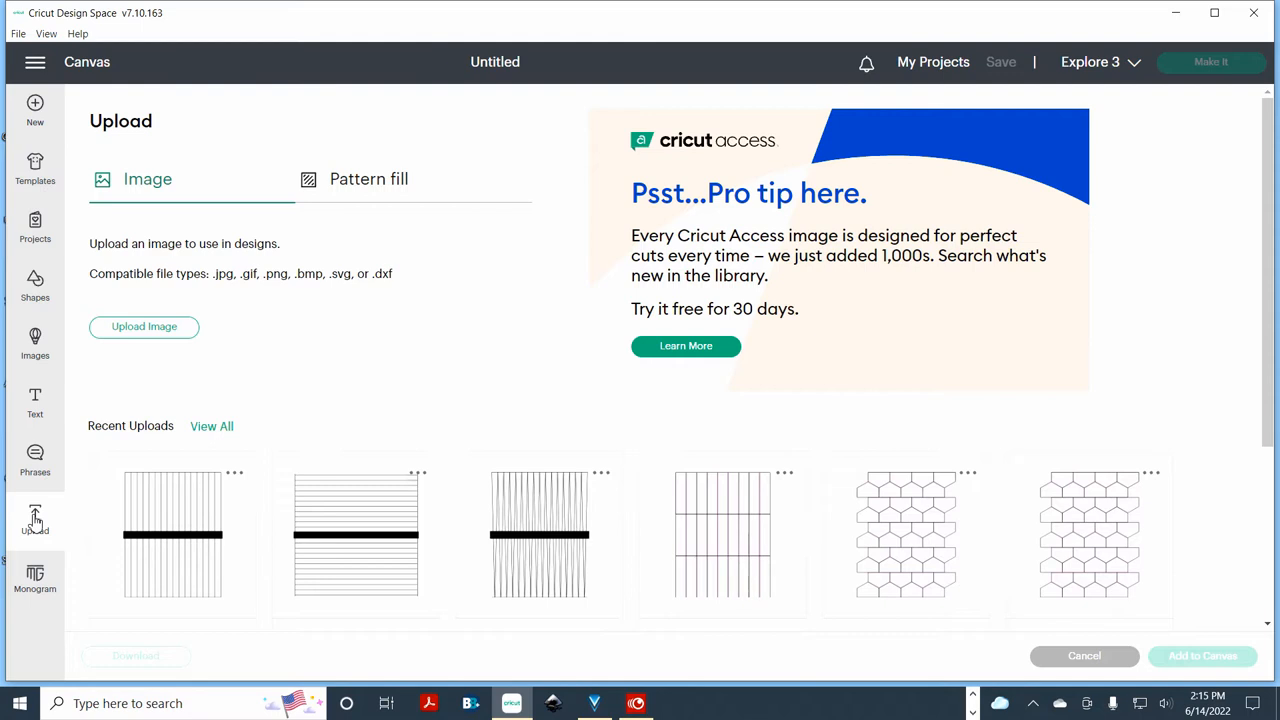
{"action": "mouse_move", "coordinate": [356, 564]}
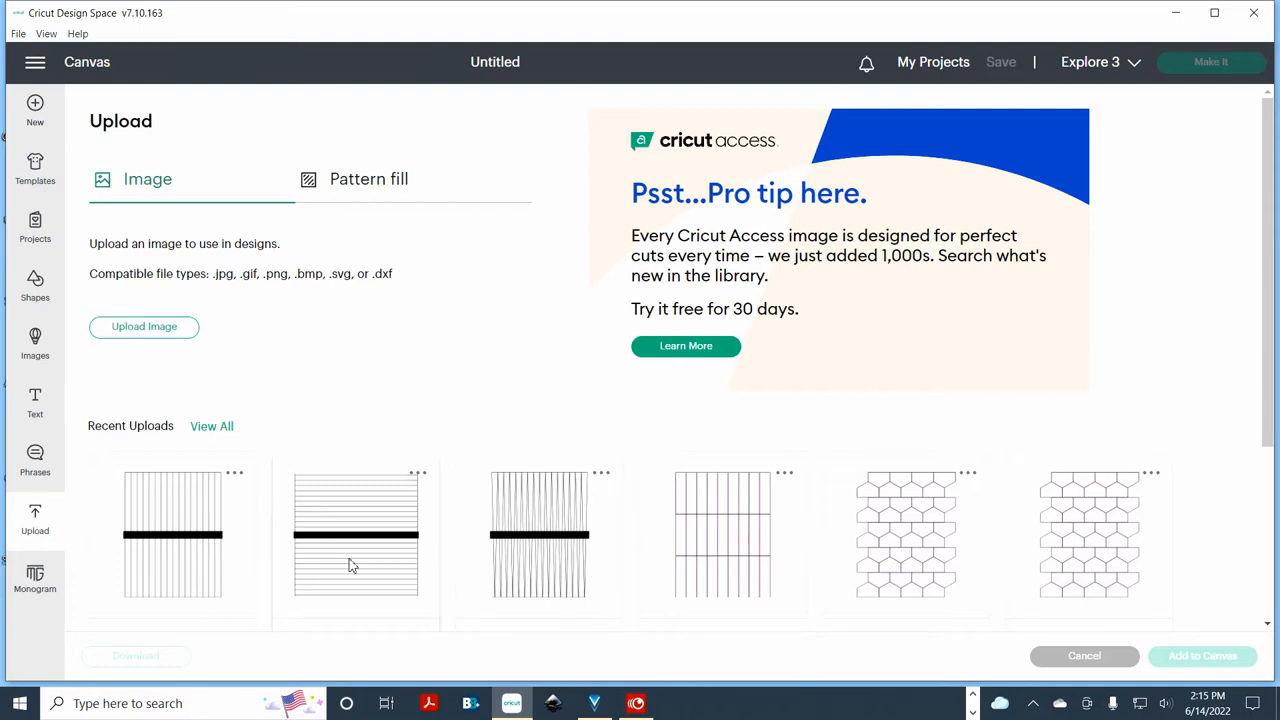
{"action": "mouse_move", "coordinate": [356, 550]}
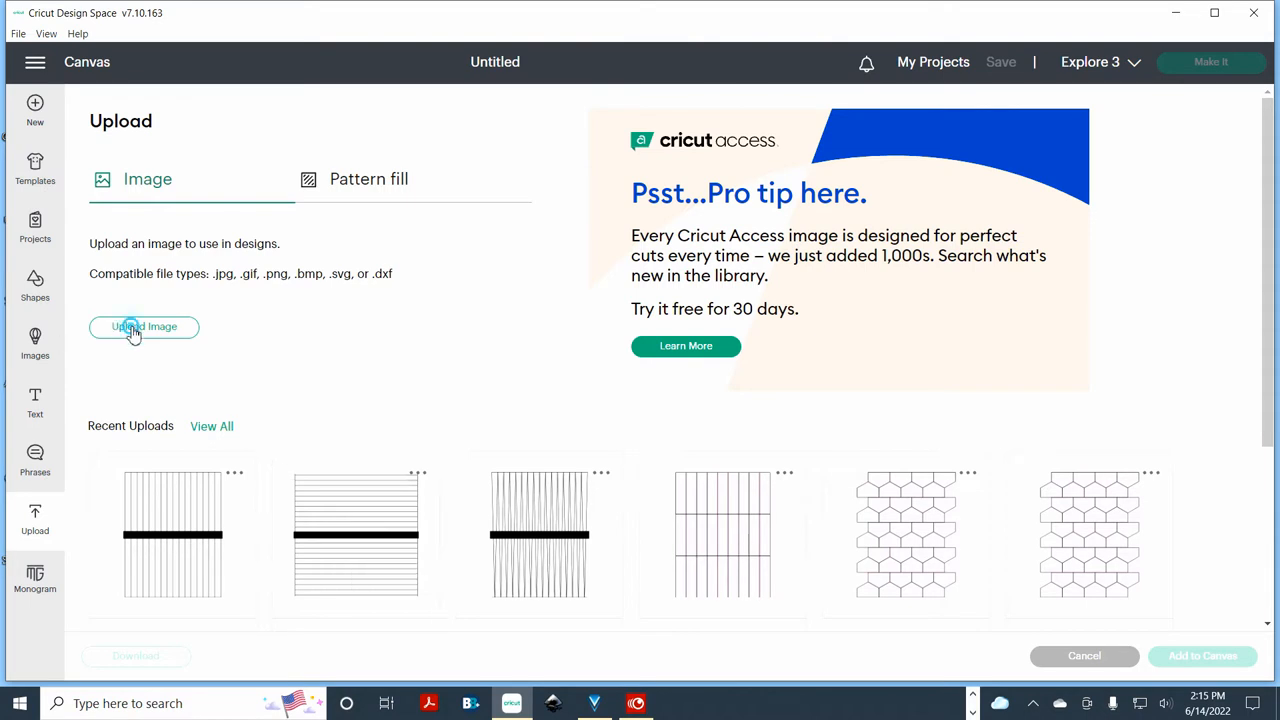
Upload M01201411-BAR-svg.svg from the M01201411-BAR folder, continuing past the pattern-fill warning
{"action": "left_click", "coordinate": [144, 328]}
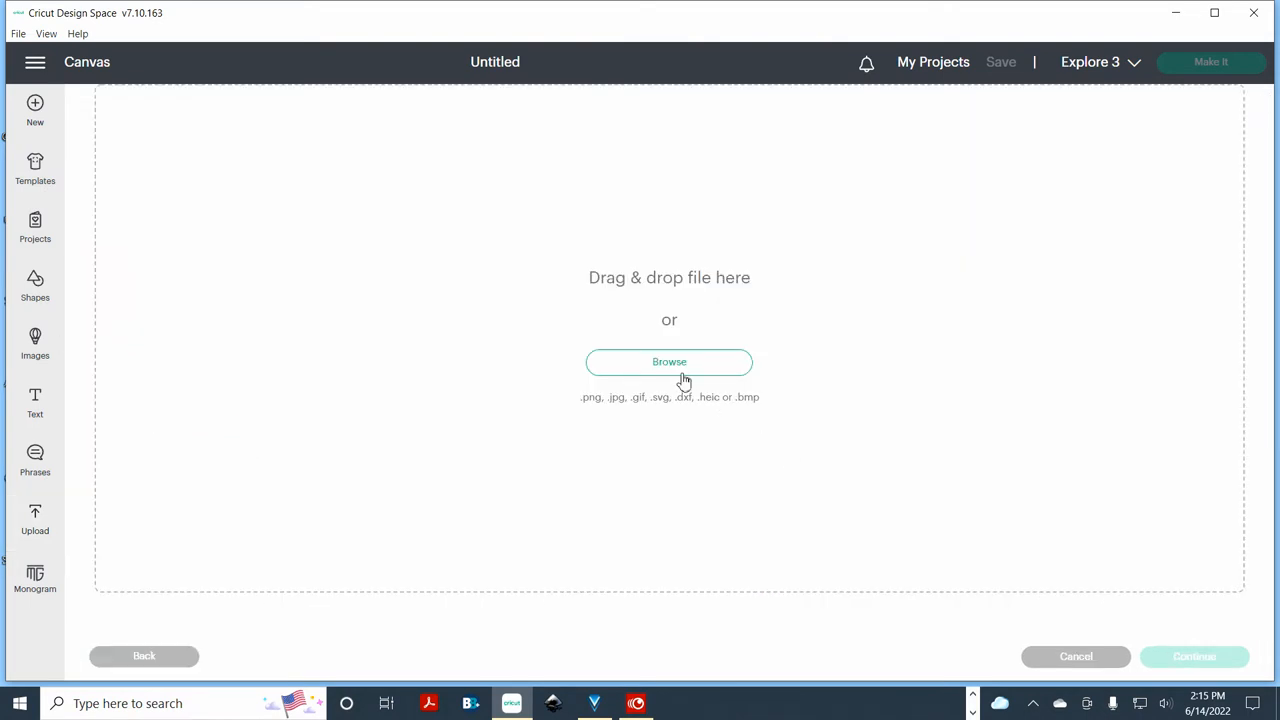
{"action": "left_click", "coordinate": [668, 360]}
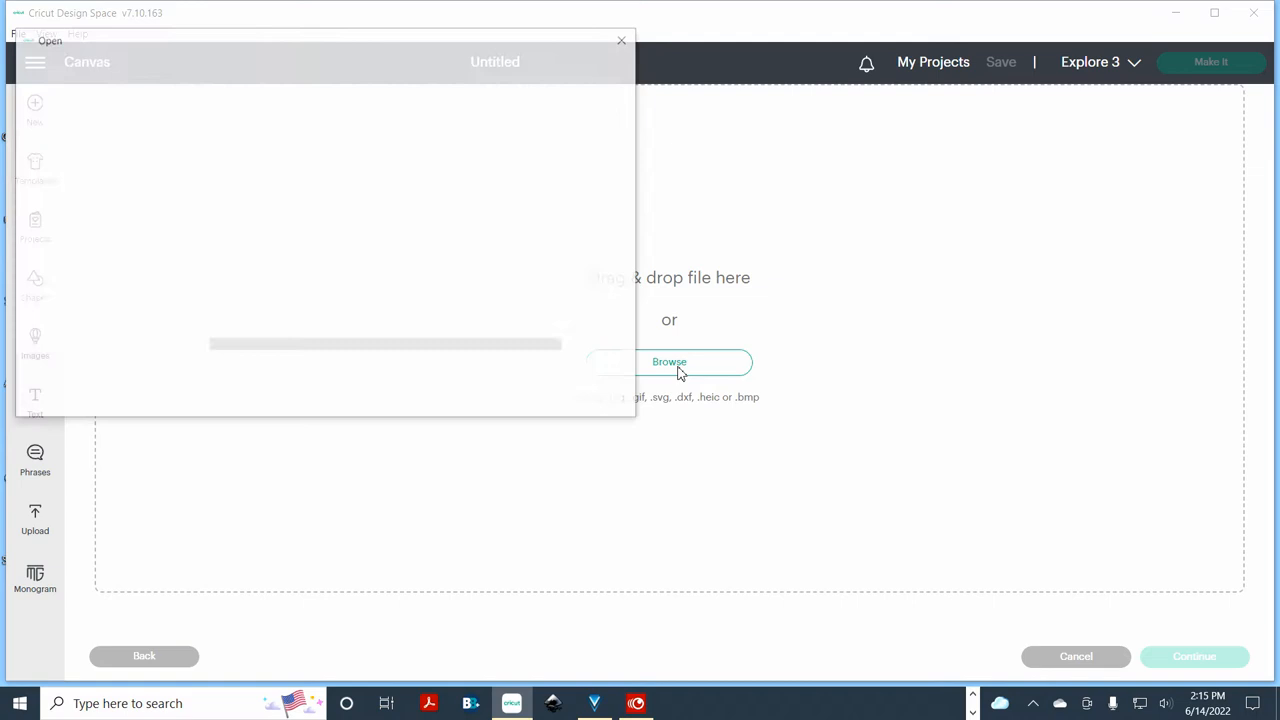
{"action": "left_click", "coordinate": [668, 360]}
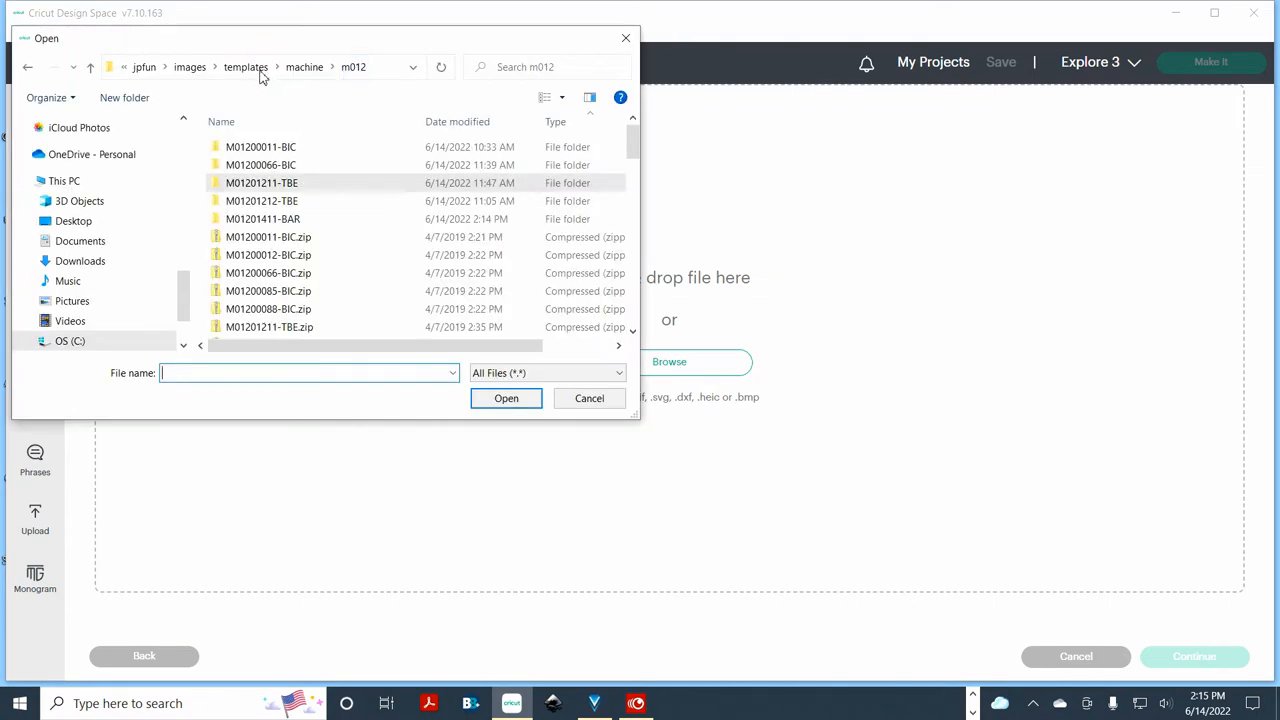
{"action": "left_click", "coordinate": [262, 218]}
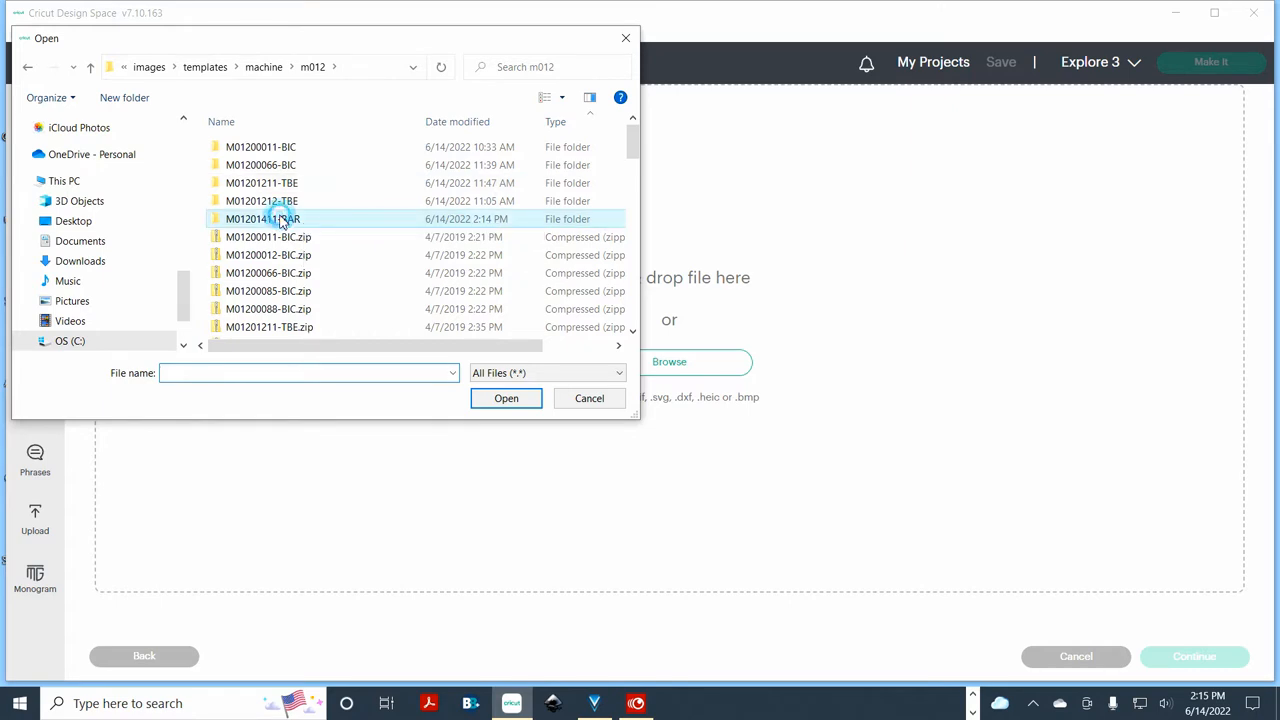
{"action": "double_click", "coordinate": [262, 218]}
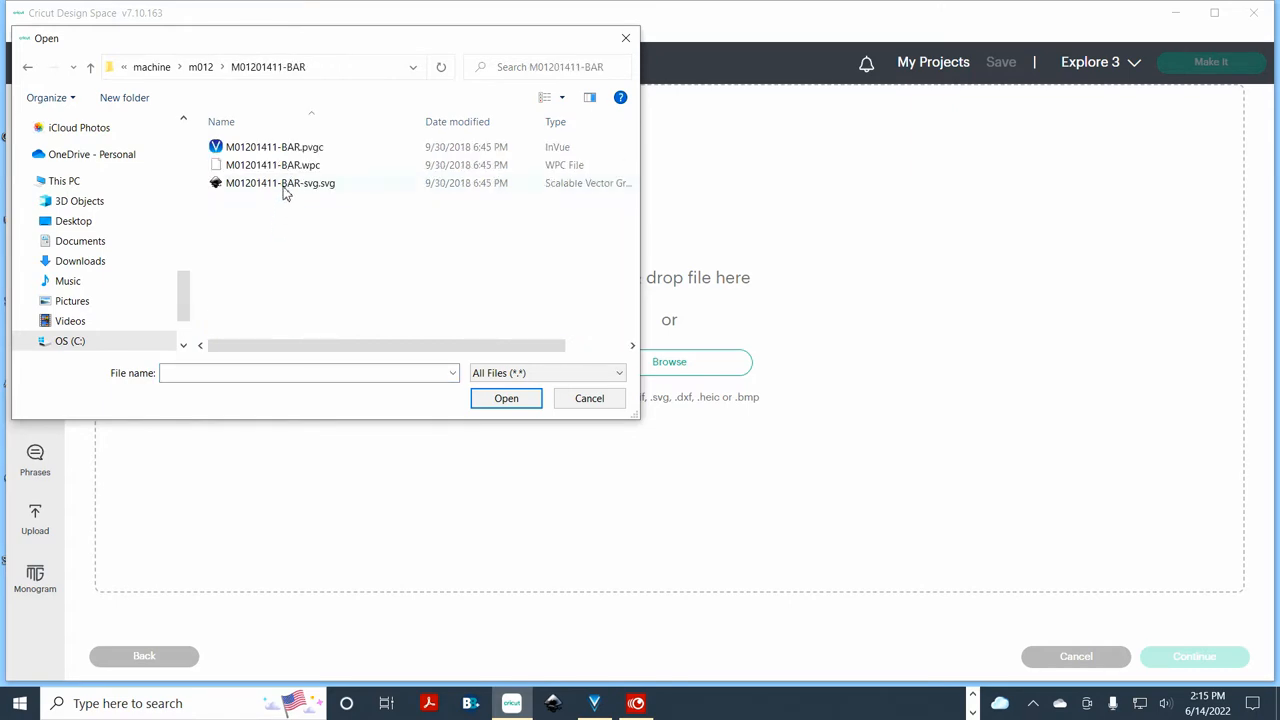
{"action": "mouse_move", "coordinate": [280, 184]}
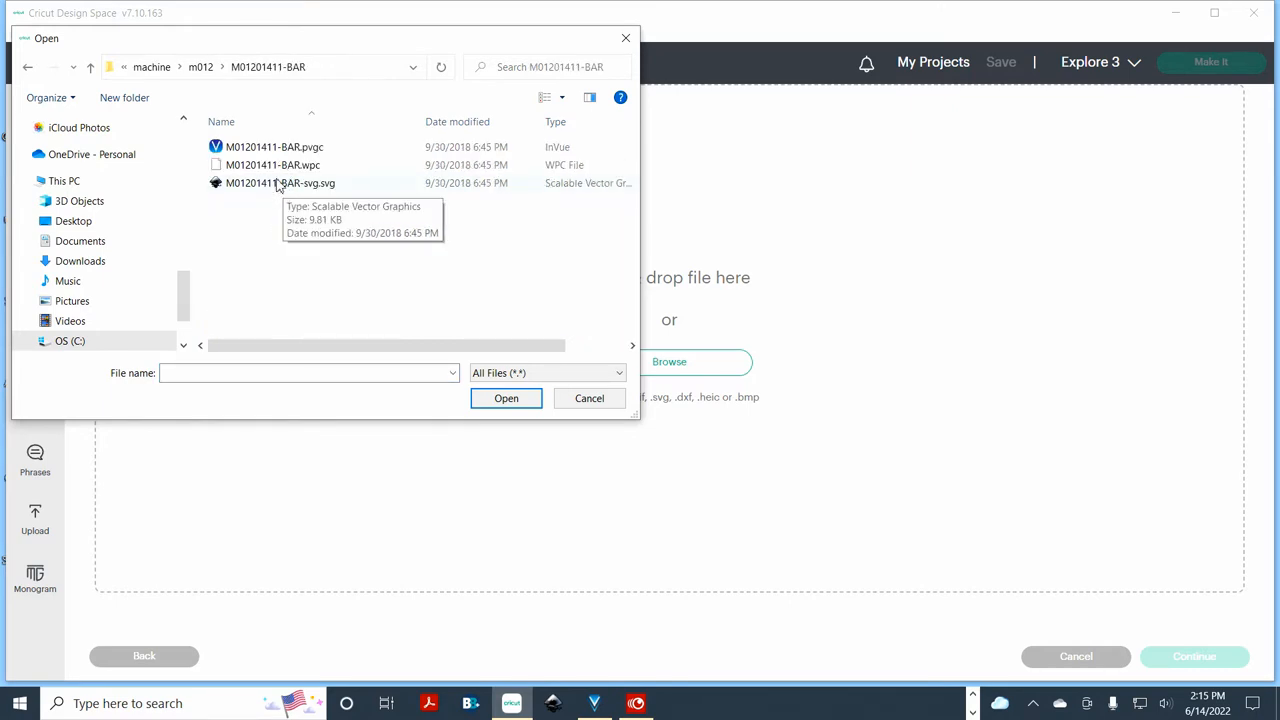
{"action": "left_click", "coordinate": [588, 398]}
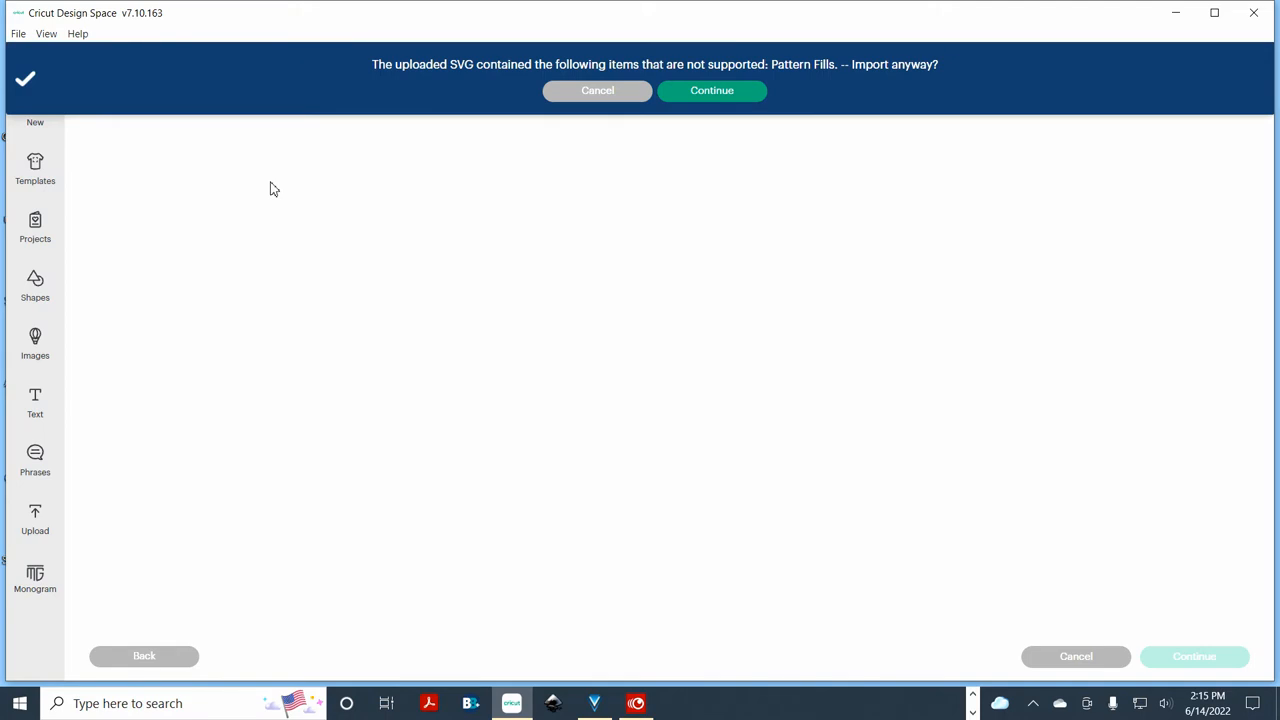
{"action": "mouse_move", "coordinate": [280, 202]}
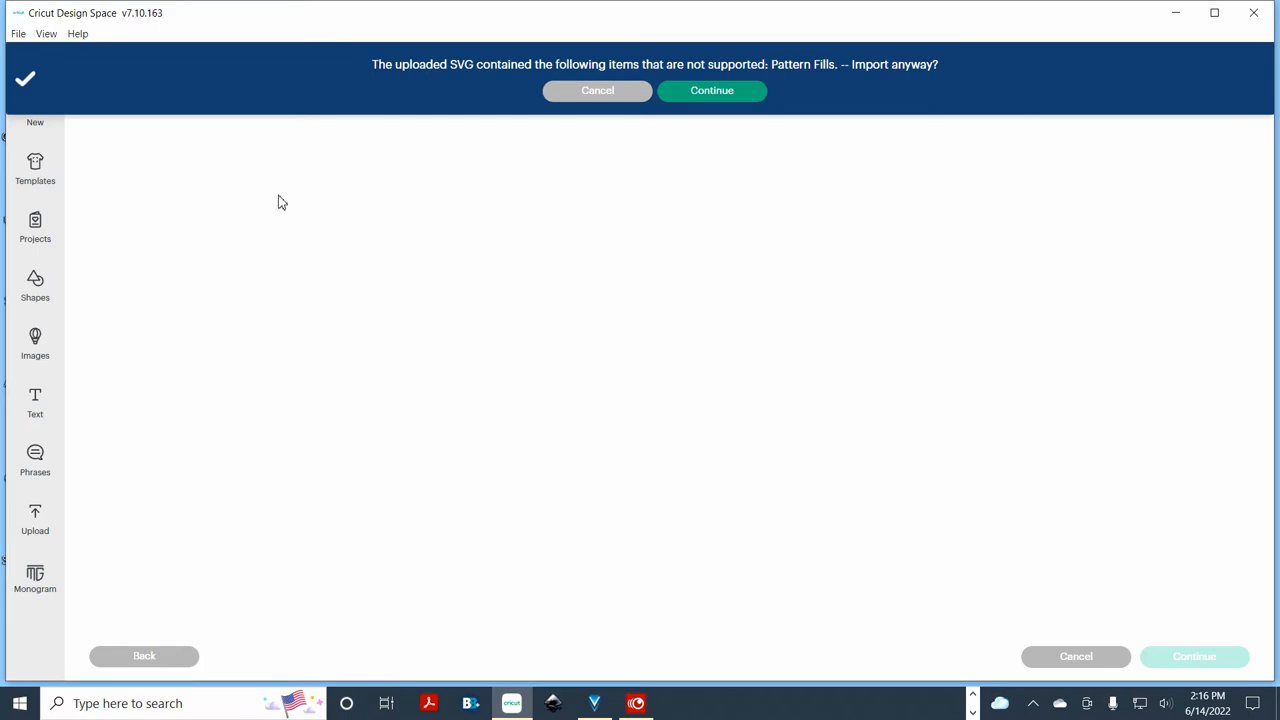
{"action": "left_click", "coordinate": [712, 90]}
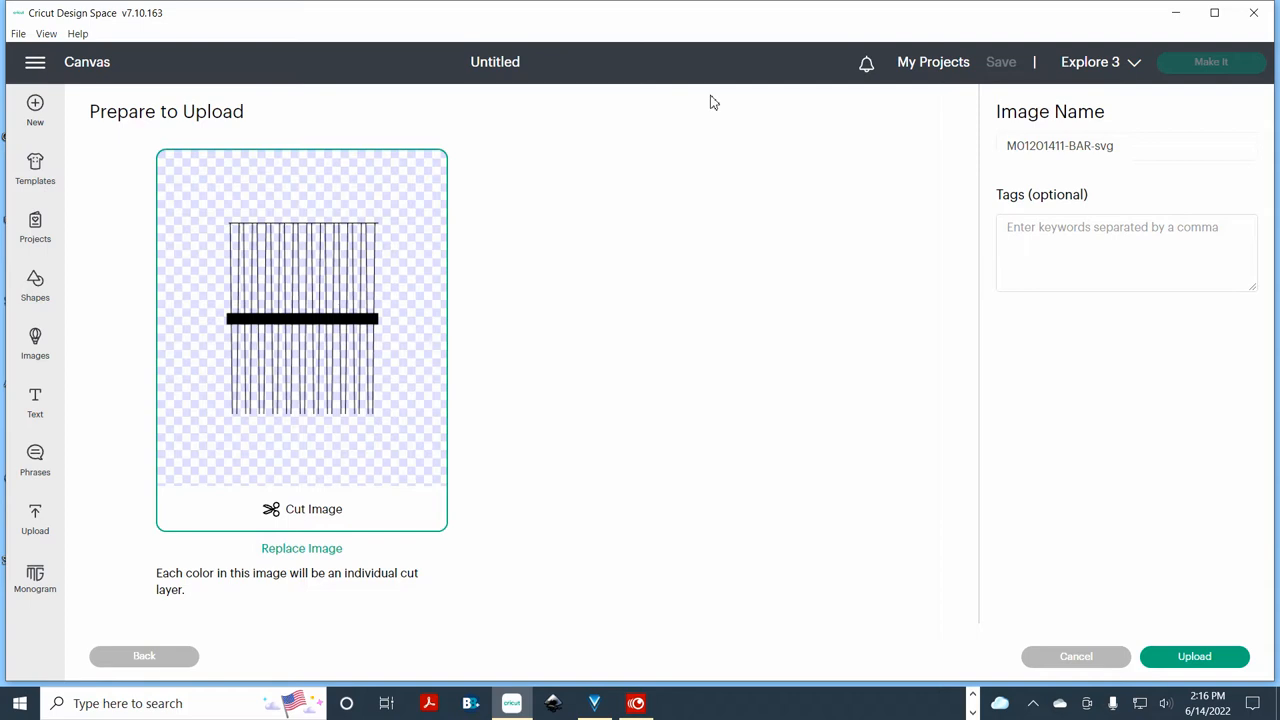
{"action": "mouse_move", "coordinate": [1222, 548]}
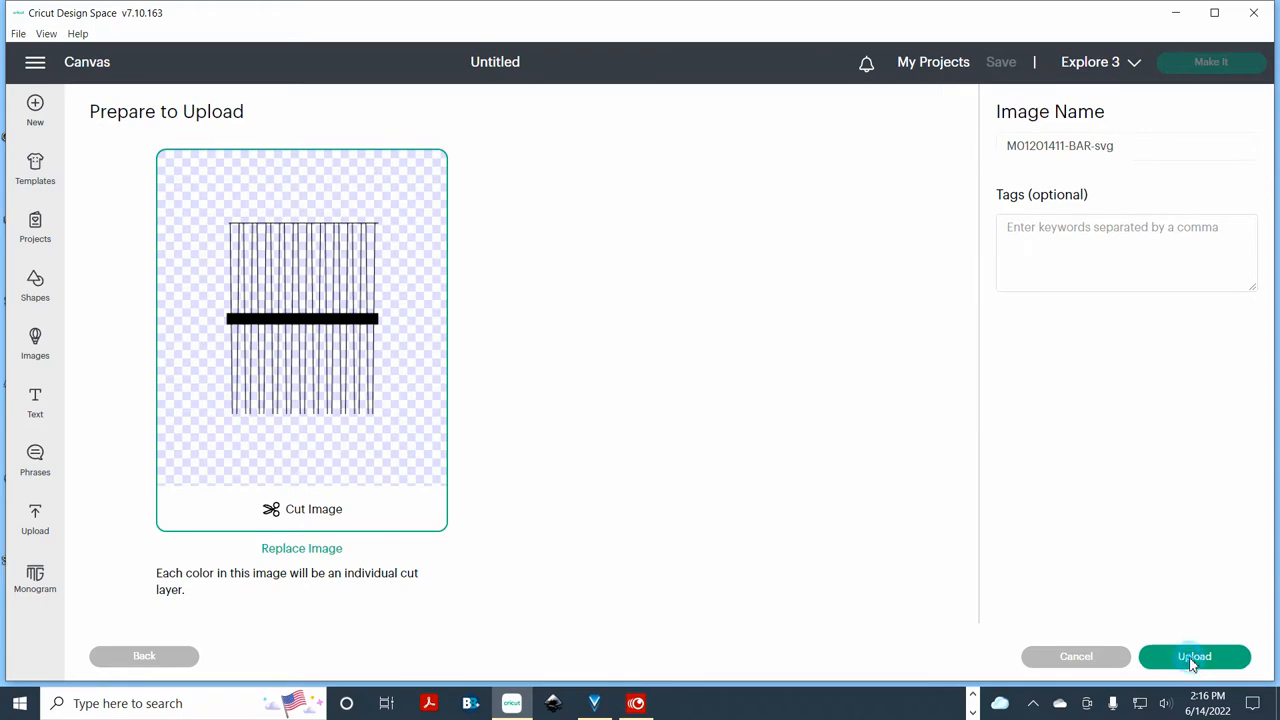
Finish the upload and add the M01201411-BAR-svg image from Recent Uploads to the canvas
{"action": "left_click", "coordinate": [1194, 656]}
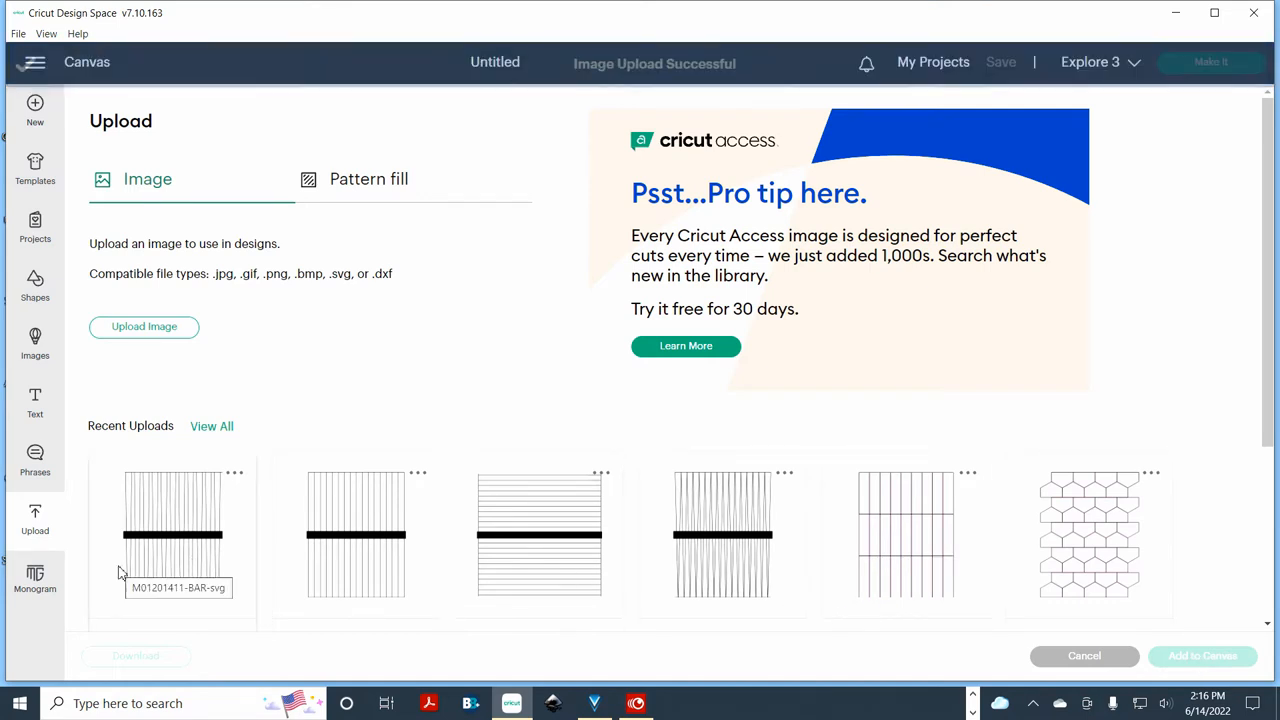
{"action": "mouse_move", "coordinate": [192, 552]}
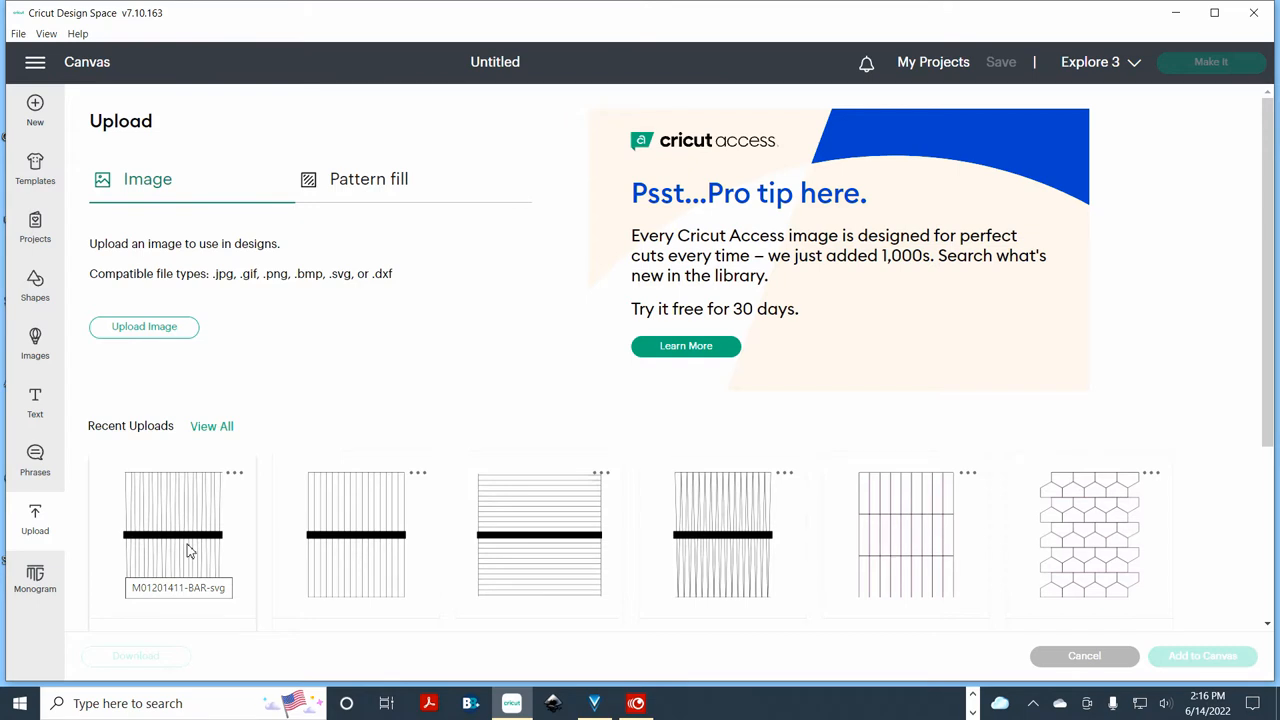
{"action": "left_click", "coordinate": [172, 536]}
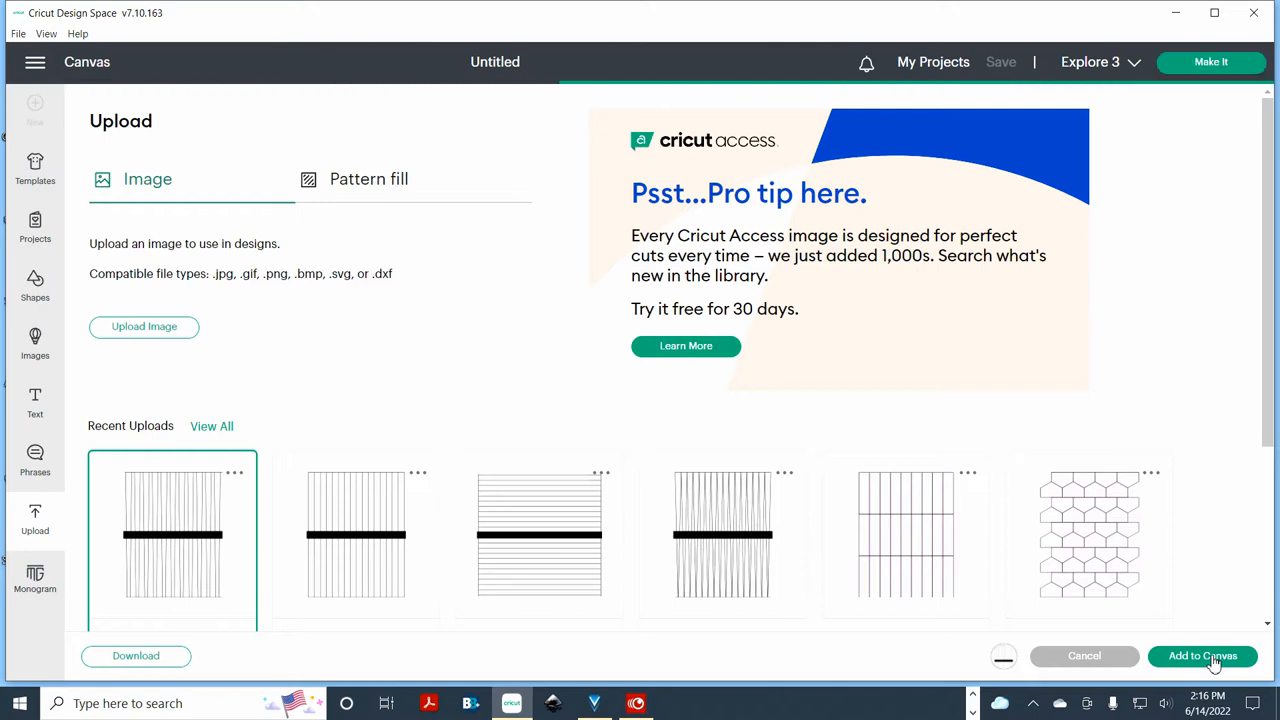
{"action": "left_click", "coordinate": [1202, 656]}
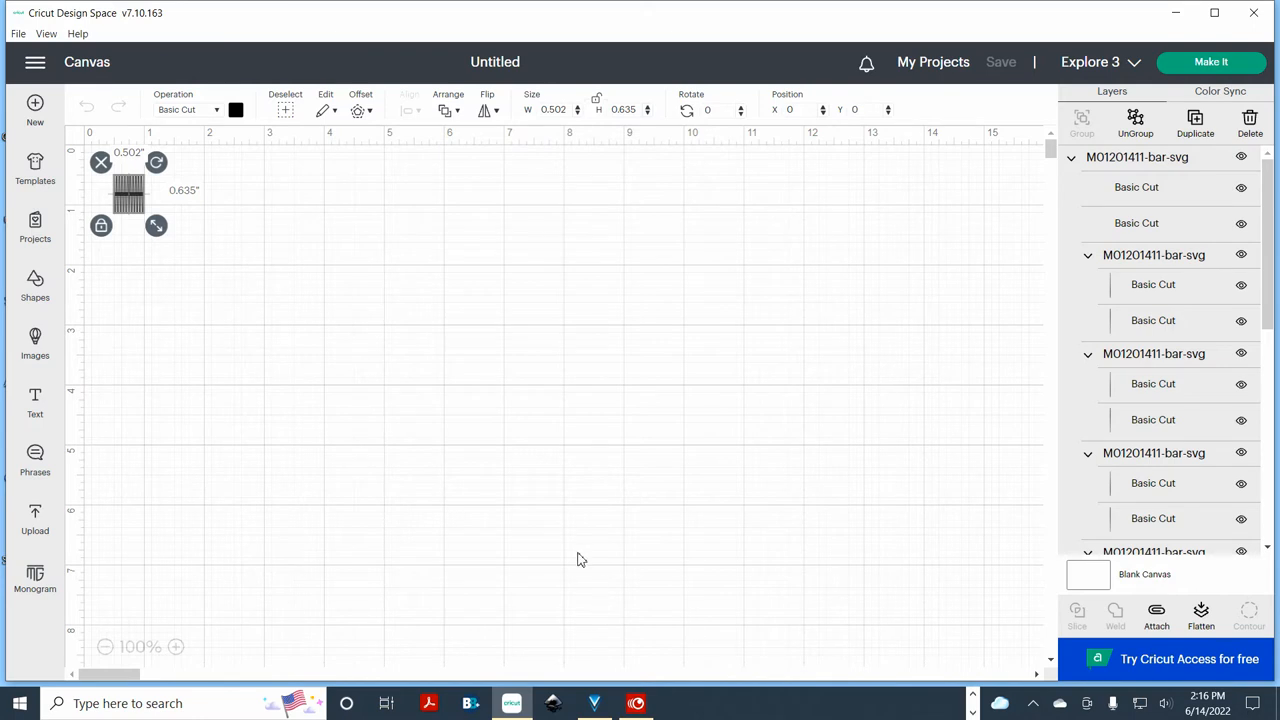
{"action": "mouse_move", "coordinate": [336, 402]}
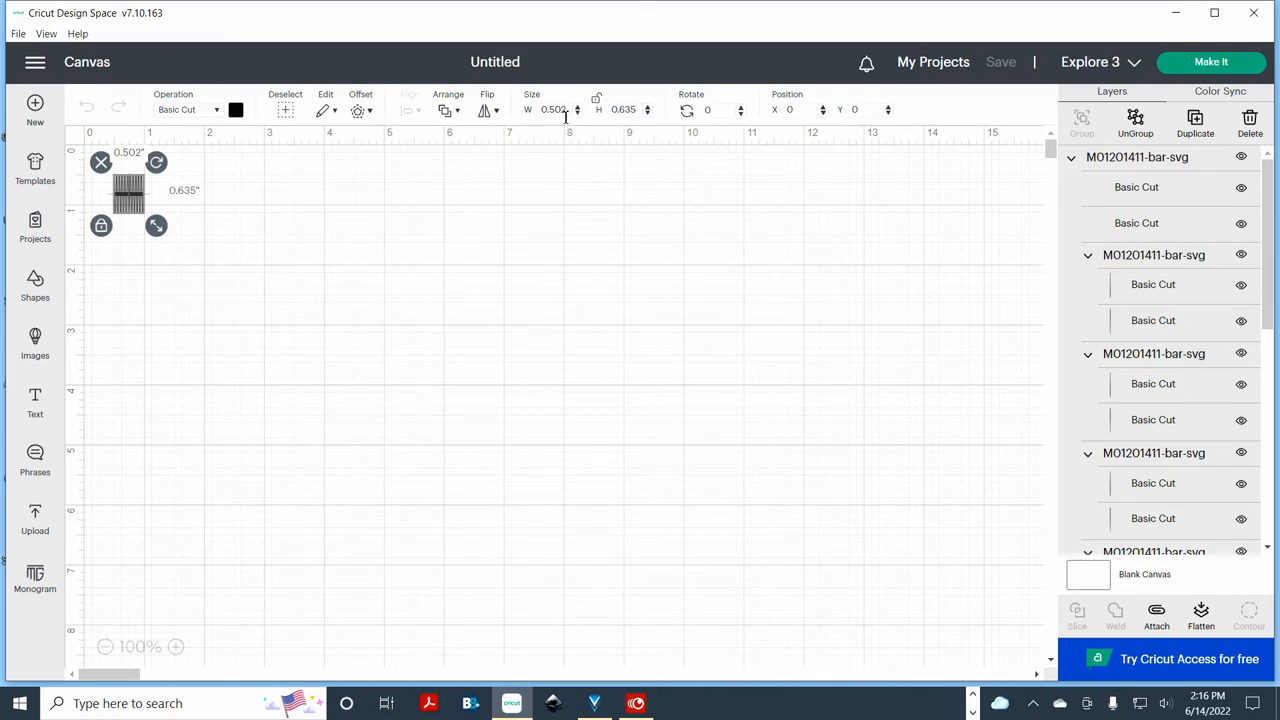
Size the strip design to 8.30 wide and position it at 0.25, 0.25
{"action": "triple_click", "coordinate": [552, 108]}
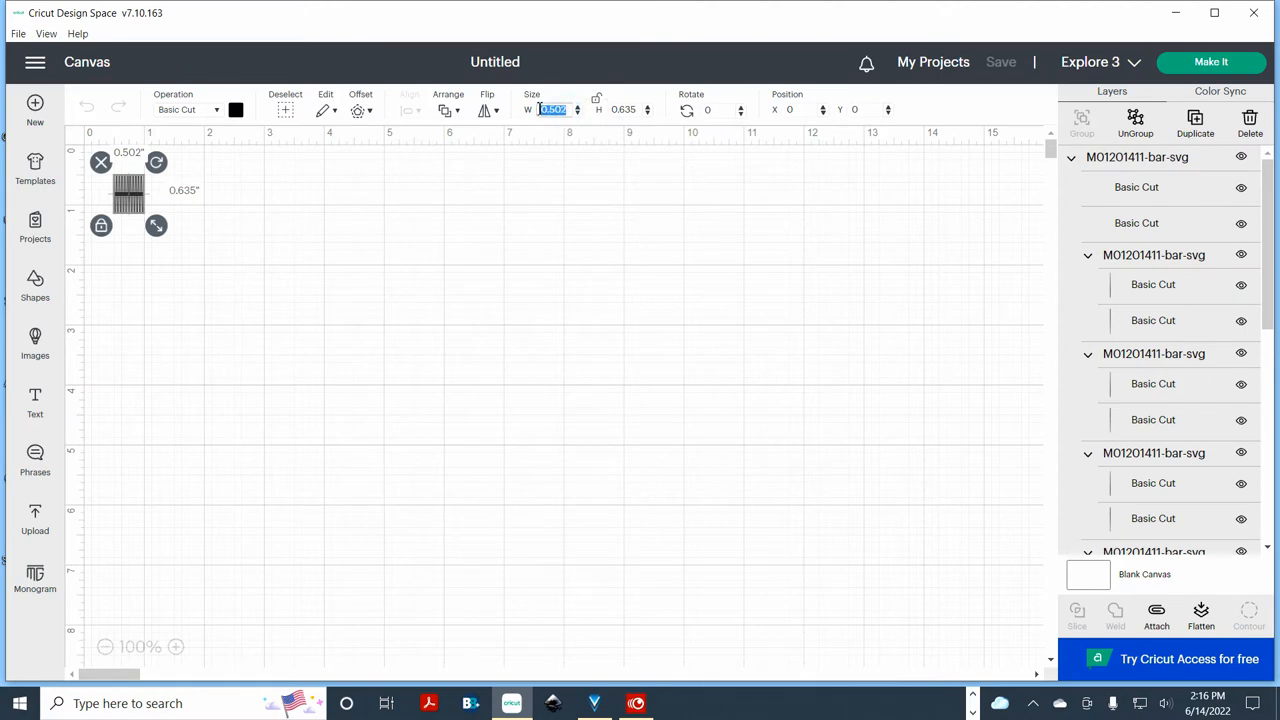
{"action": "type", "text": "0.25"}
{"action": "left_click", "coordinate": [626, 108]}
{"action": "type", "text": "10.5"}
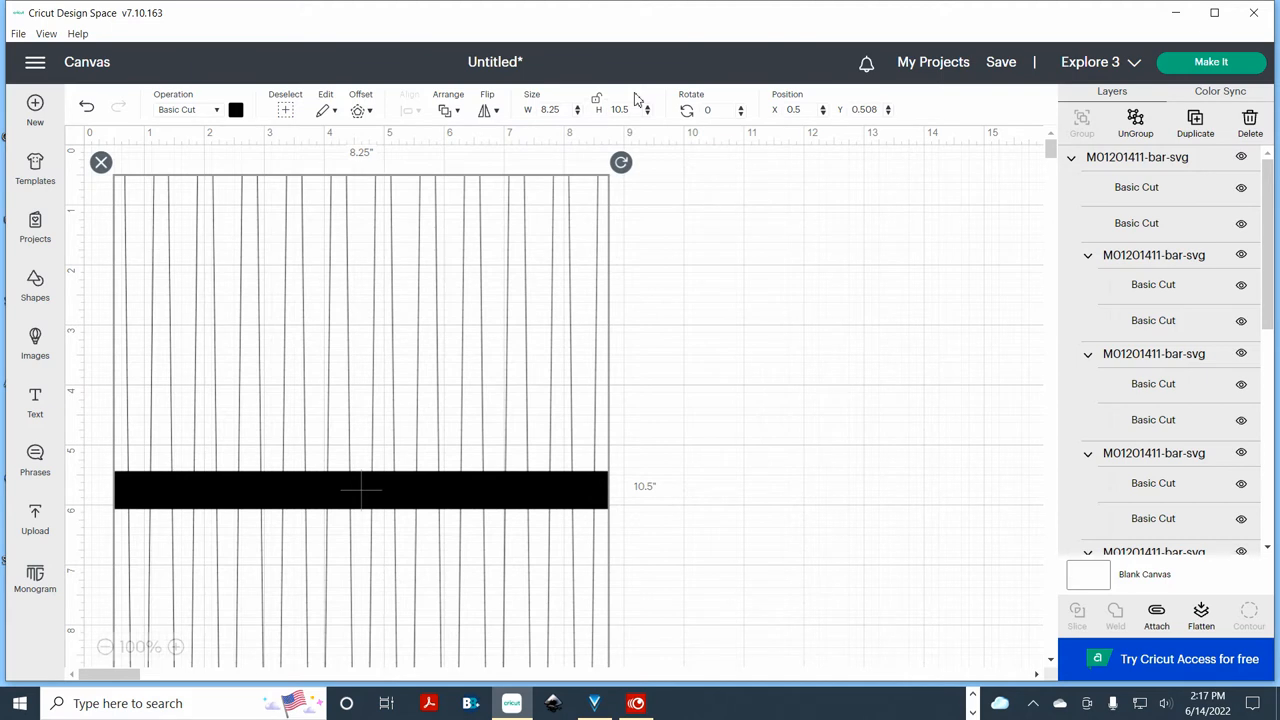
{"action": "mouse_move", "coordinate": [252, 348]}
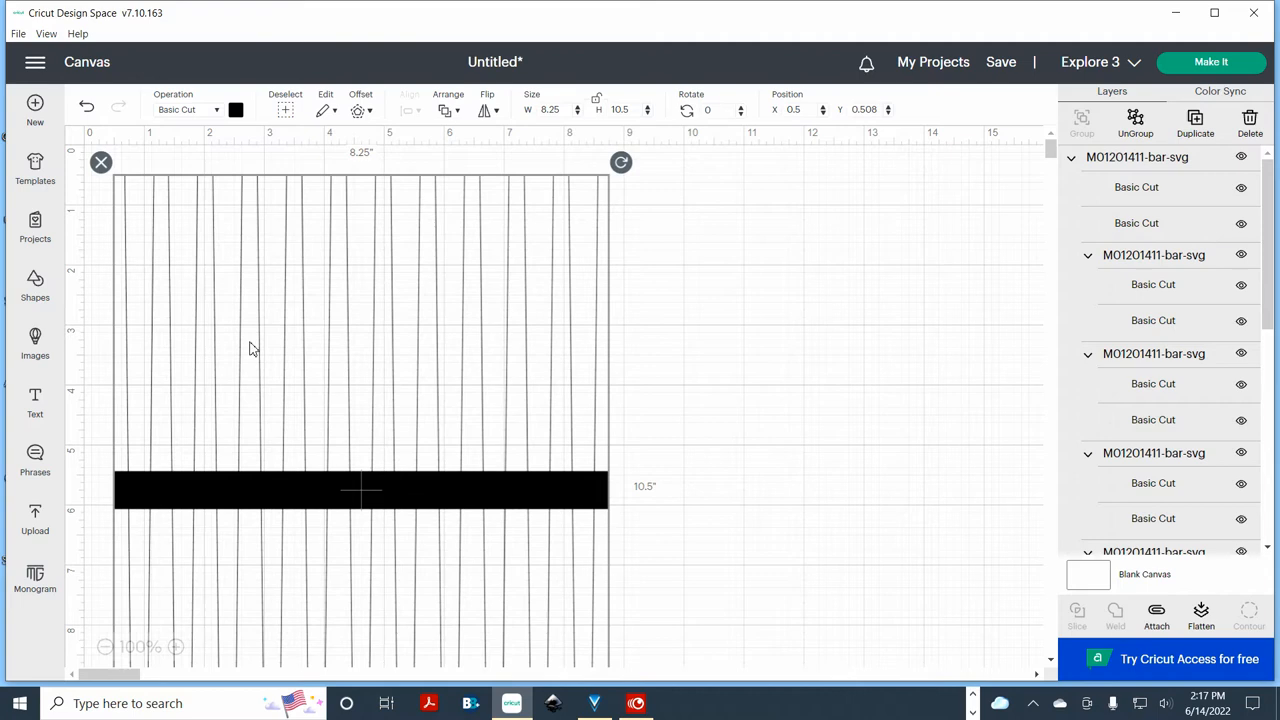
{"action": "mouse_move", "coordinate": [170, 186]}
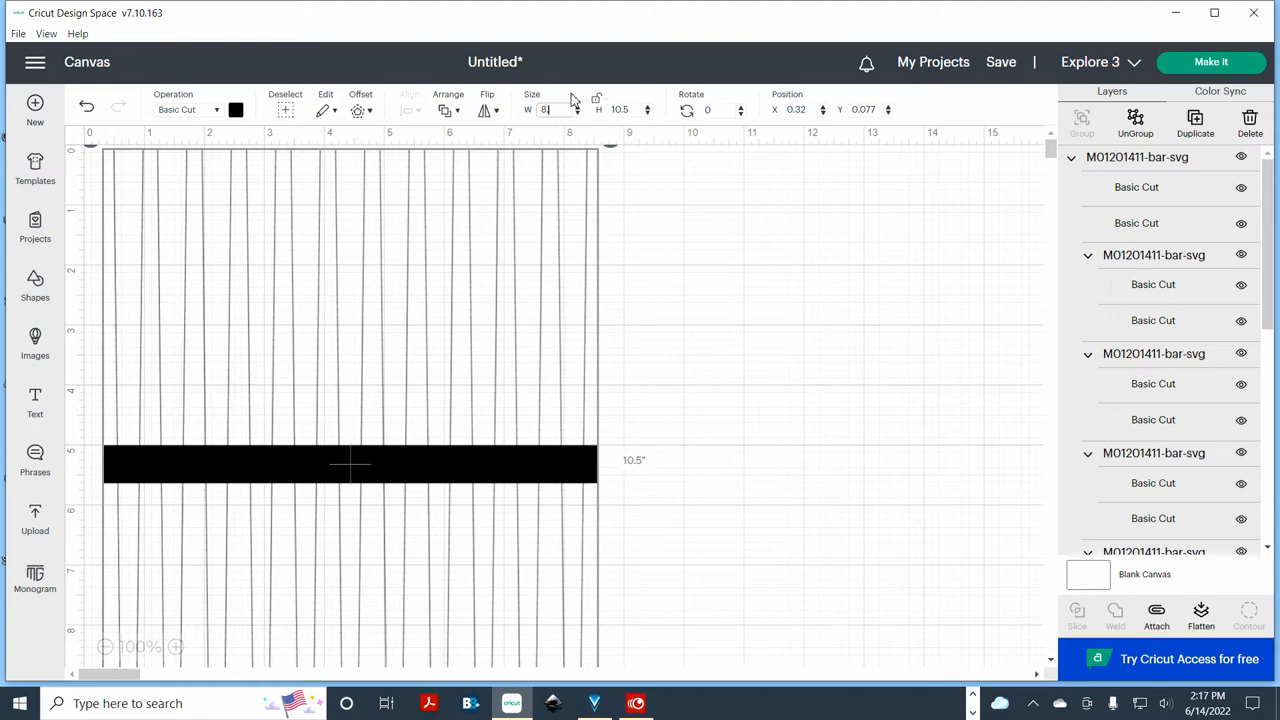
{"action": "type", "text": "8.30"}
{"action": "left_click", "coordinate": [804, 108]}
{"action": "type", "text": ".25"}
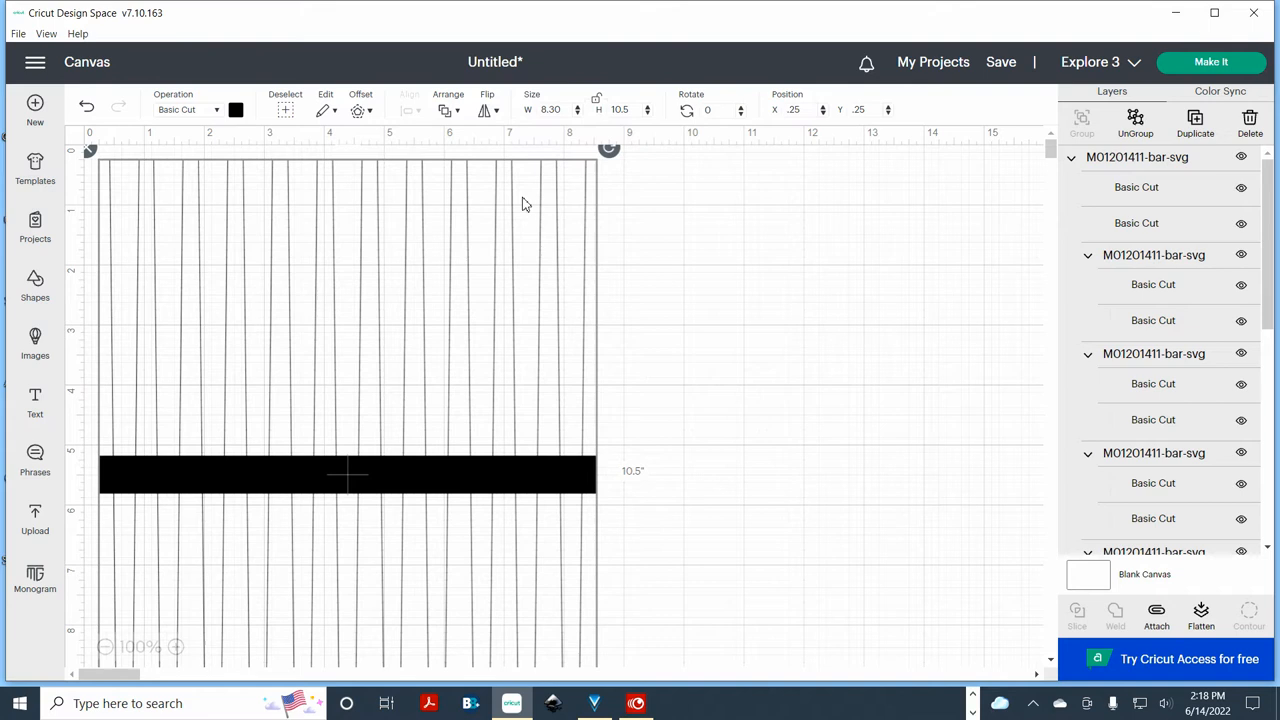
{"action": "mouse_move", "coordinate": [490, 224]}
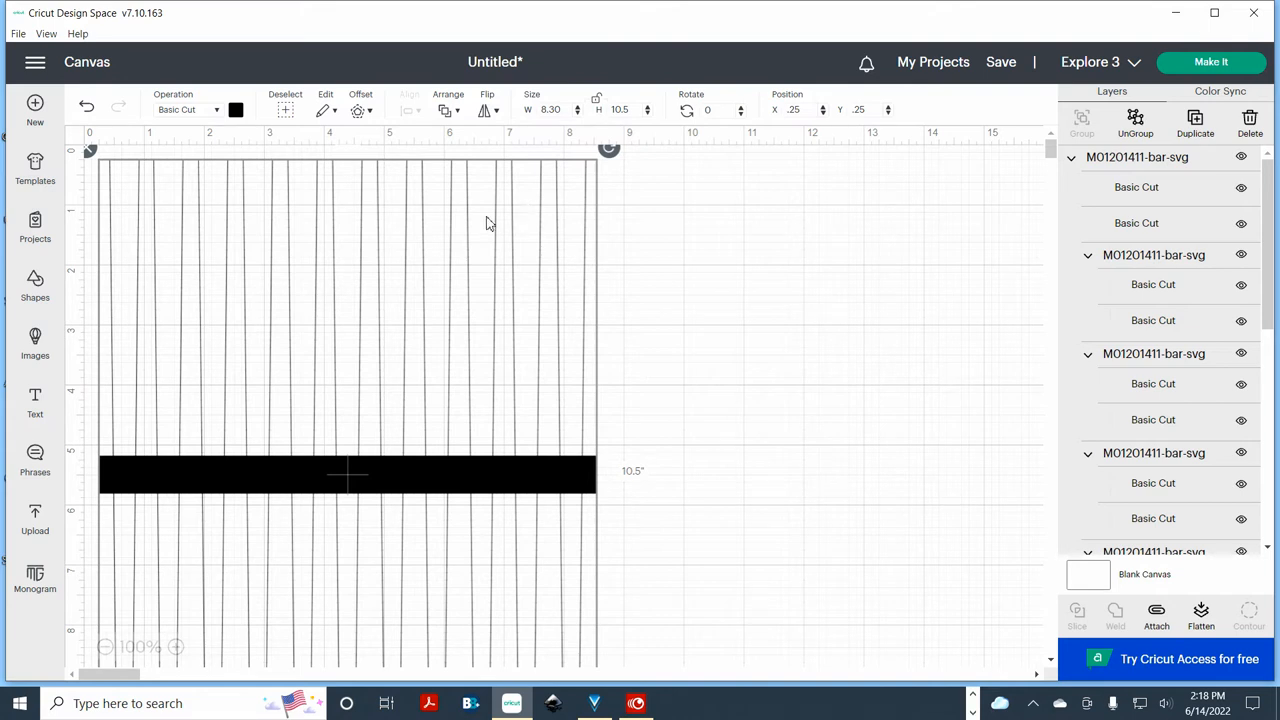
{"action": "mouse_move", "coordinate": [956, 256]}
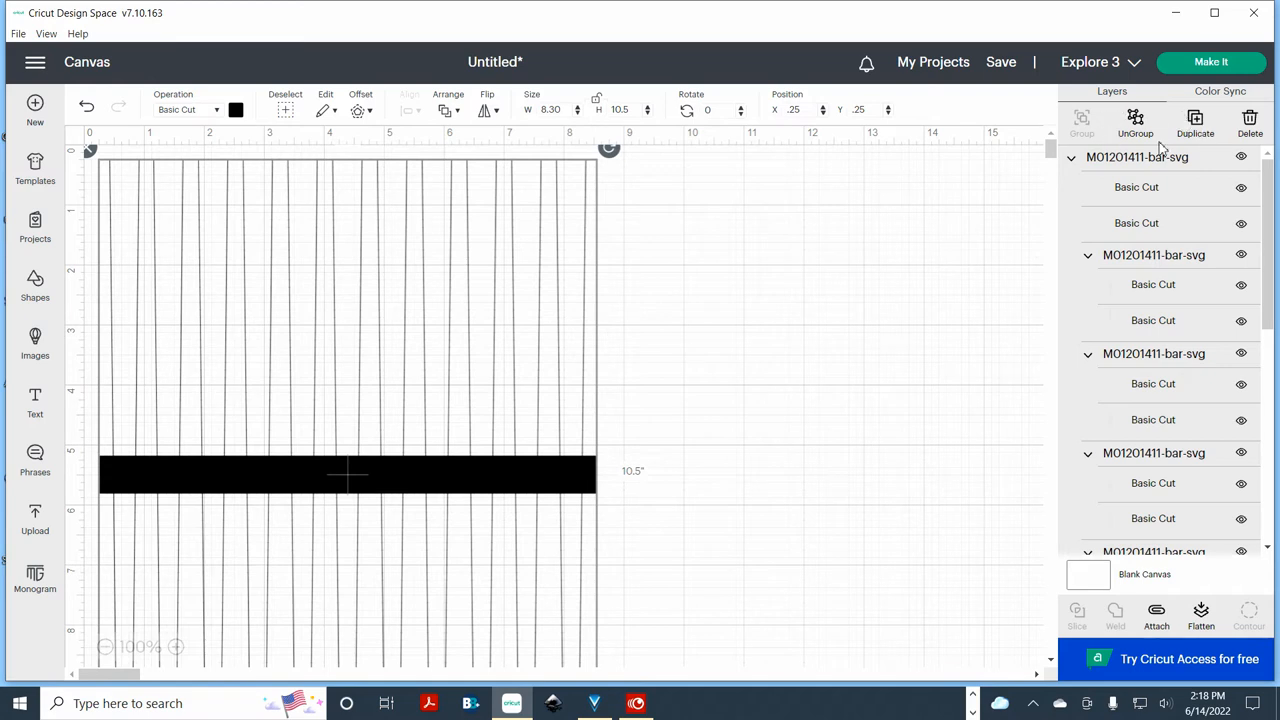
{"action": "mouse_move", "coordinate": [1082, 120]}
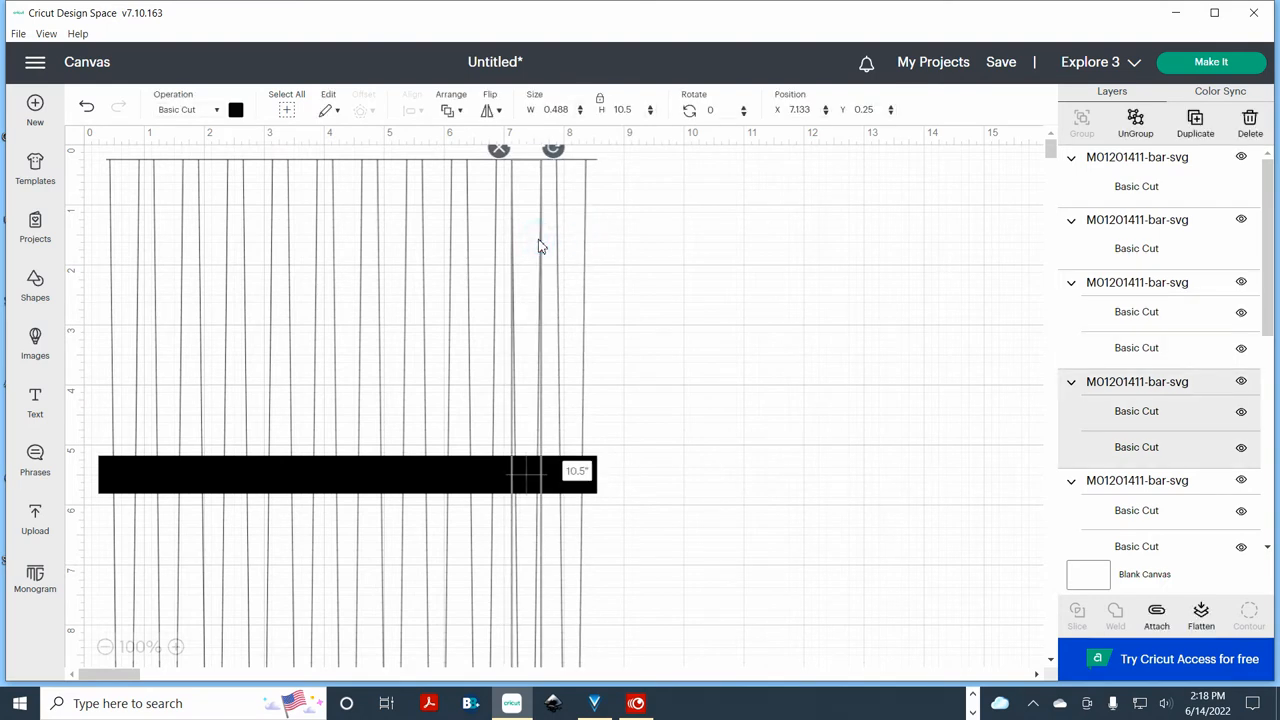
{"action": "mouse_move", "coordinate": [672, 240]}
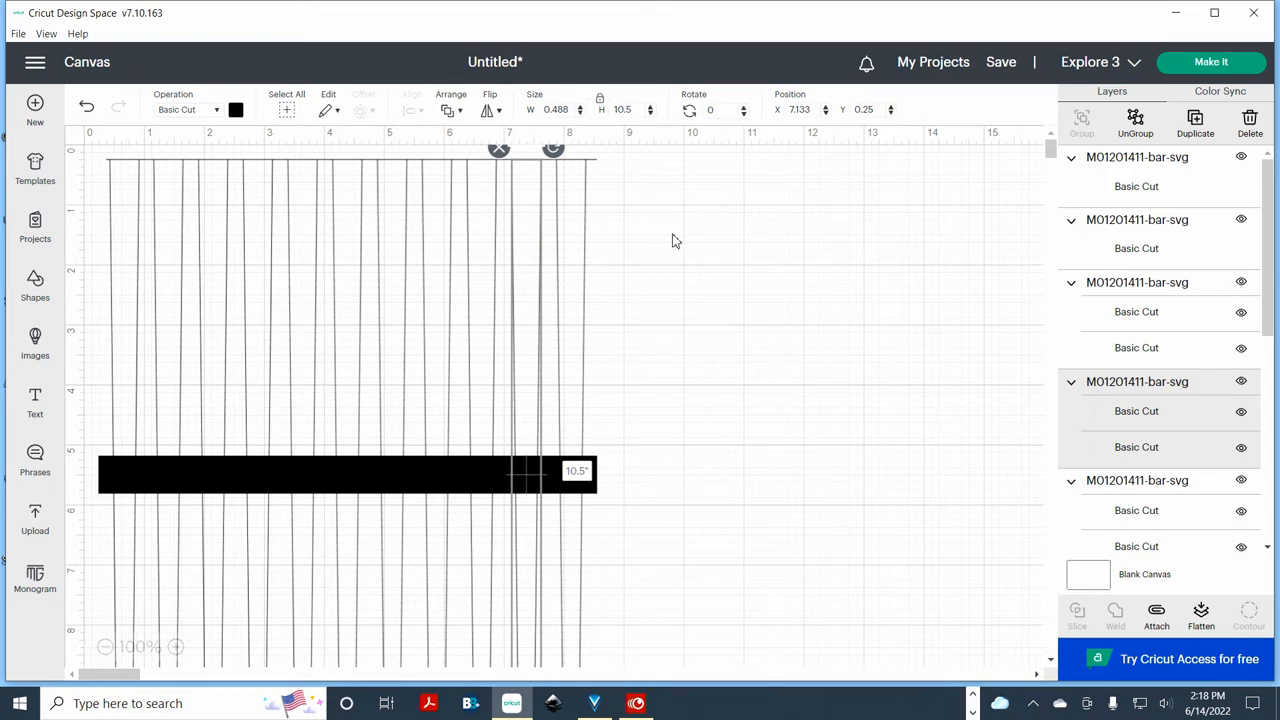
Deselect the ungrouped pieces and delete the thick black bar, keeping the vertical cut lines
{"action": "left_click", "coordinate": [658, 446]}
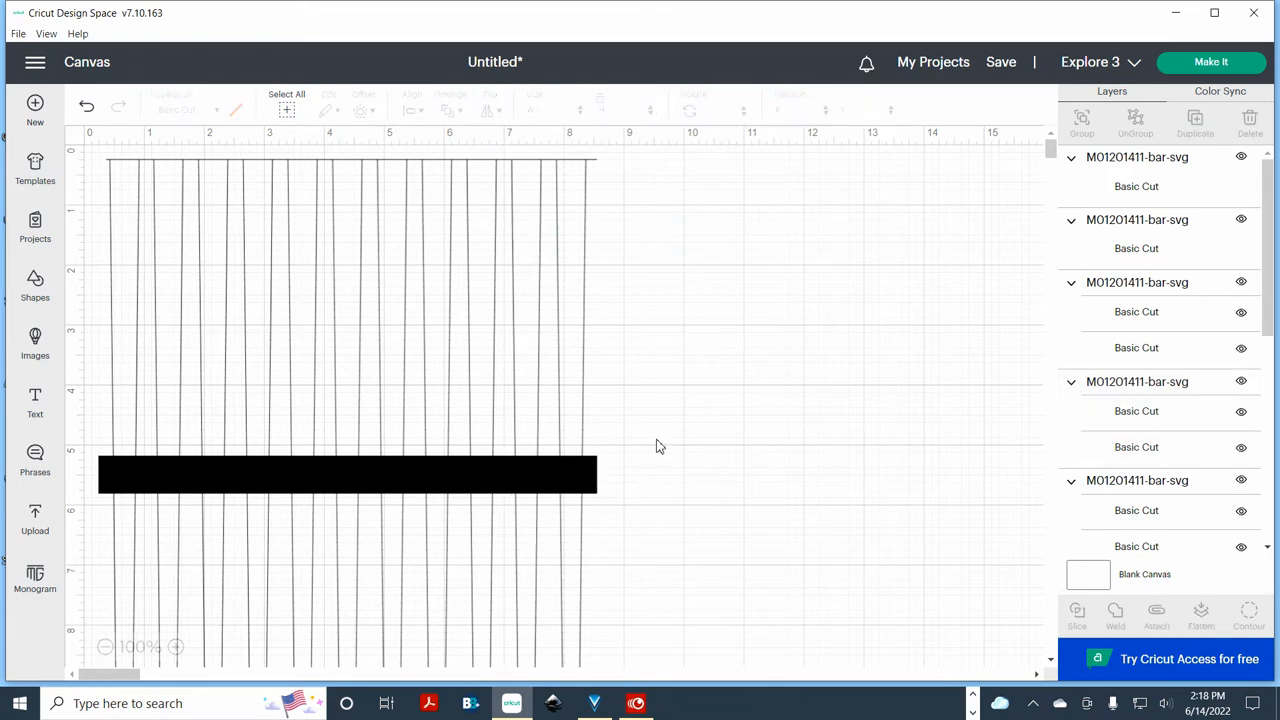
{"action": "mouse_move", "coordinate": [630, 462]}
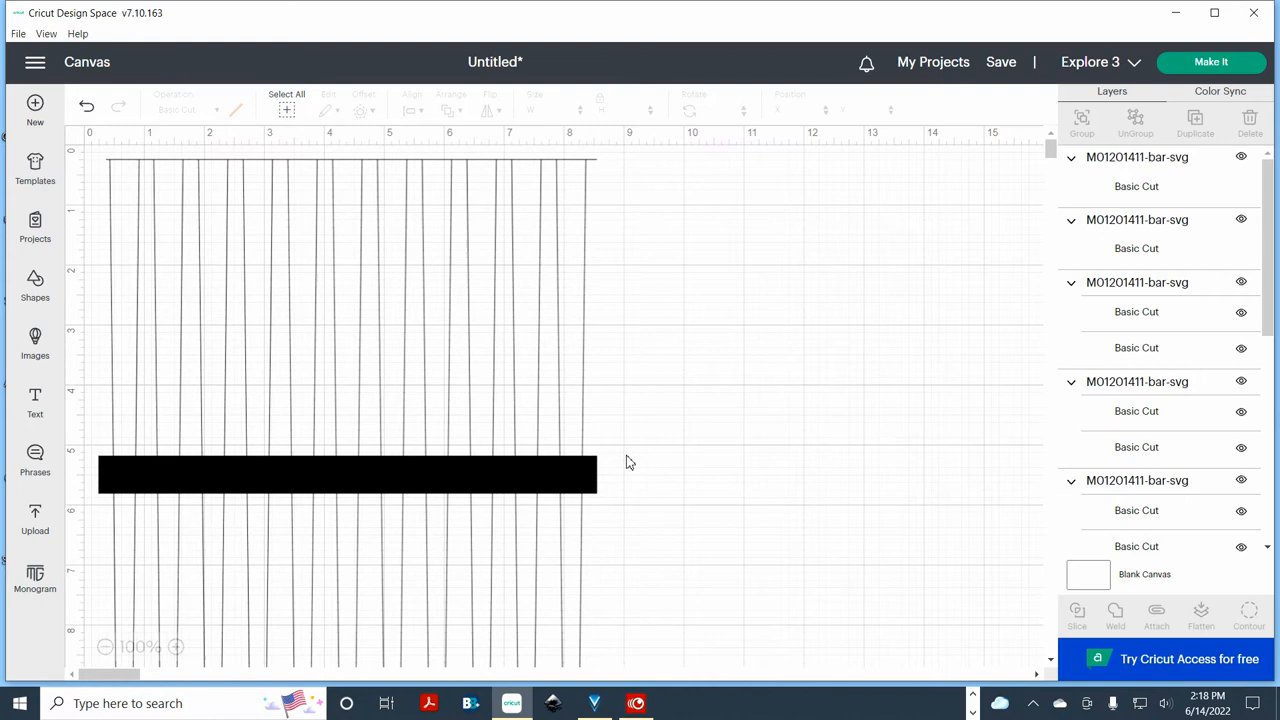
{"action": "mouse_move", "coordinate": [616, 462]}
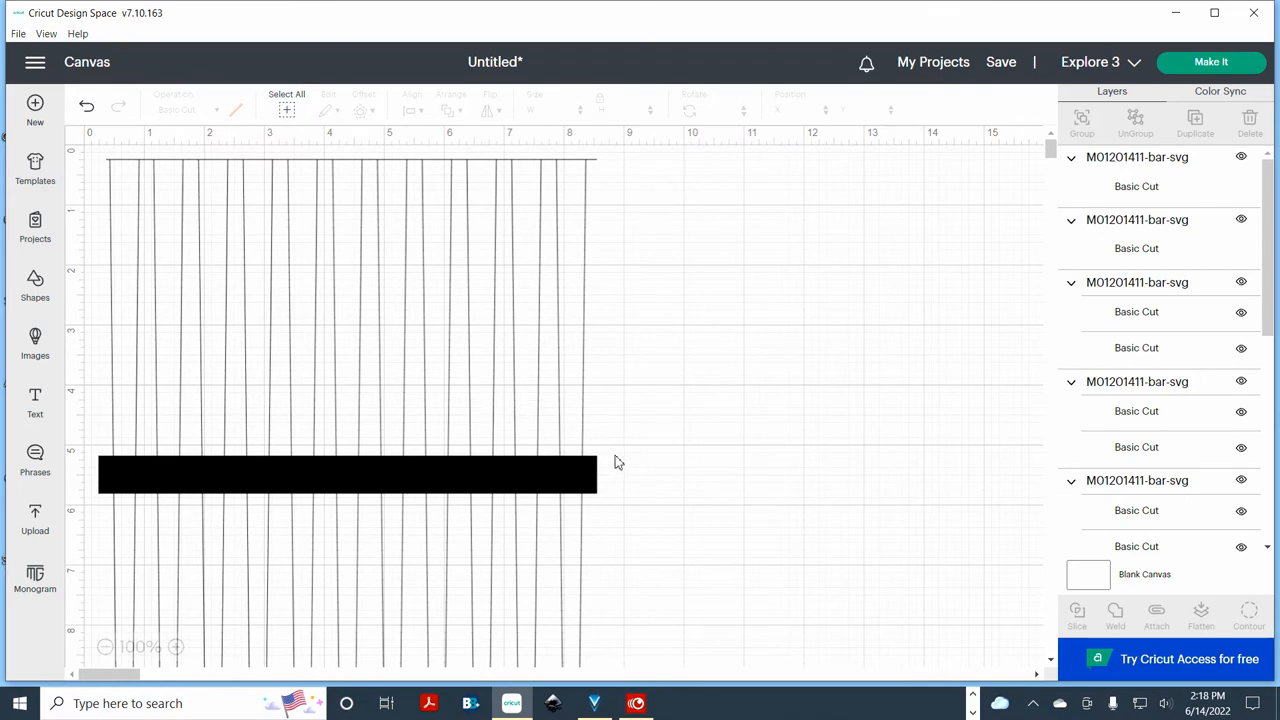
{"action": "left_click", "coordinate": [348, 474]}
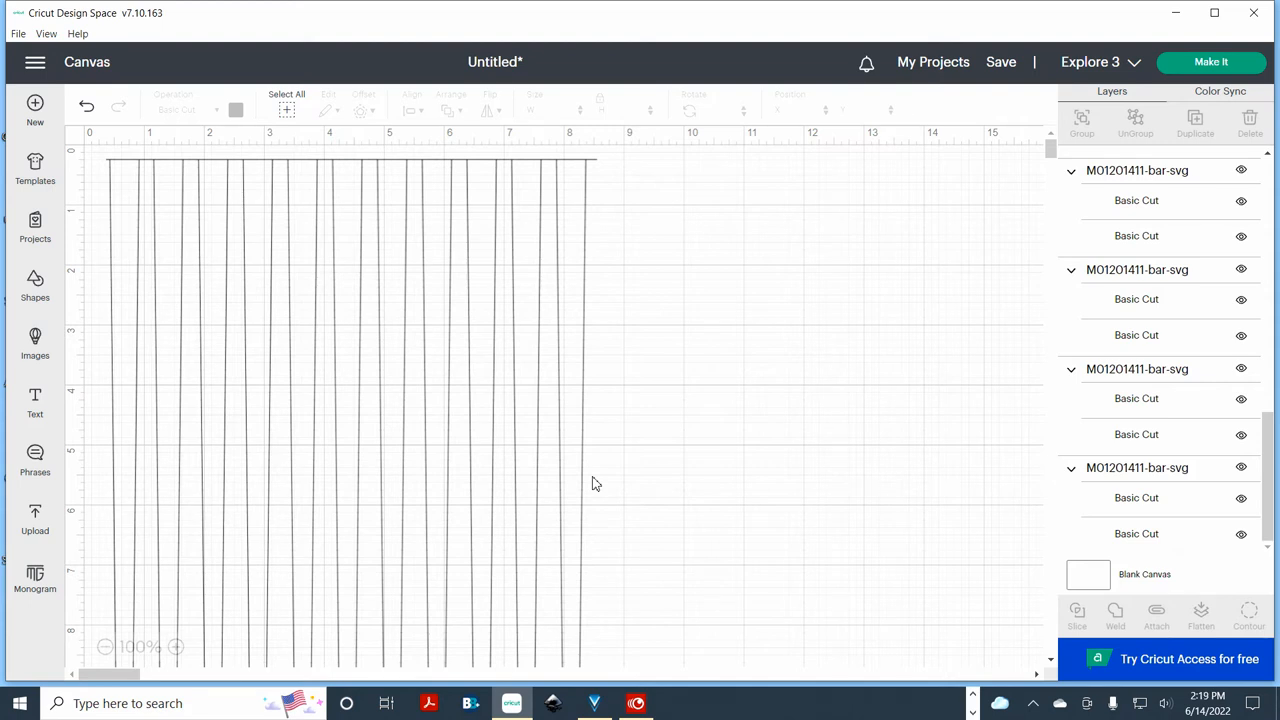
Select all the vertical cut lines, group them and attach them into one layer
{"action": "left_click", "coordinate": [288, 108]}
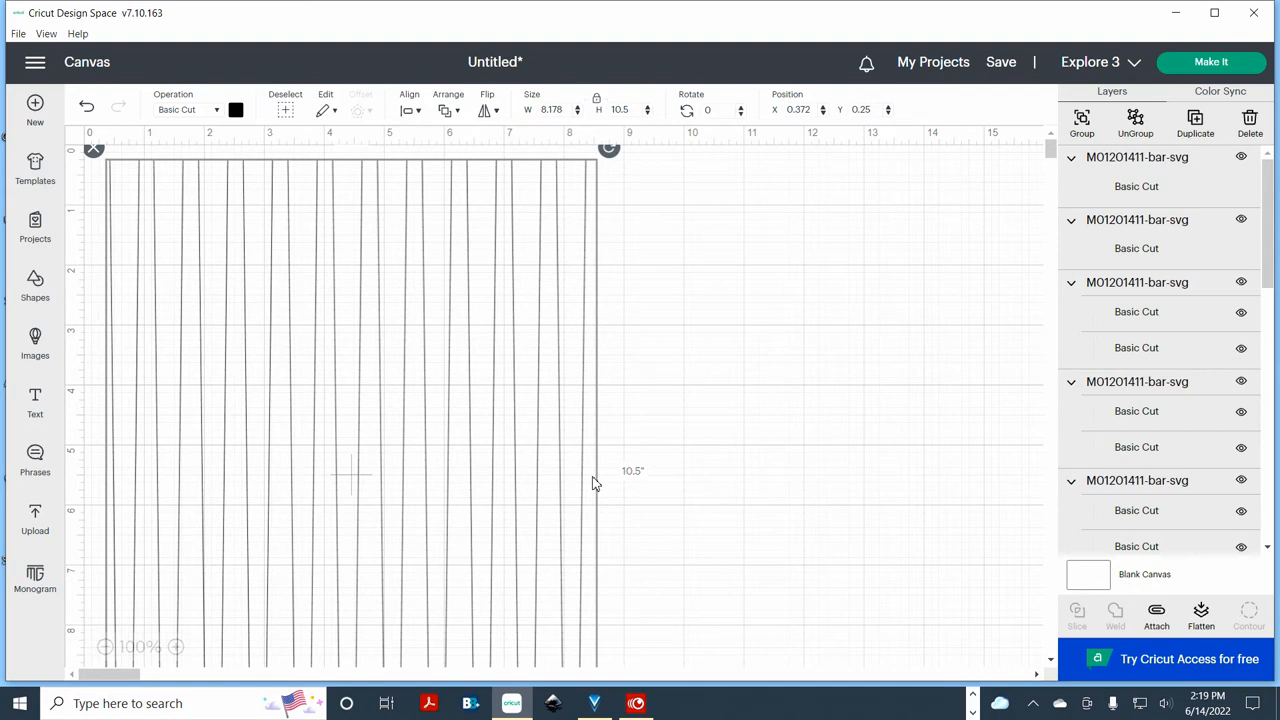
{"action": "mouse_move", "coordinate": [670, 100]}
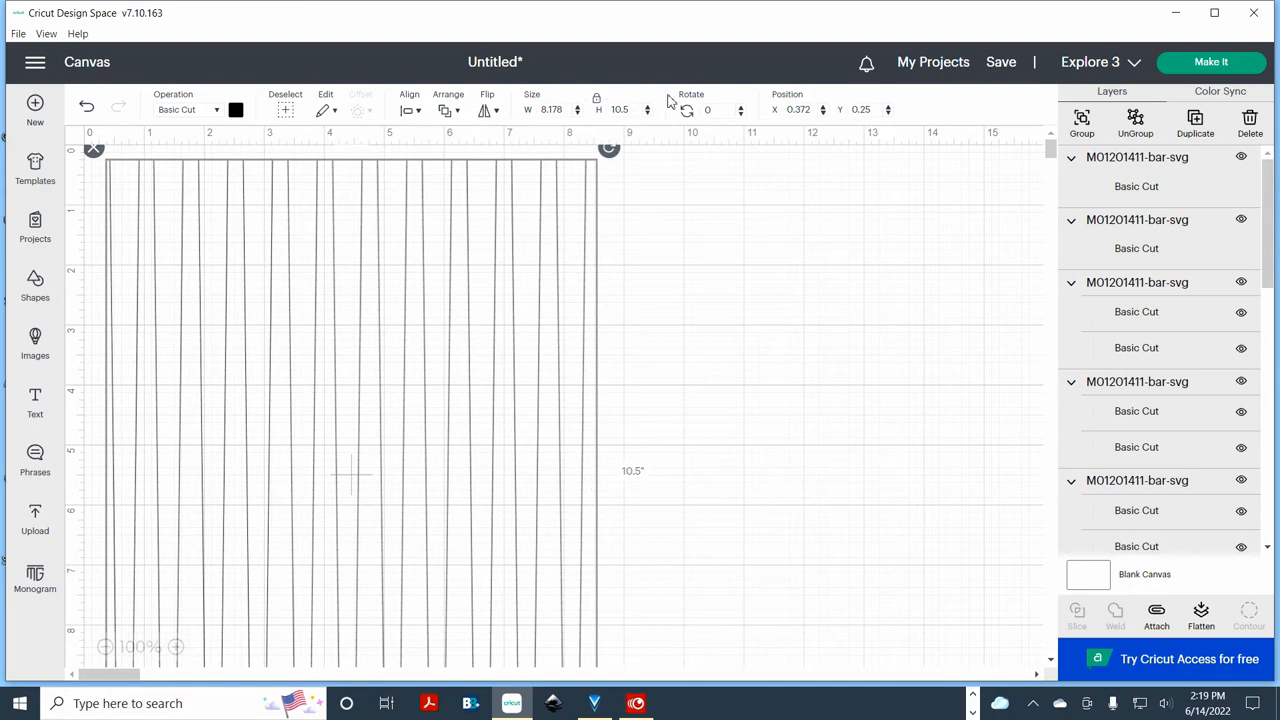
{"action": "mouse_move", "coordinate": [988, 188]}
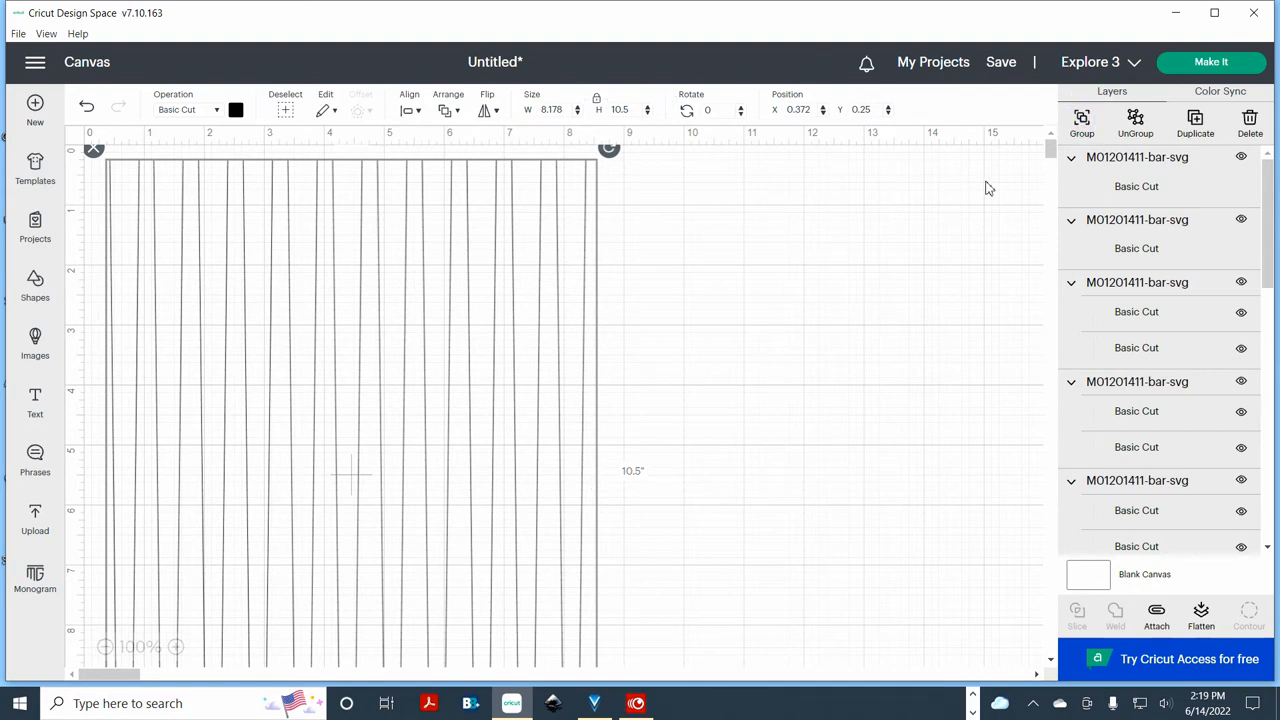
{"action": "left_click", "coordinate": [1080, 120]}
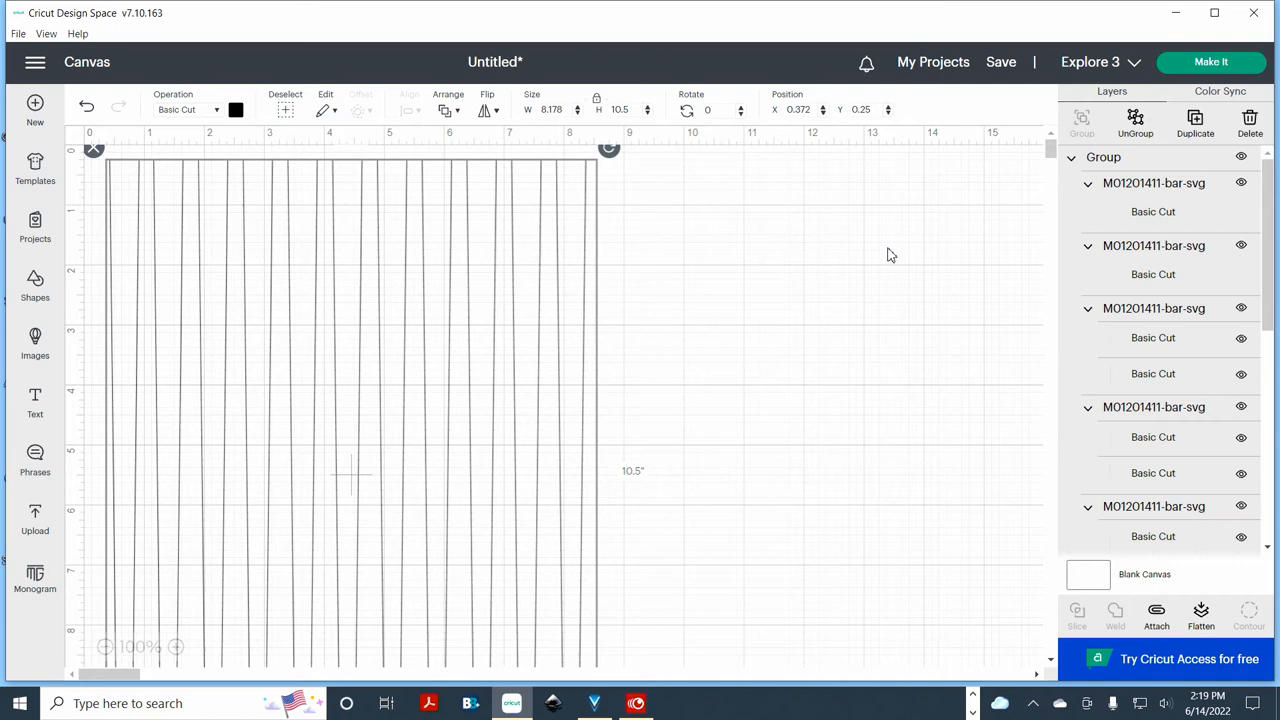
{"action": "mouse_move", "coordinate": [1236, 462]}
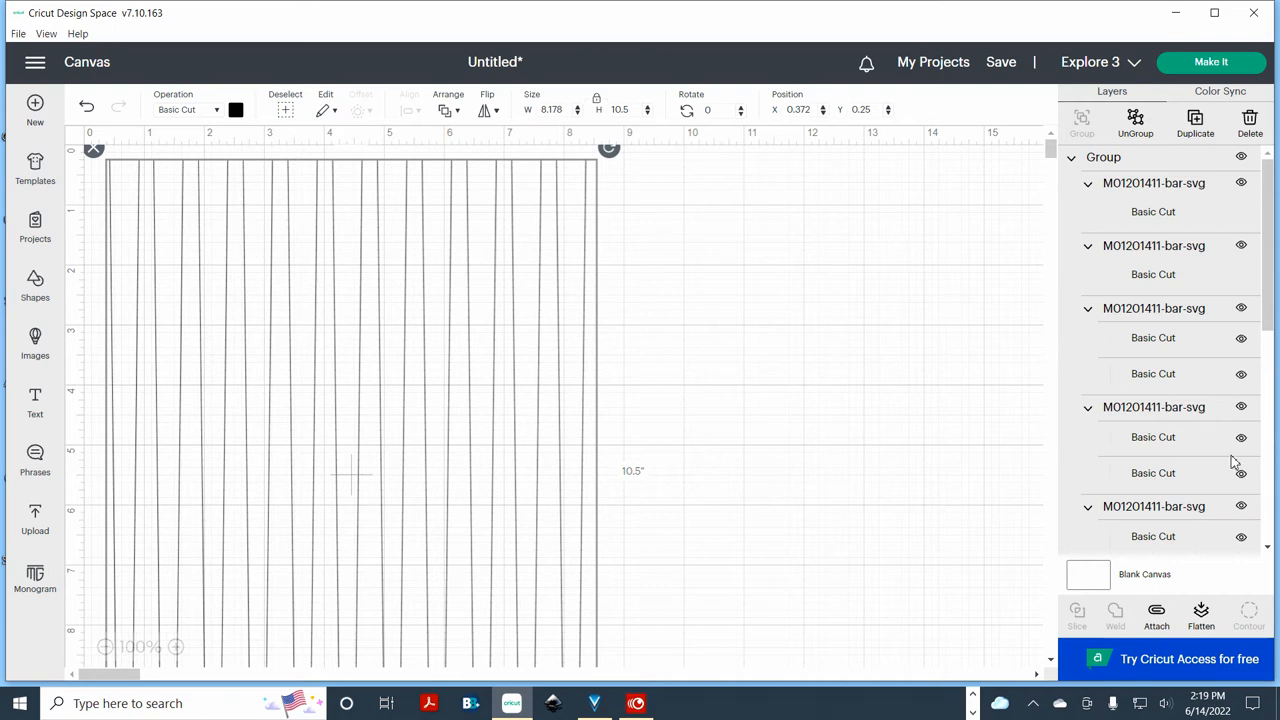
{"action": "mouse_move", "coordinate": [1236, 596]}
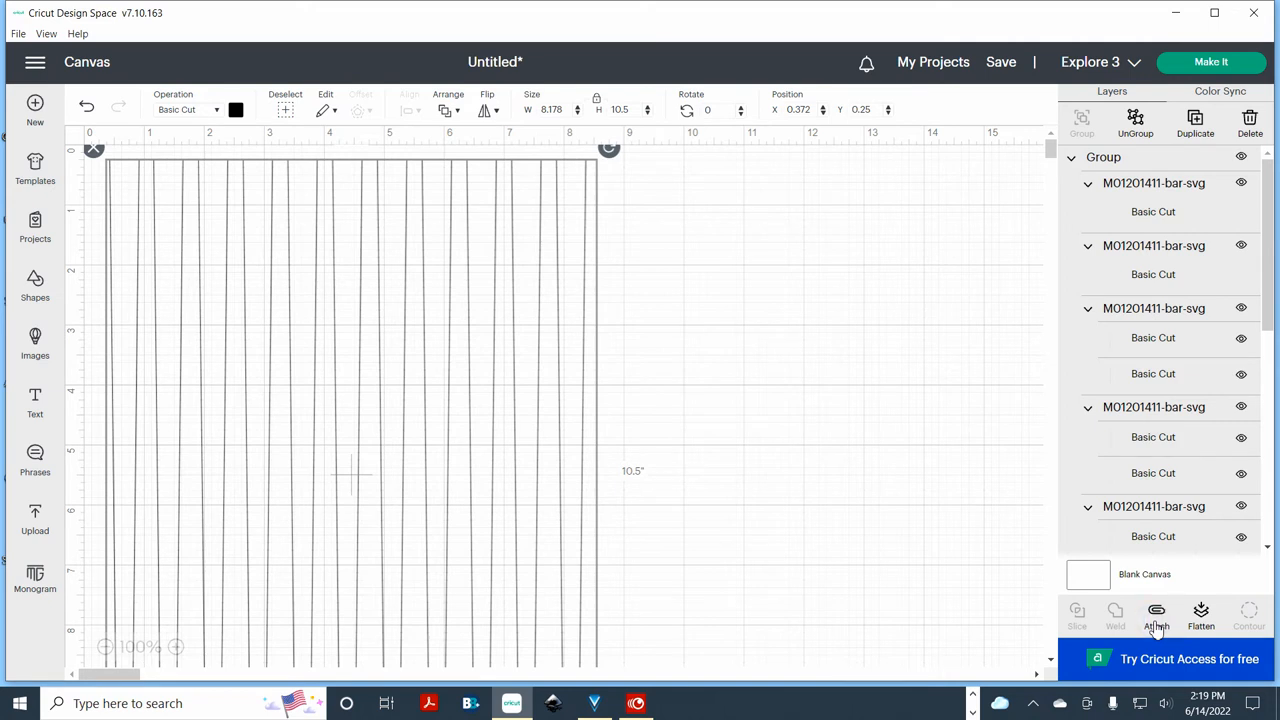
{"action": "left_click", "coordinate": [1156, 616]}
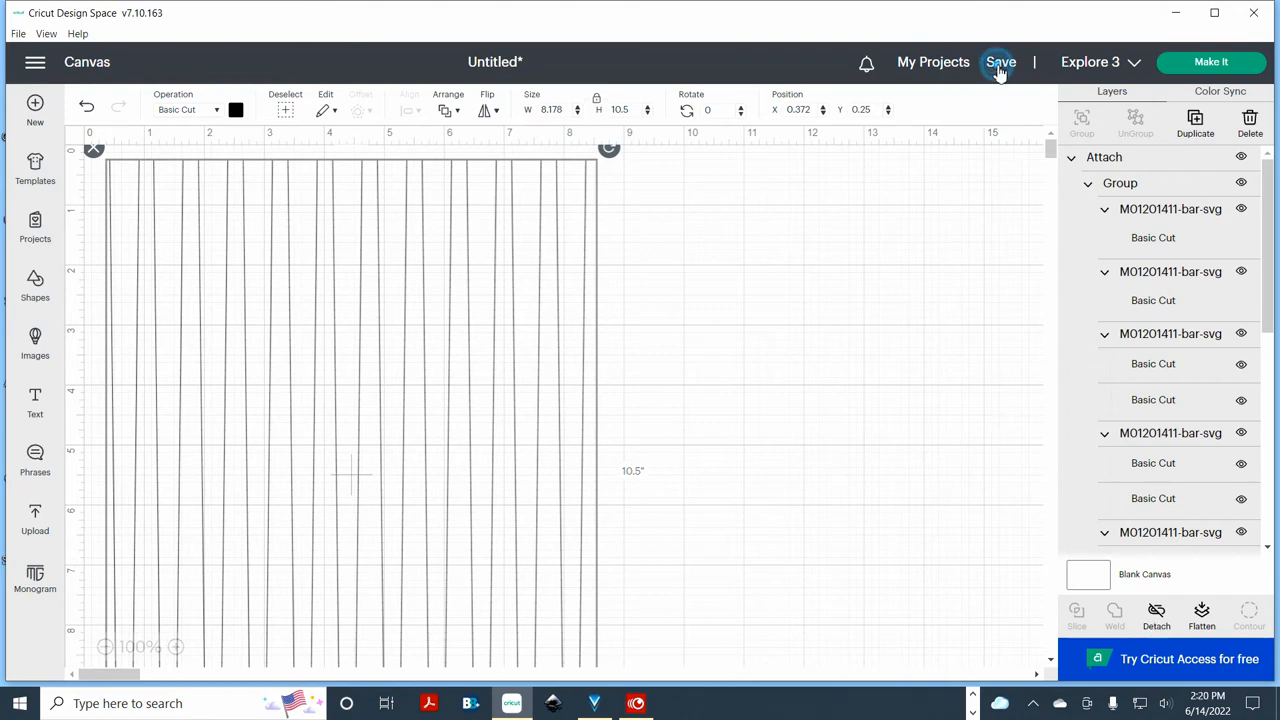
Save the project as '1/2" x 1/4" x 11" Barrel Paper Bead Strip' in the Paper Bead Strips collection
{"action": "left_click", "coordinate": [1000, 62]}
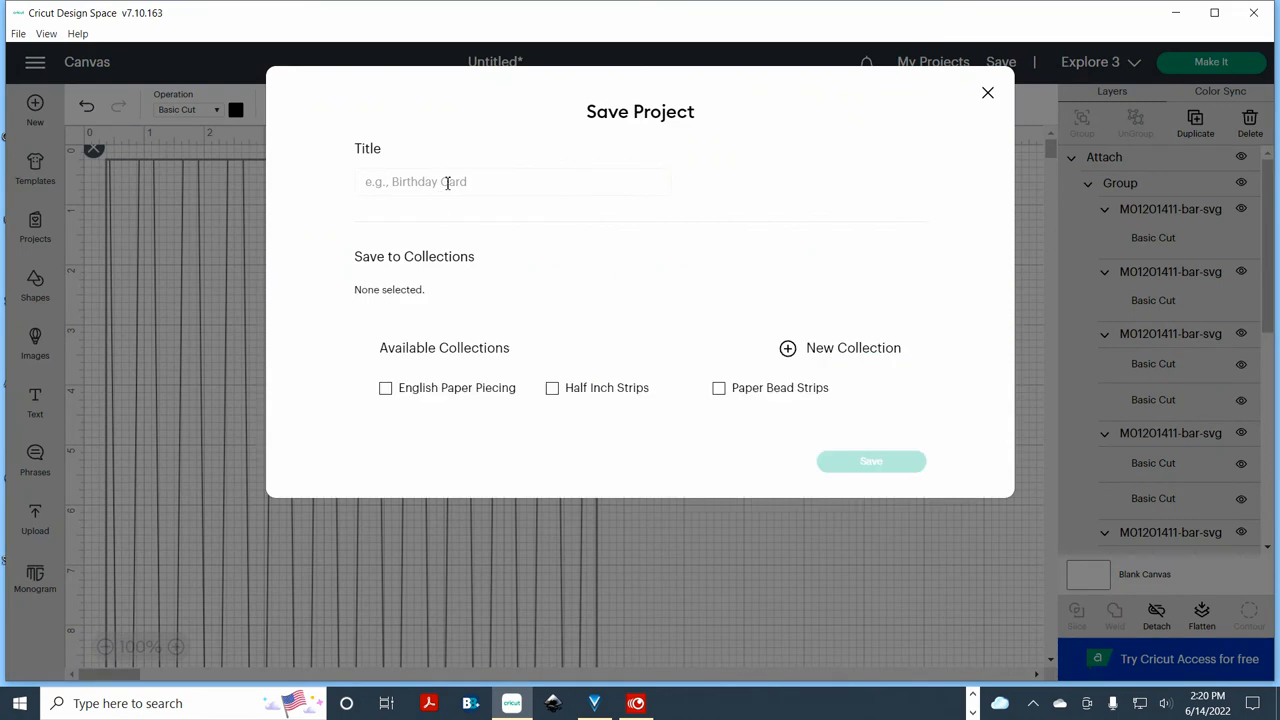
{"action": "left_click", "coordinate": [512, 180]}
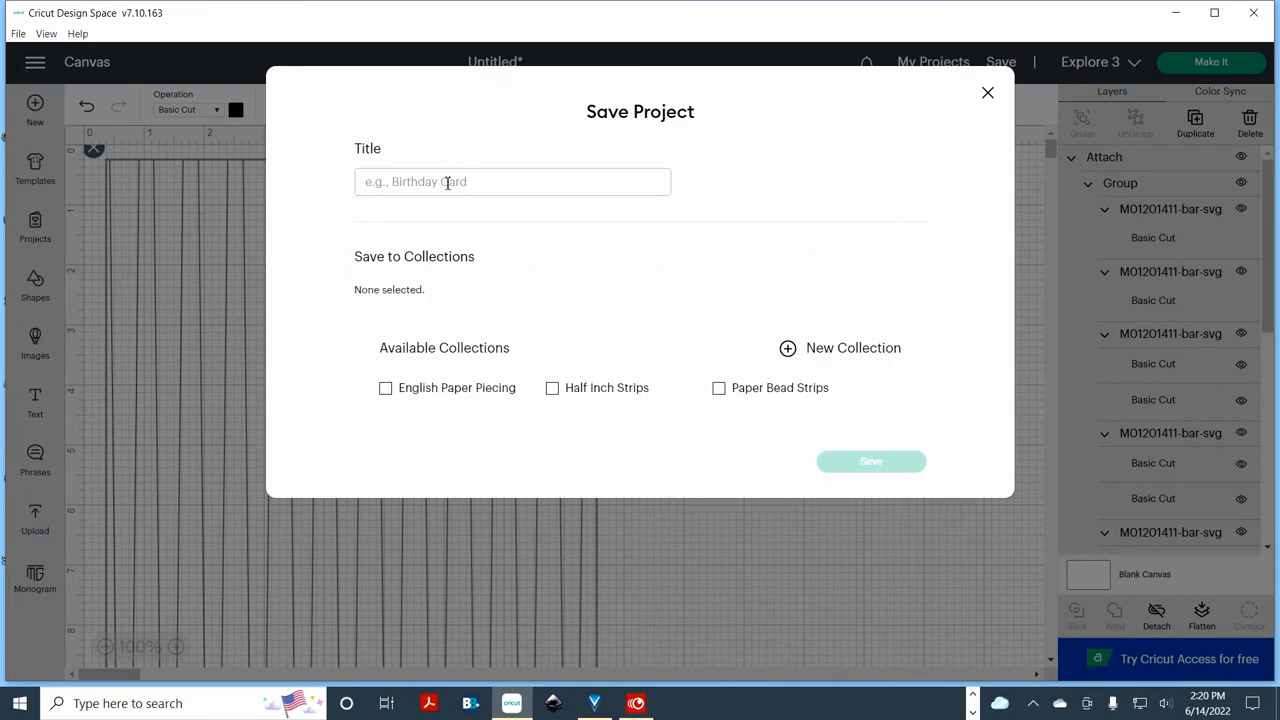
{"action": "type", "text": "1"}
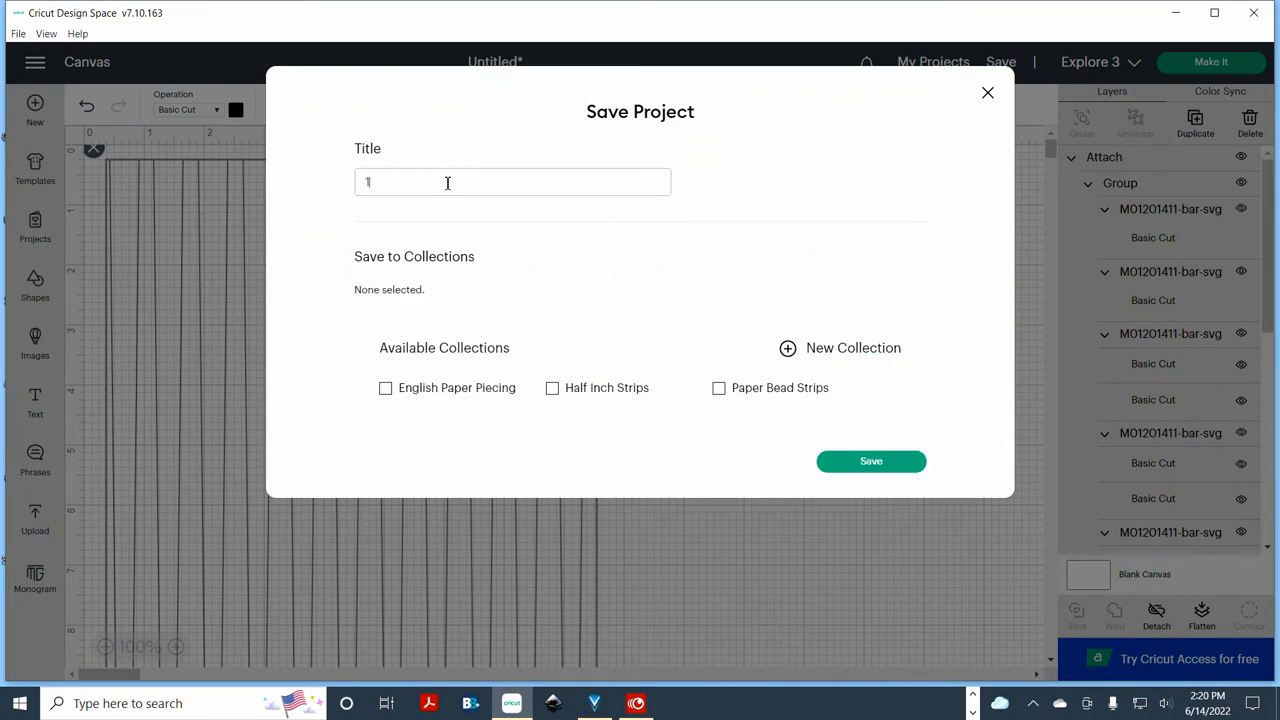
{"action": "type", "text": "/2\" x 1/4"}
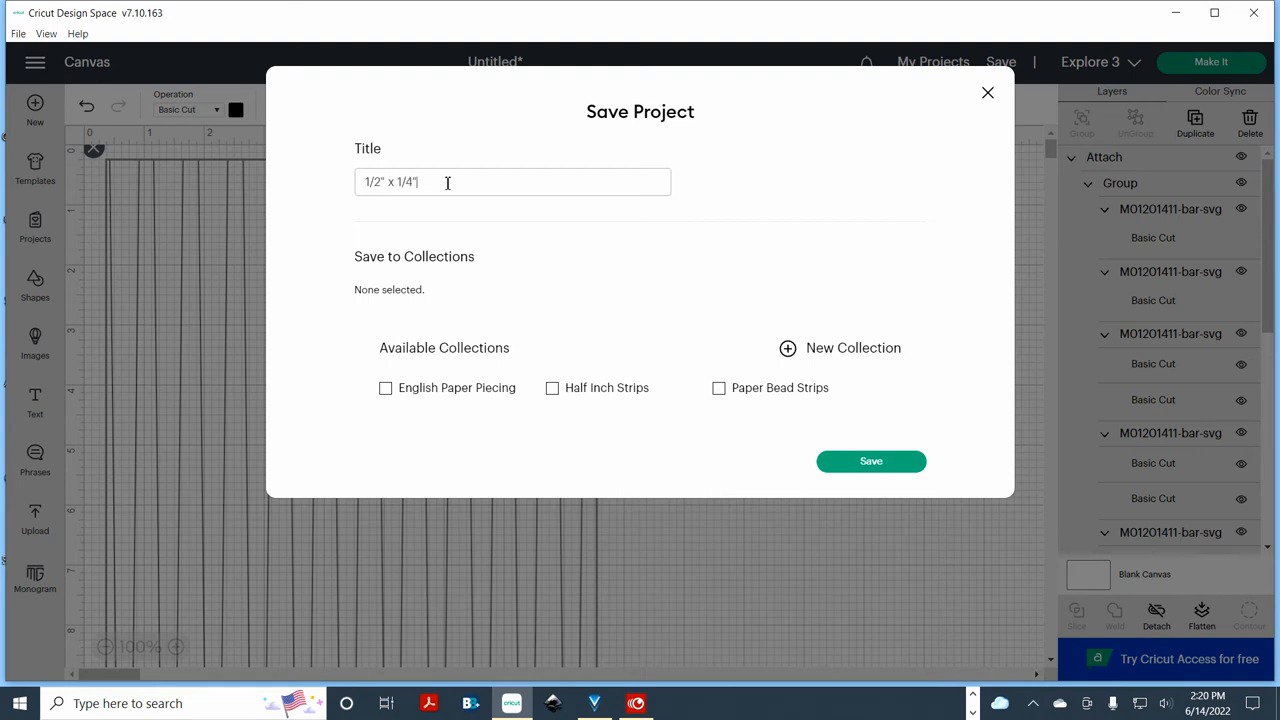
{"action": "type", "text": "x"}
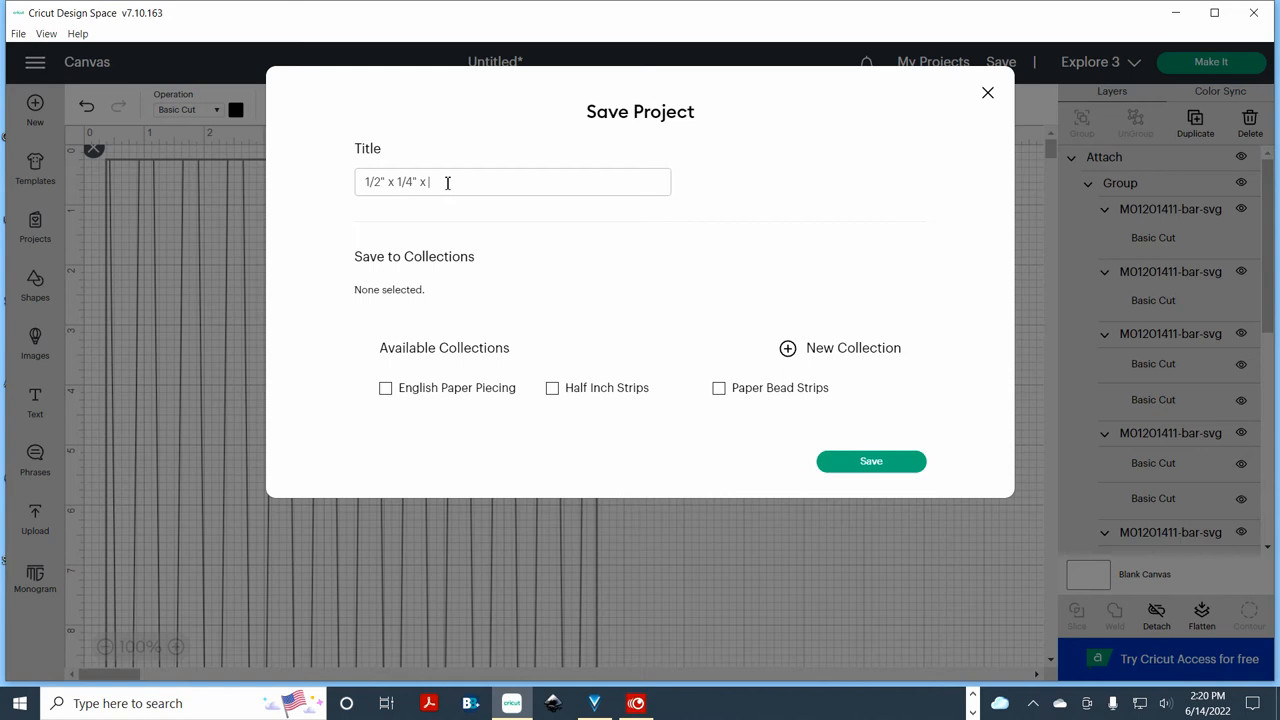
{"action": "type", "text": "11\""}
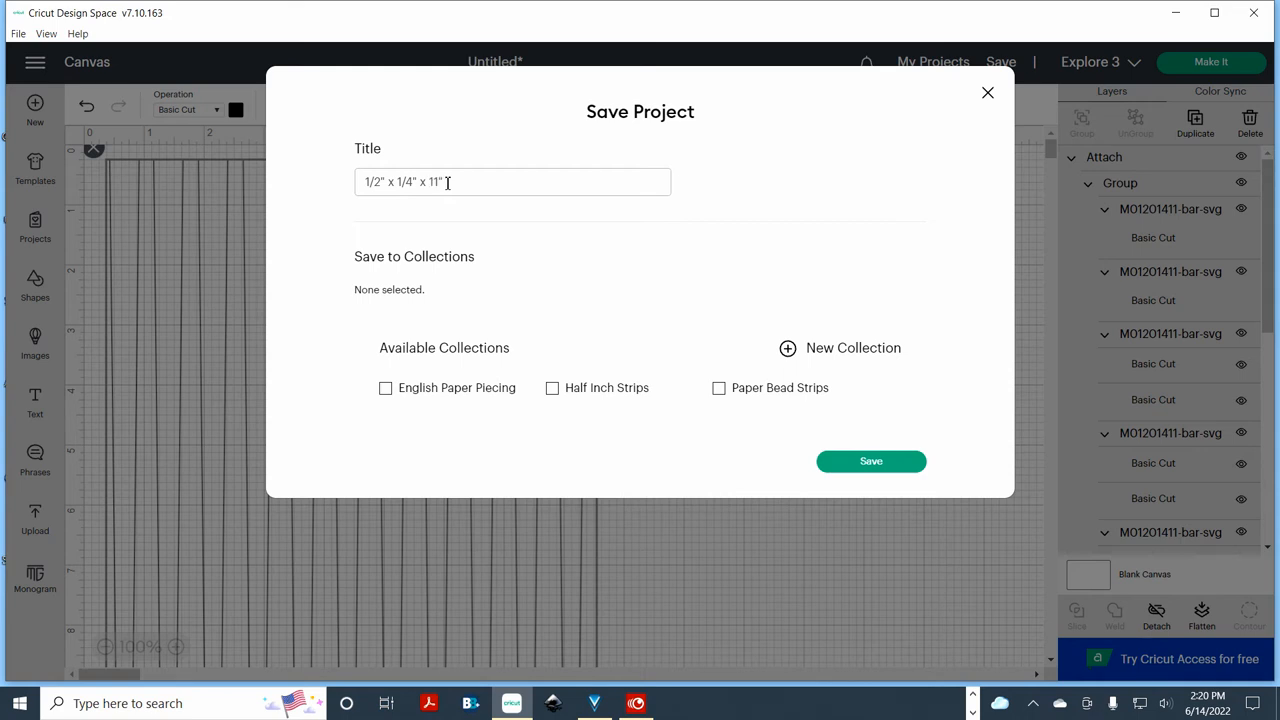
{"action": "type", "text": "Barrel"}
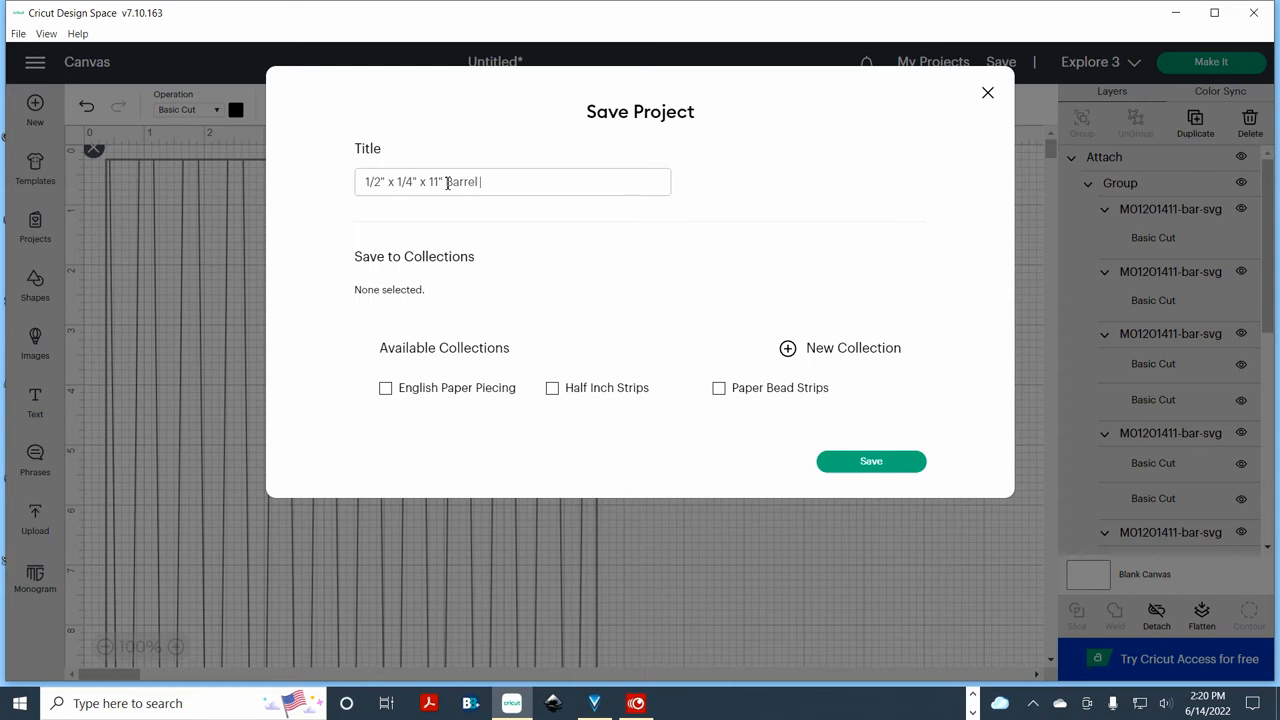
{"action": "type", "text": "Paper Bead"}
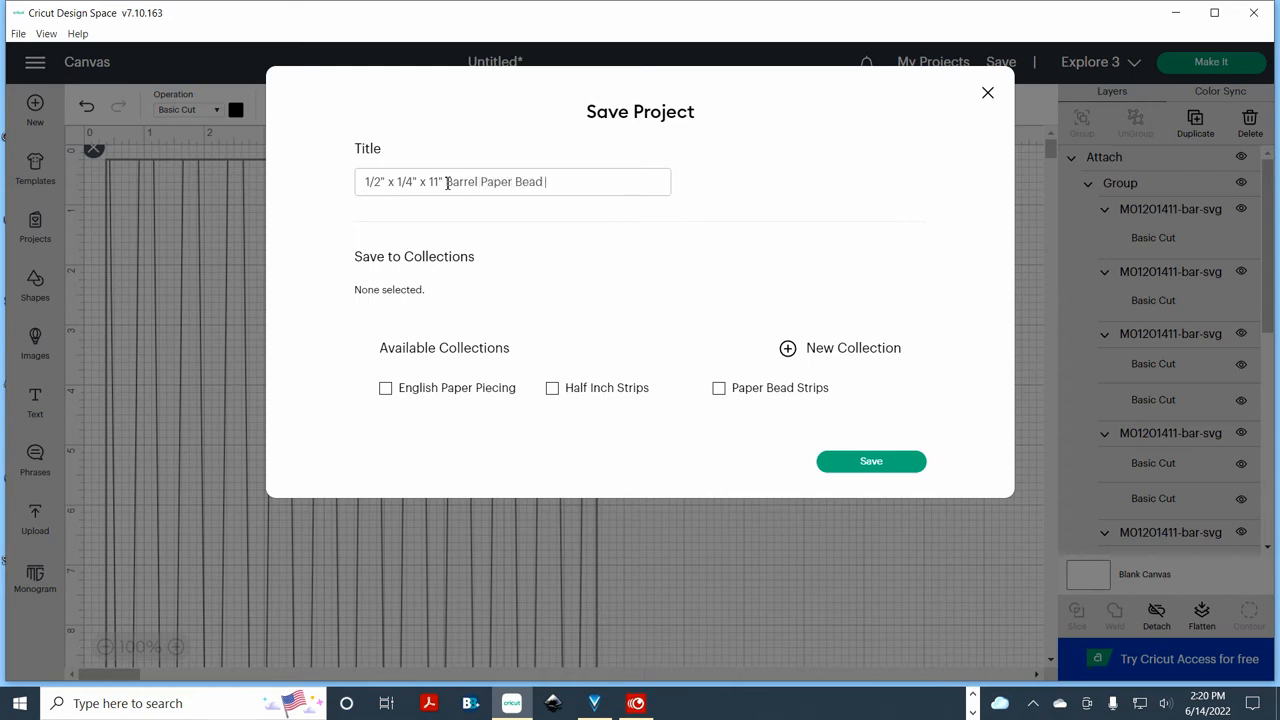
{"action": "type", "text": "Strip"}
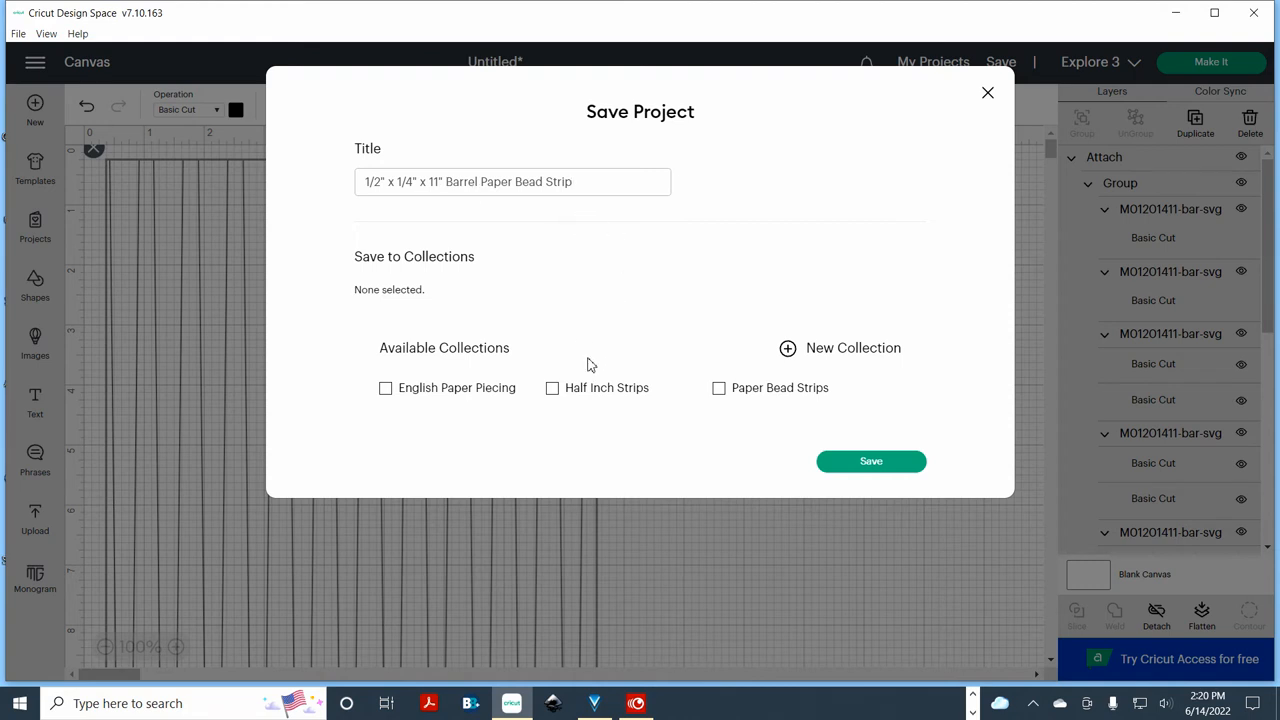
{"action": "left_click", "coordinate": [720, 388]}
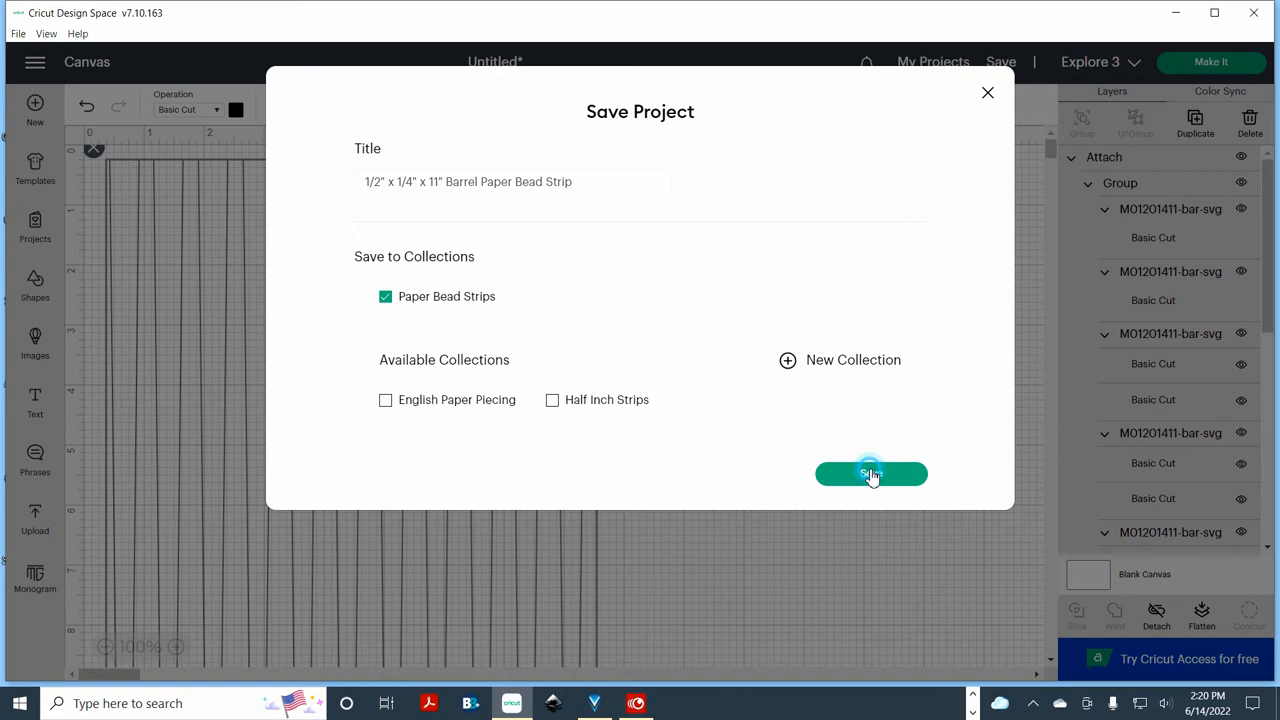
{"action": "left_click", "coordinate": [870, 472]}
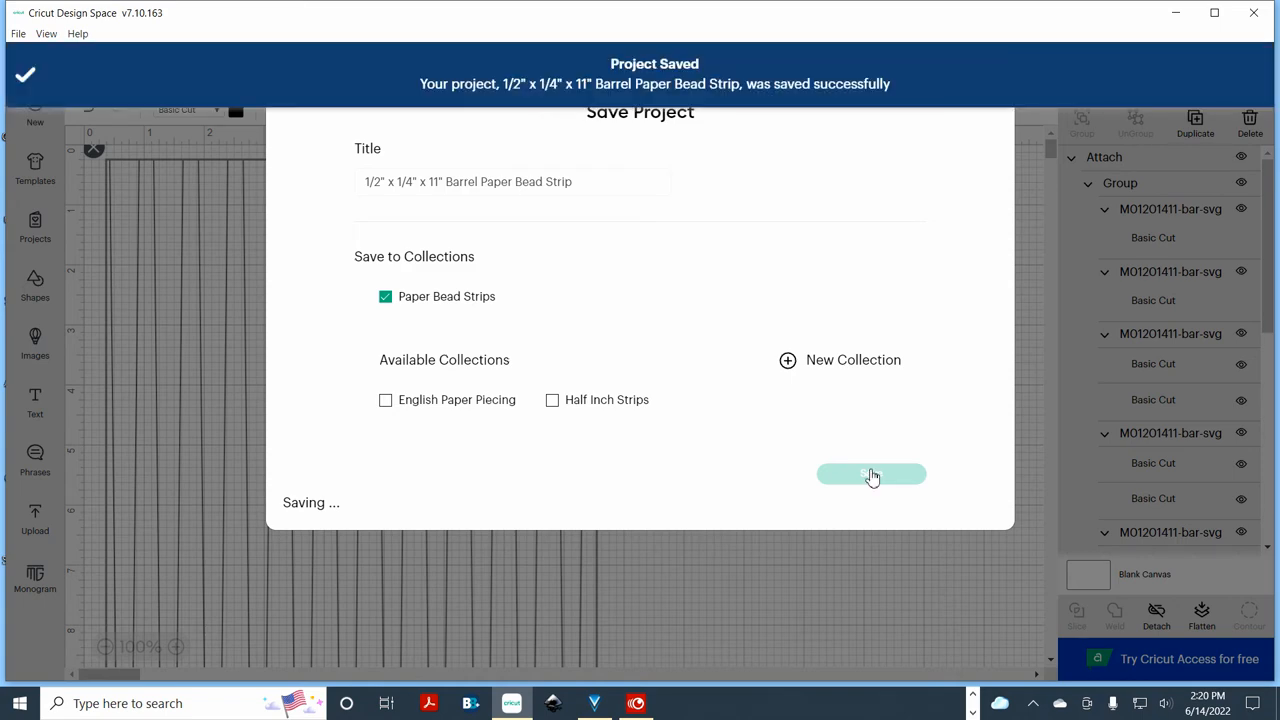
{"action": "left_click", "coordinate": [872, 472]}
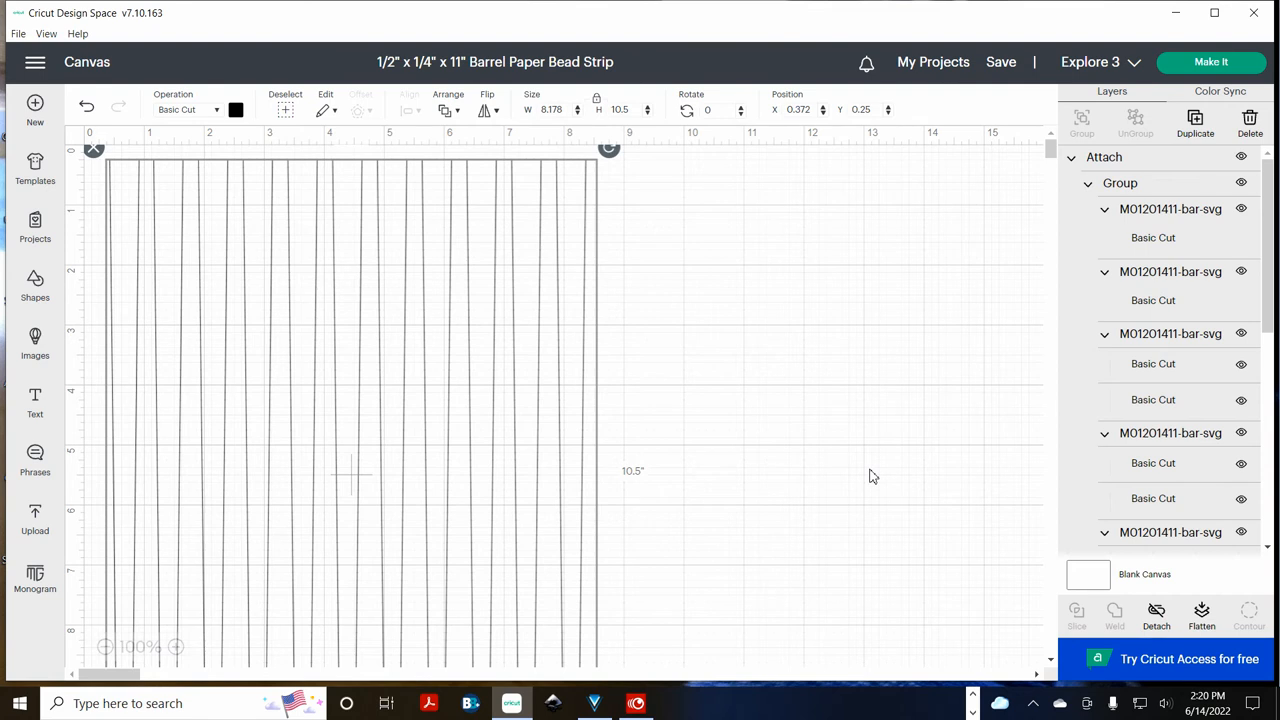
{"action": "mouse_move", "coordinate": [1210, 92]}
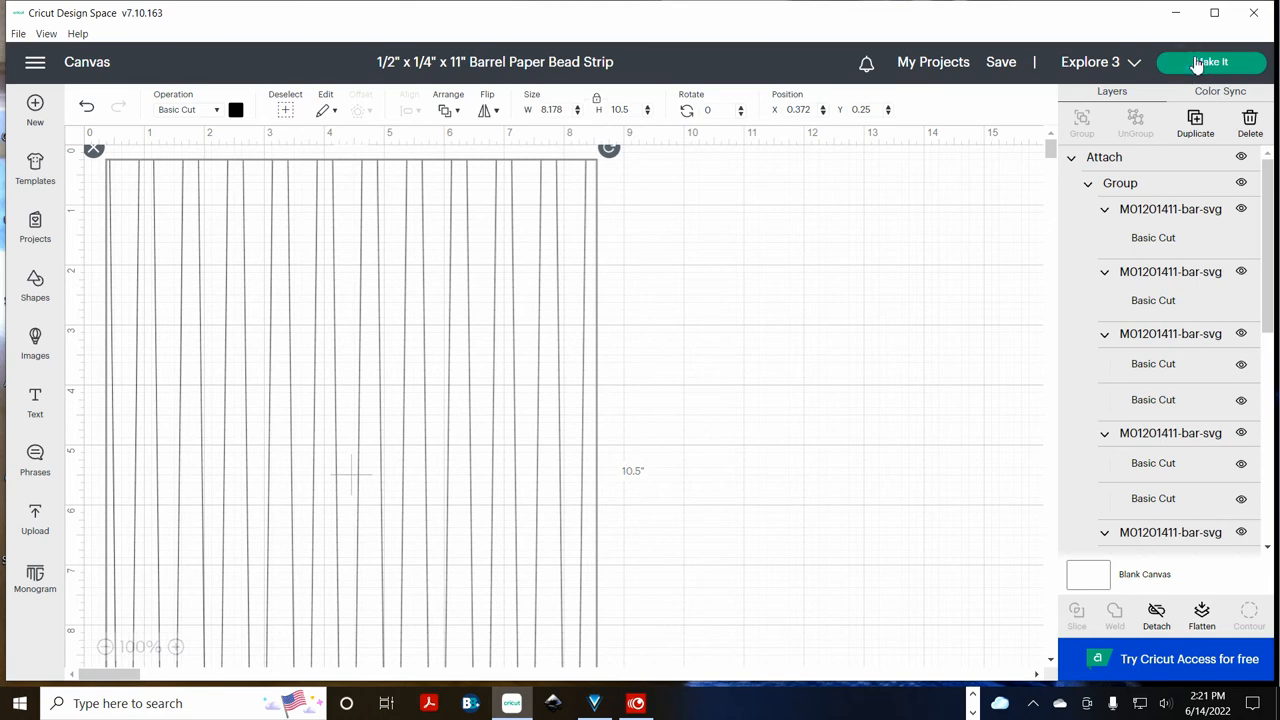
{"action": "left_click", "coordinate": [1212, 62]}
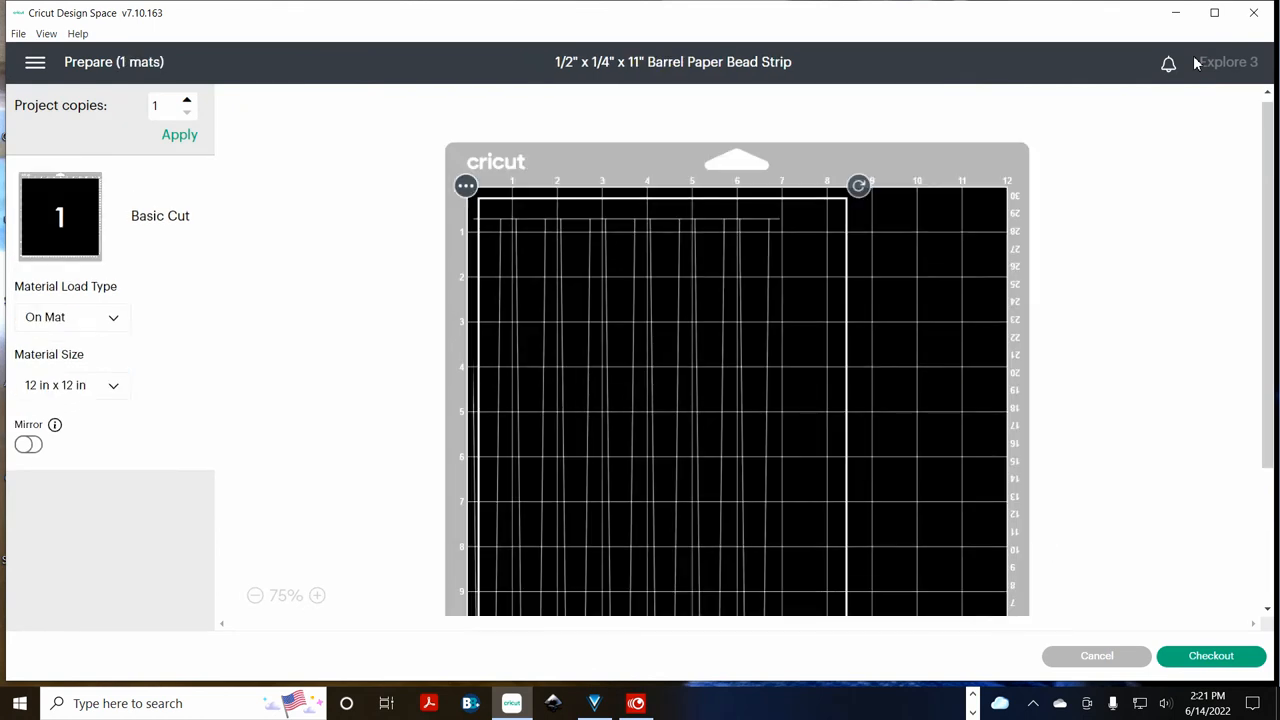
{"action": "left_click", "coordinate": [1210, 656]}
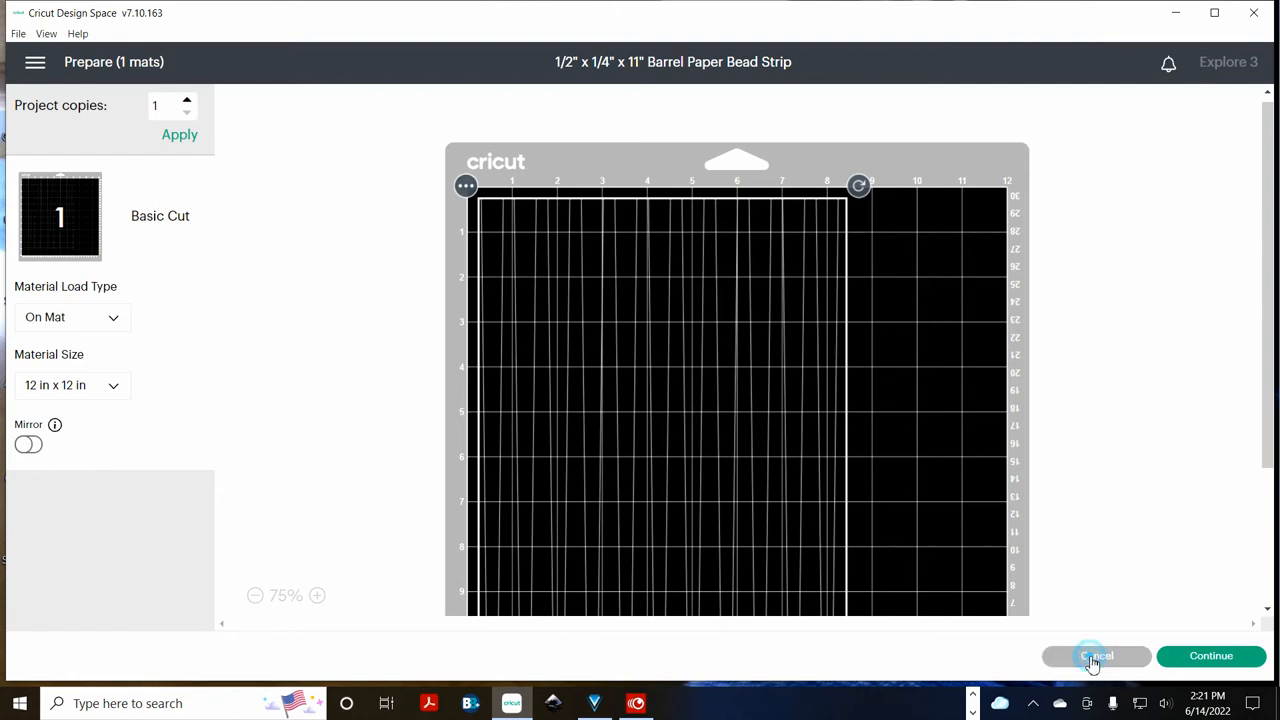
{"action": "left_click", "coordinate": [1096, 656]}
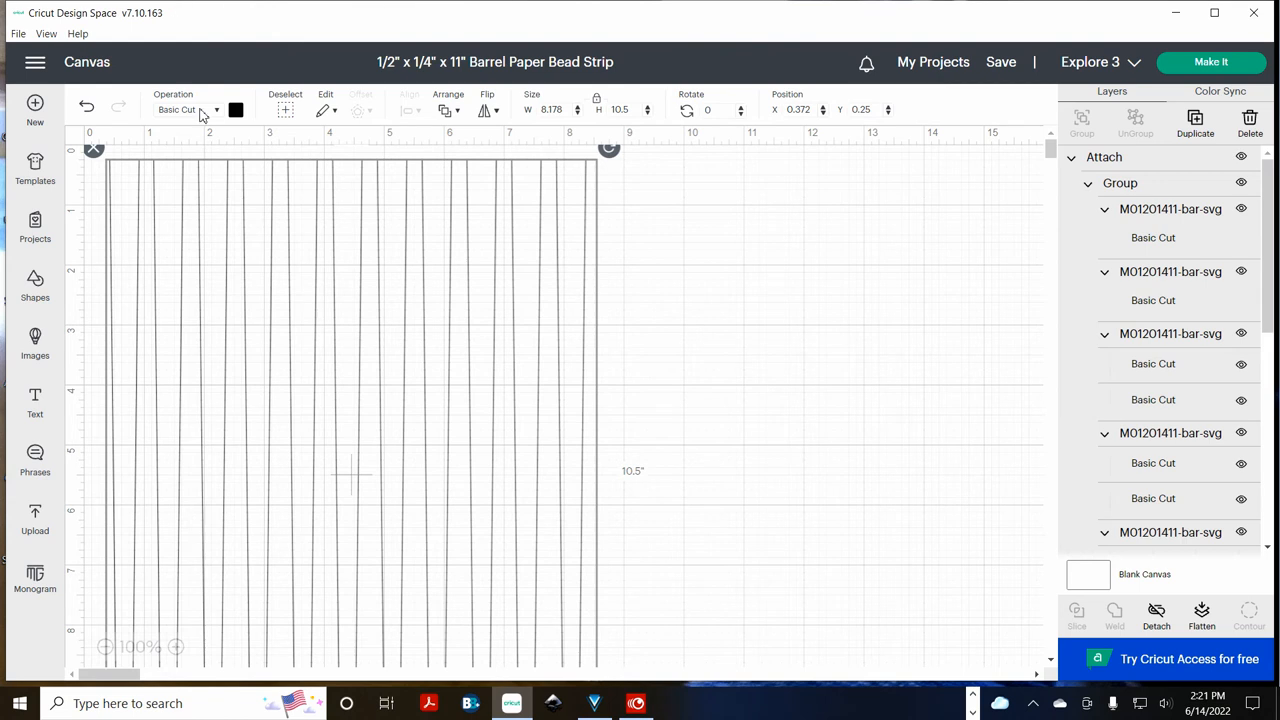
{"action": "mouse_move", "coordinate": [156, 120]}
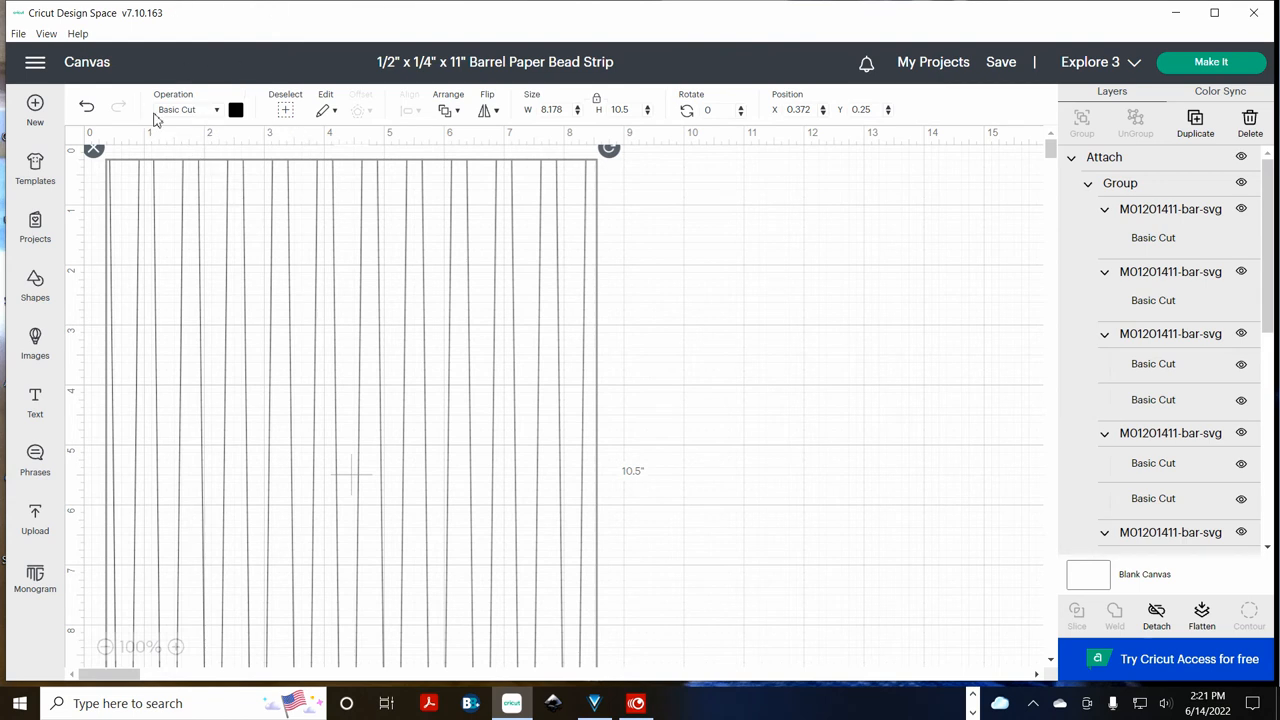
{"action": "mouse_move", "coordinate": [248, 136]}
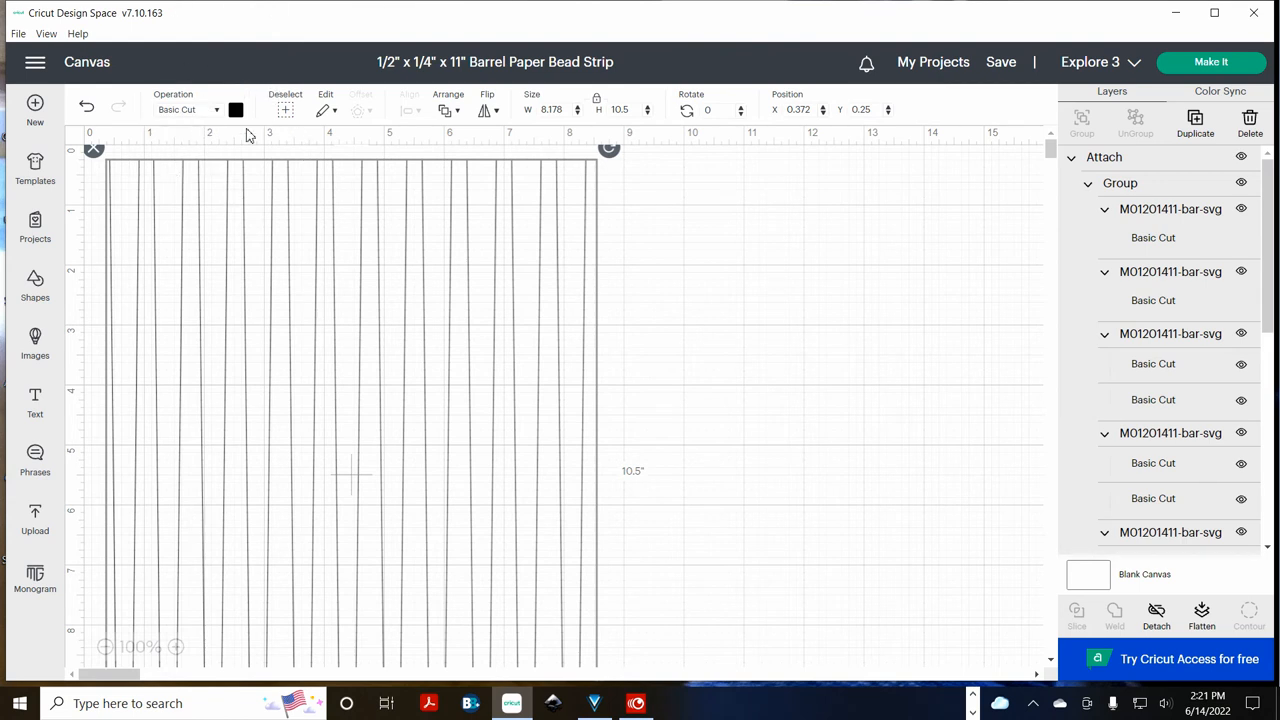
{"action": "mouse_move", "coordinate": [212, 124]}
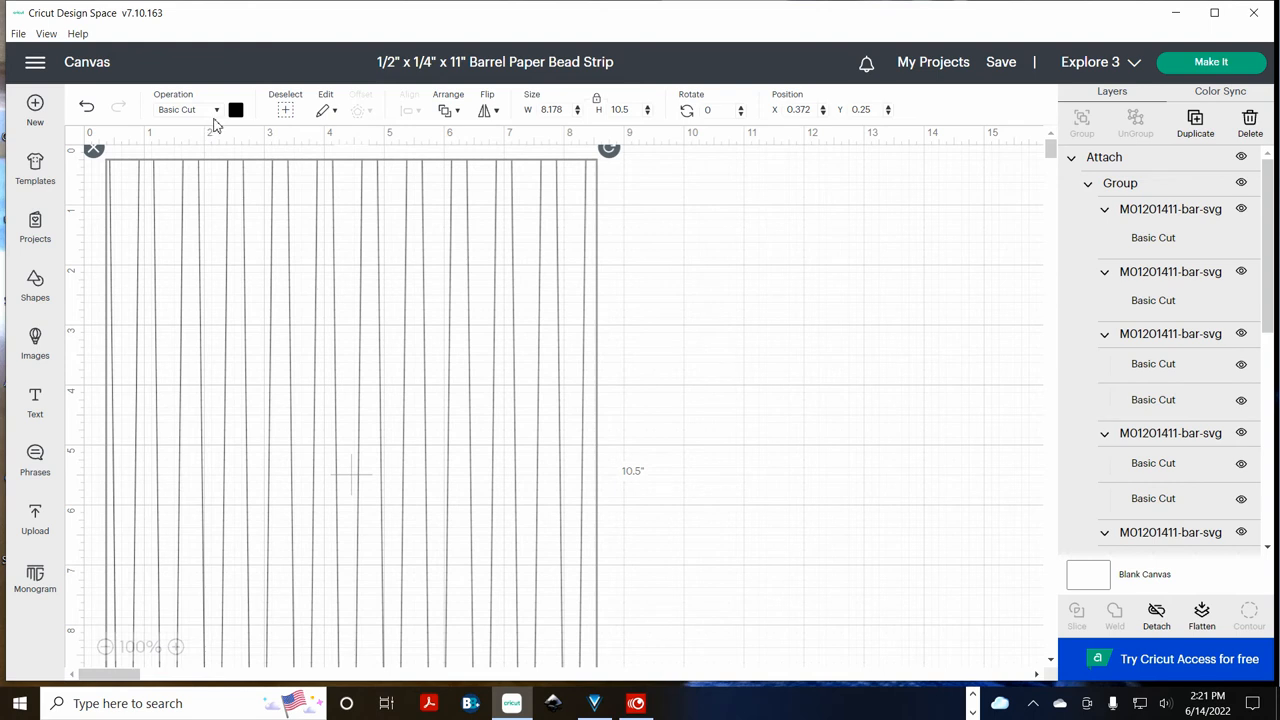
{"action": "mouse_move", "coordinate": [236, 110]}
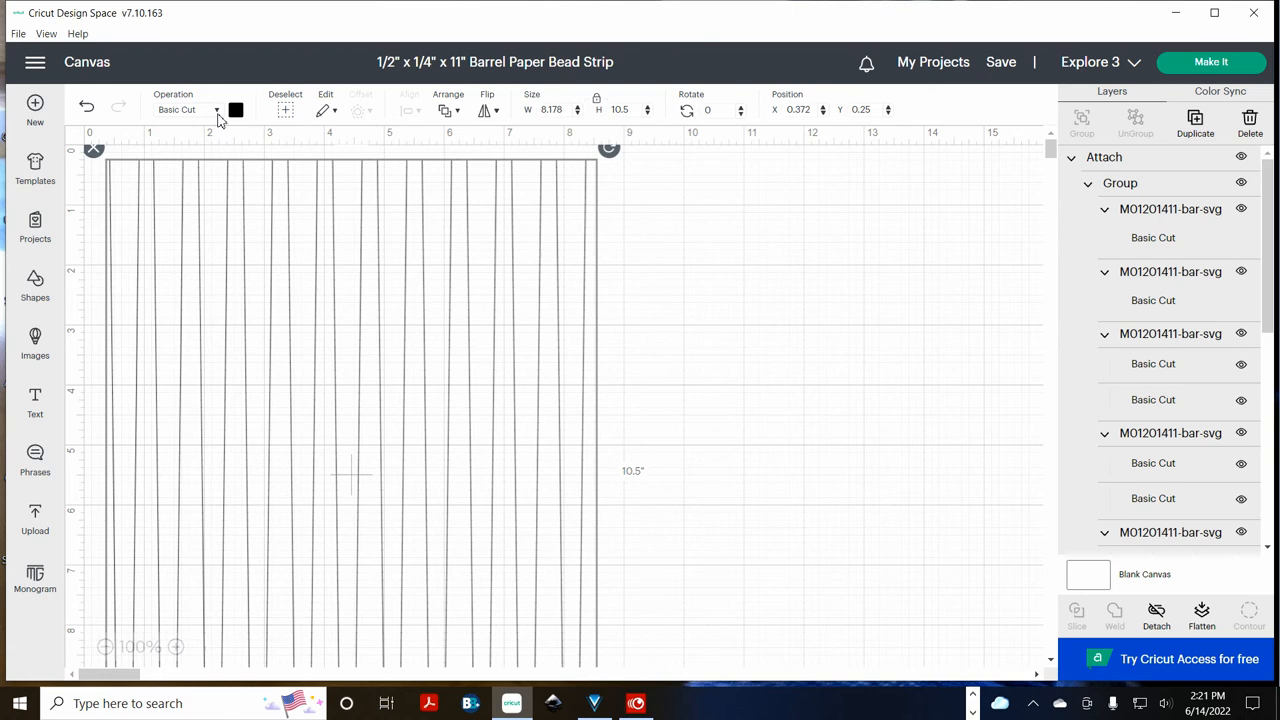
Set the strips' material colour to light blue and save the project again
{"action": "left_click", "coordinate": [188, 108]}
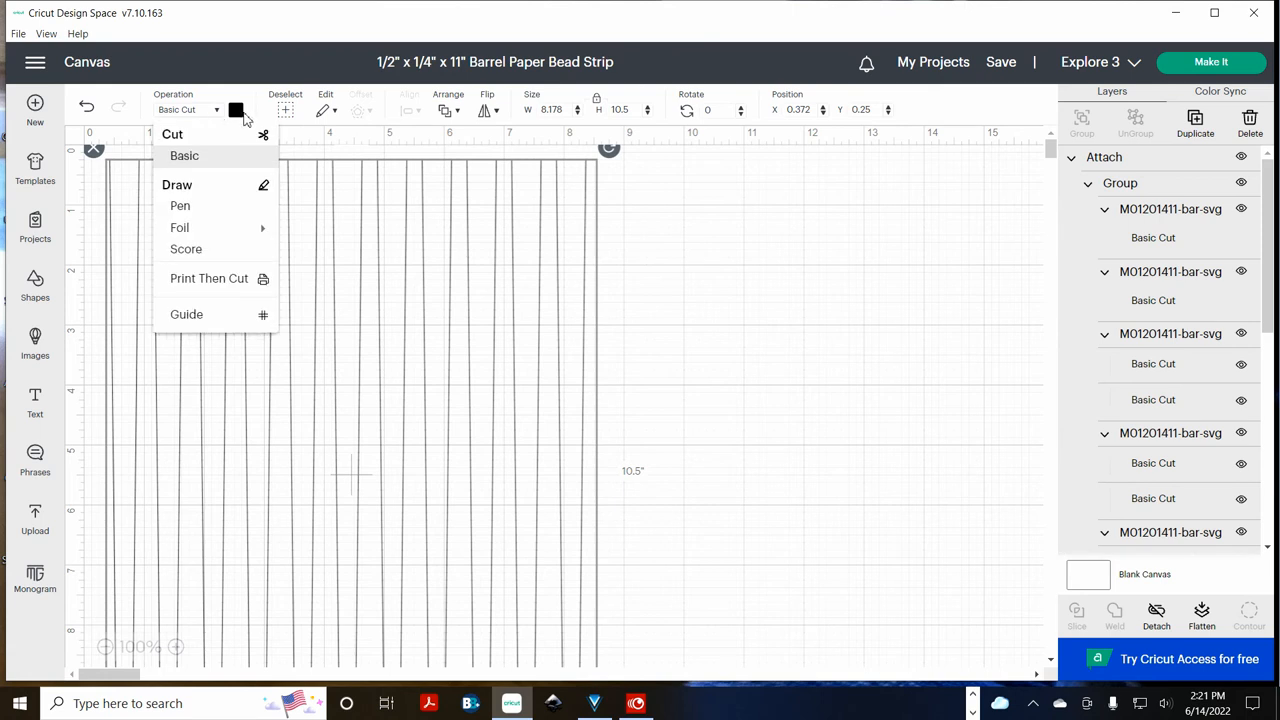
{"action": "left_click", "coordinate": [236, 110]}
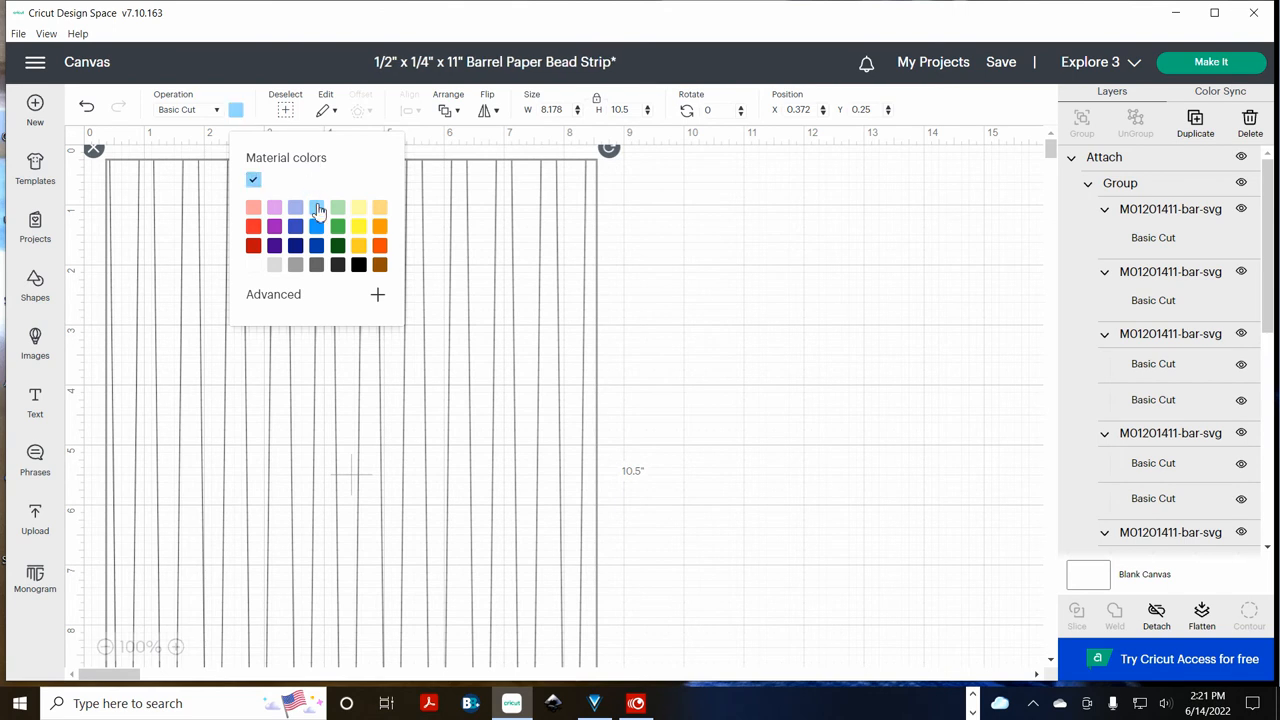
{"action": "left_click", "coordinate": [756, 212]}
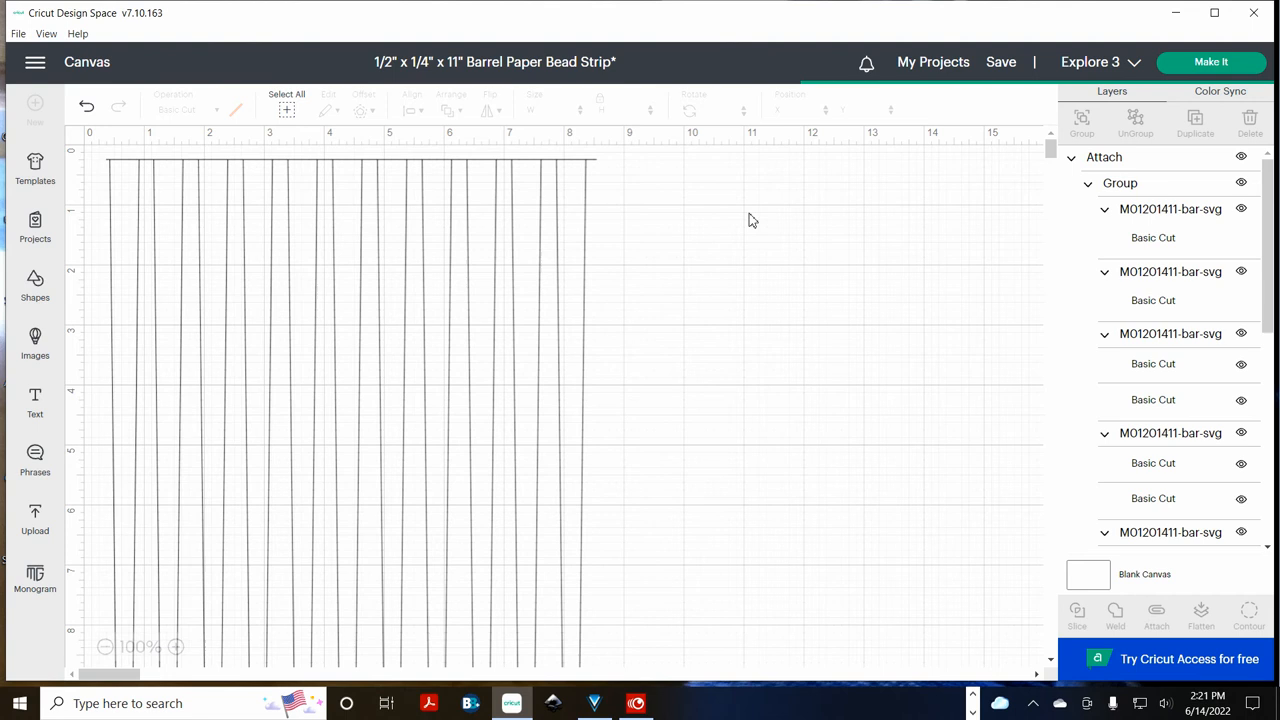
{"action": "left_click", "coordinate": [1000, 62]}
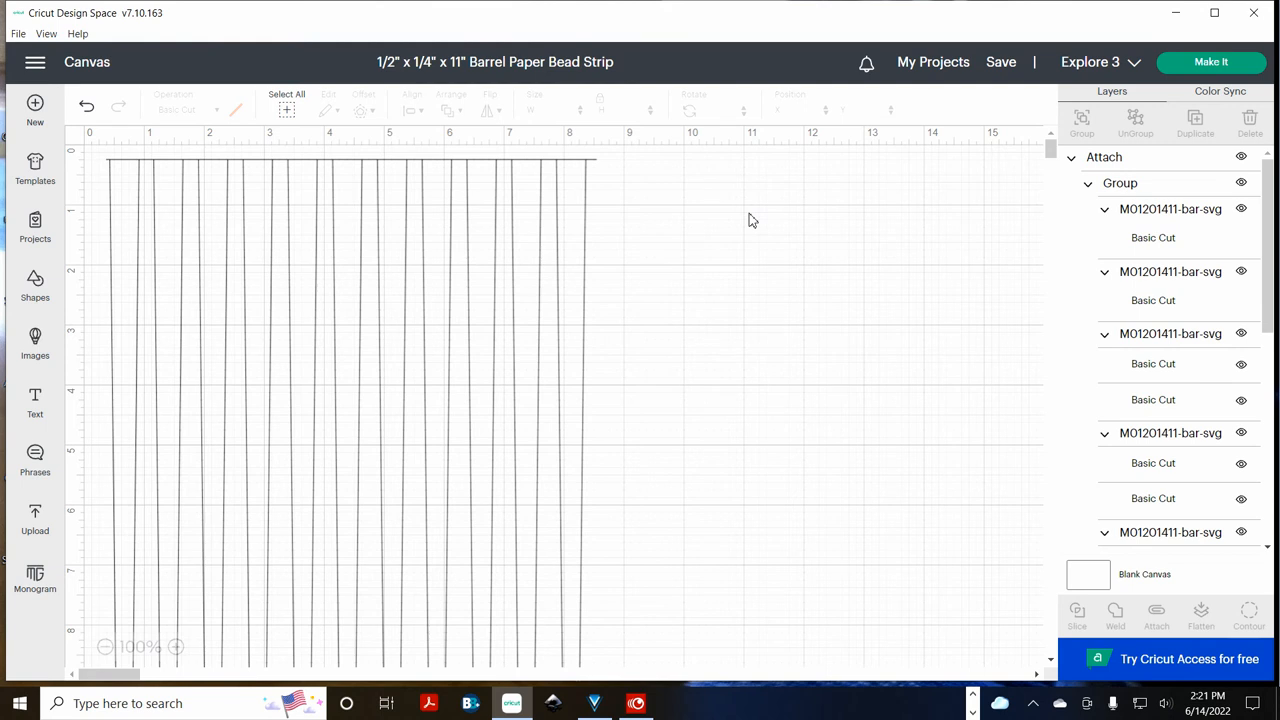
{"action": "mouse_move", "coordinate": [678, 204]}
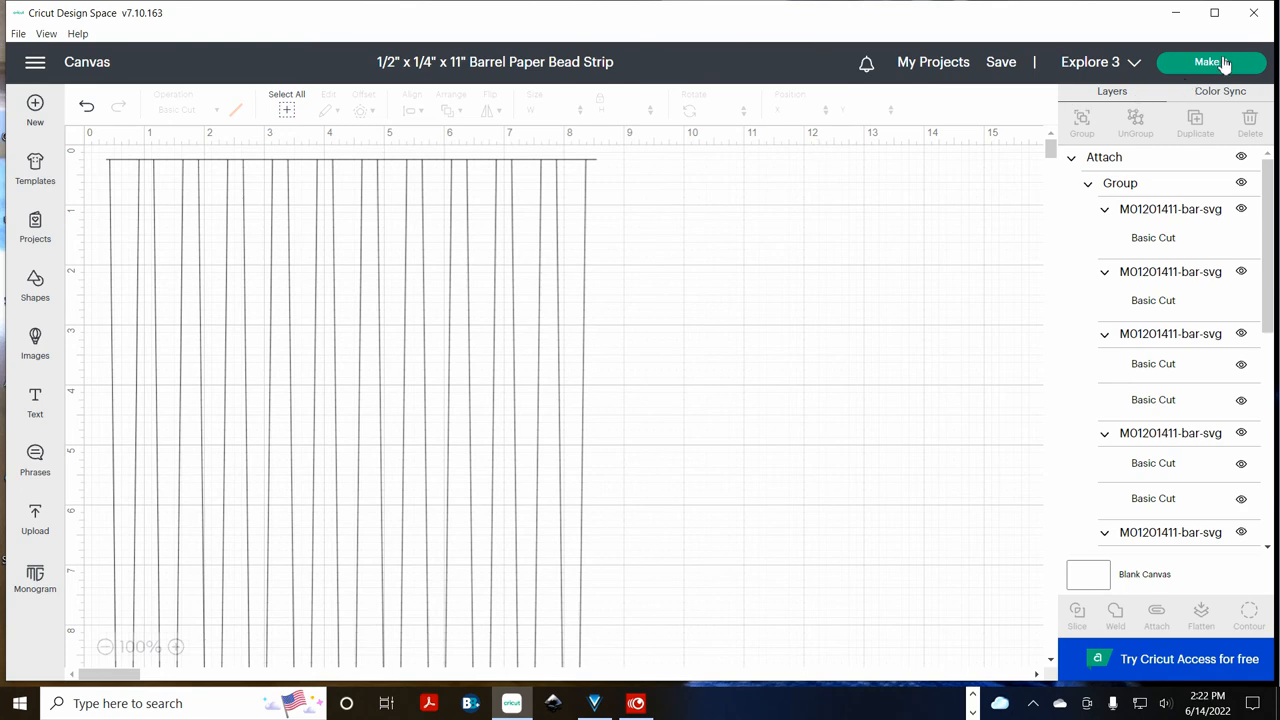
Preview the light-blue strips on a 9 in x 12 in mat in Prepare
{"action": "left_click", "coordinate": [1212, 62]}
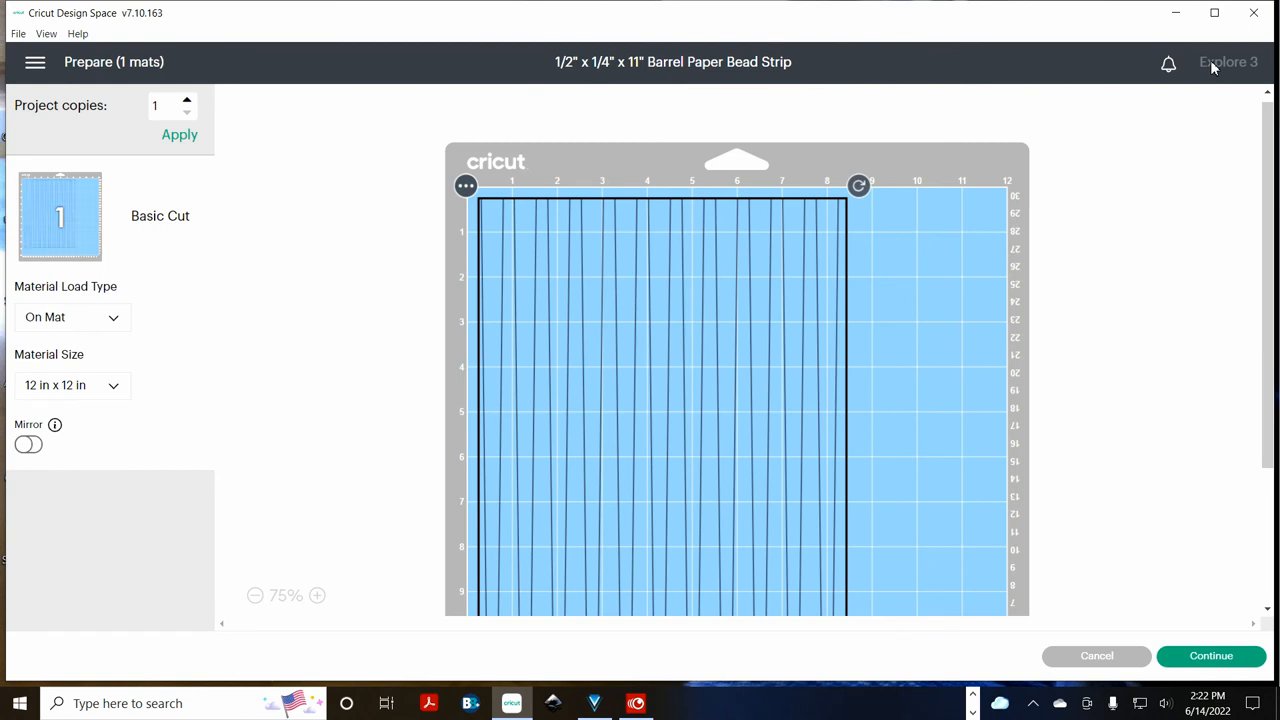
{"action": "mouse_move", "coordinate": [828, 136]}
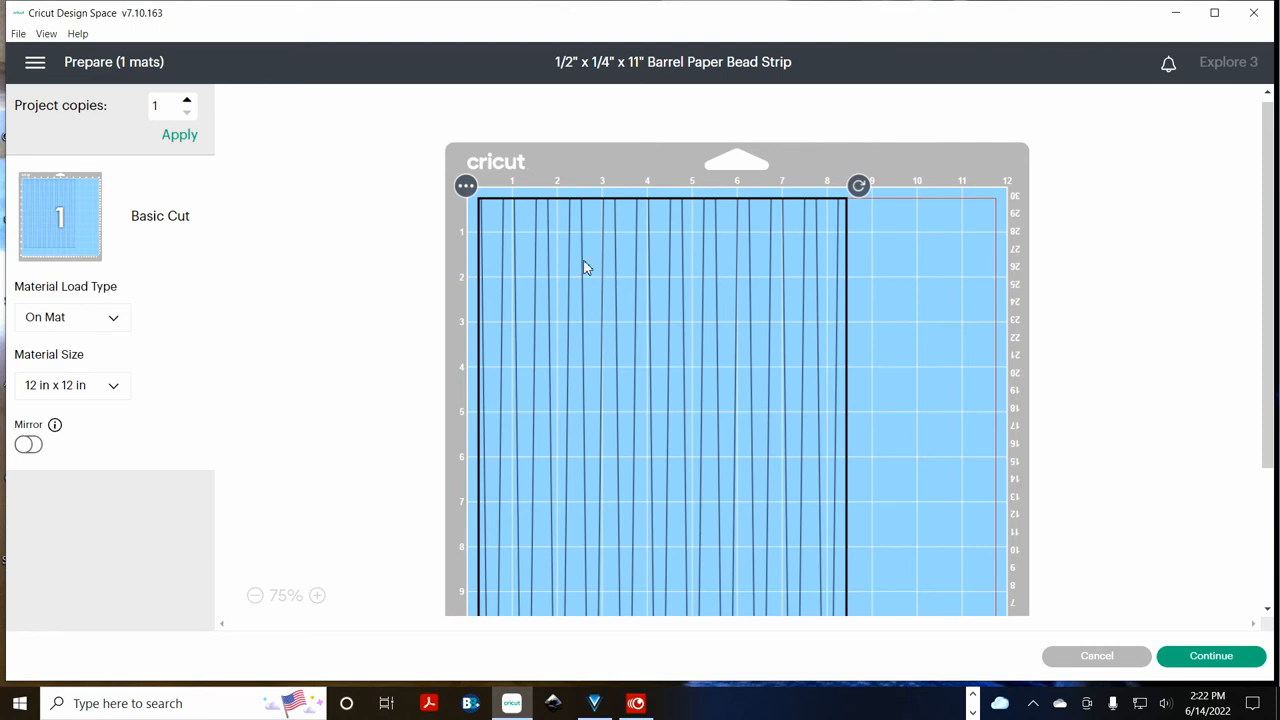
{"action": "mouse_move", "coordinate": [192, 360]}
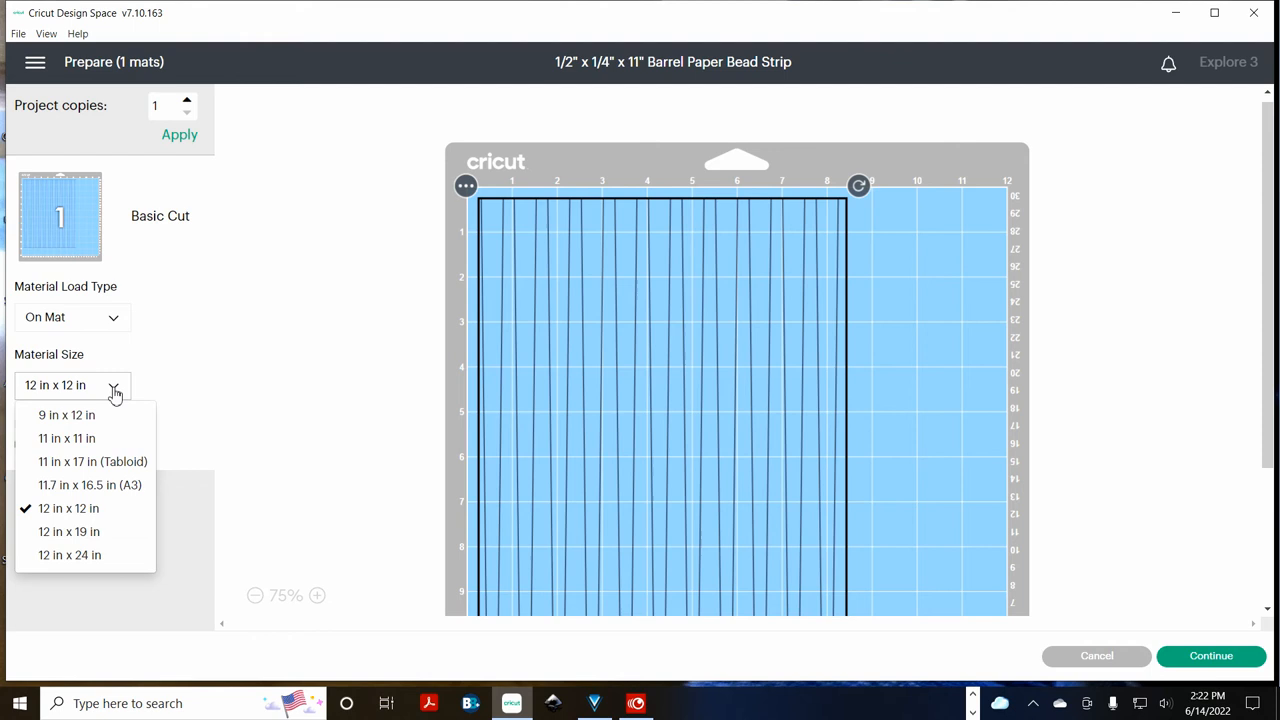
{"action": "left_click", "coordinate": [66, 414]}
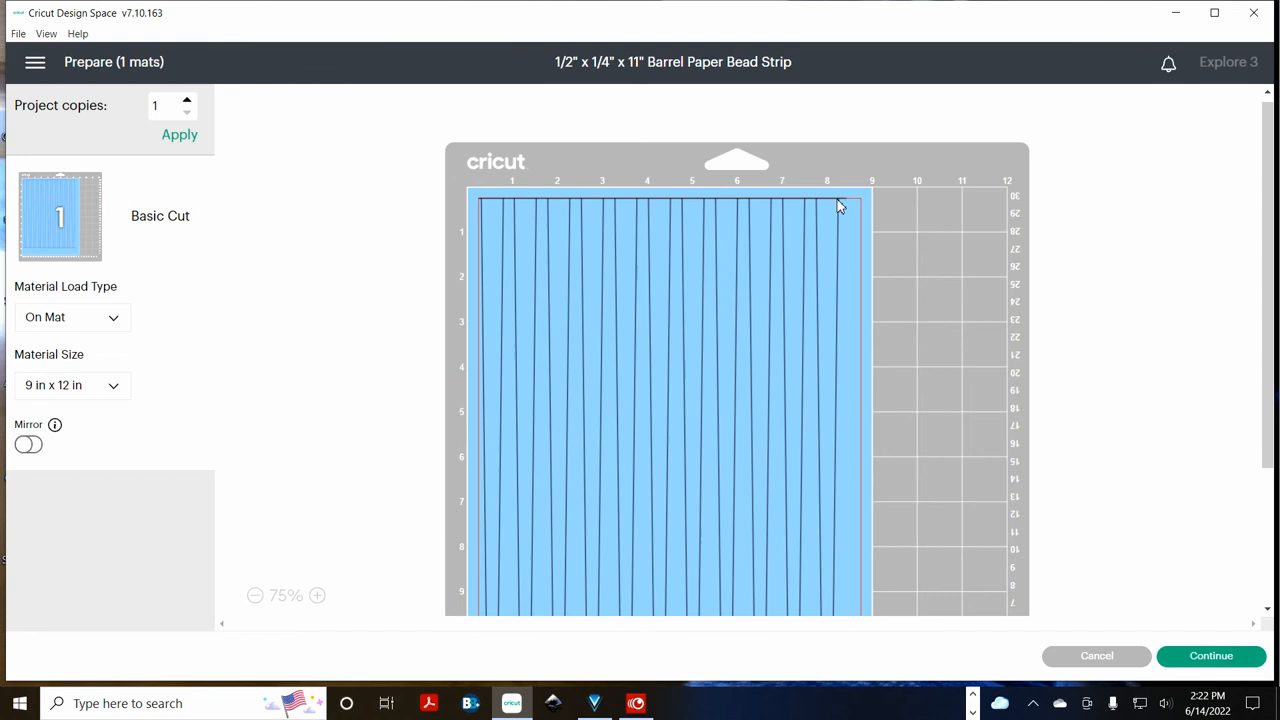
{"action": "mouse_move", "coordinate": [652, 256]}
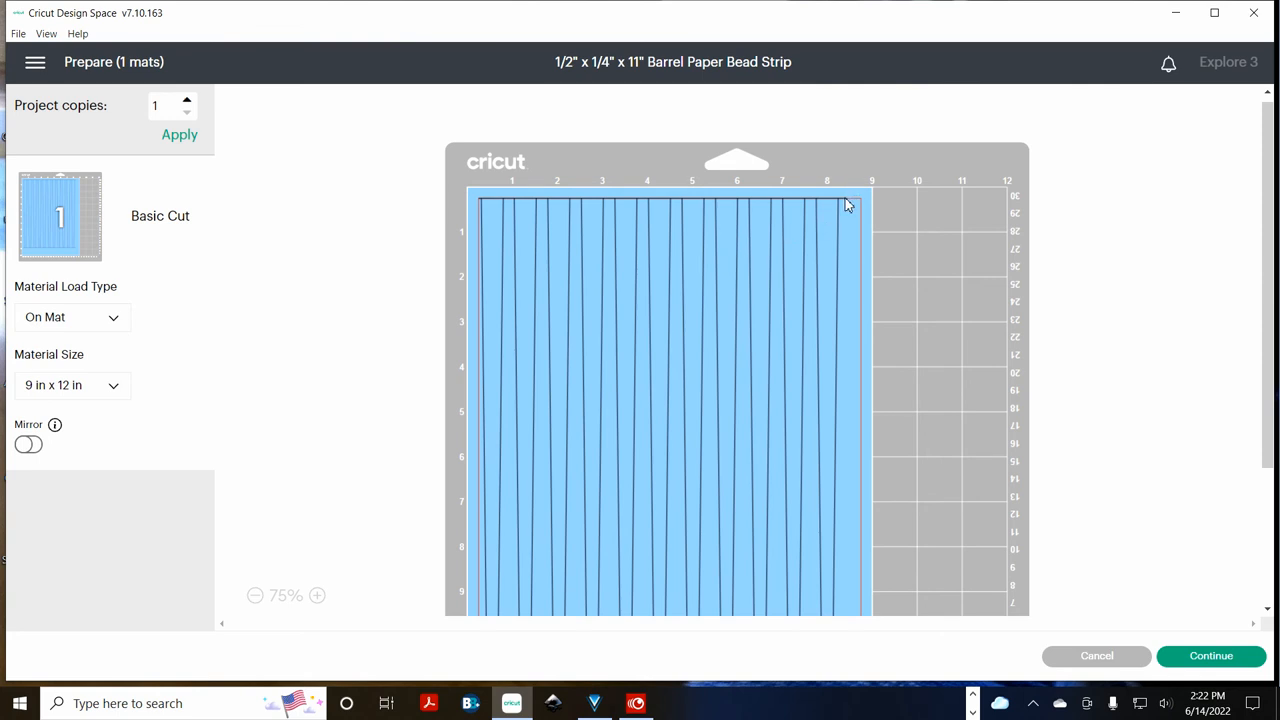
{"action": "mouse_move", "coordinate": [848, 204]}
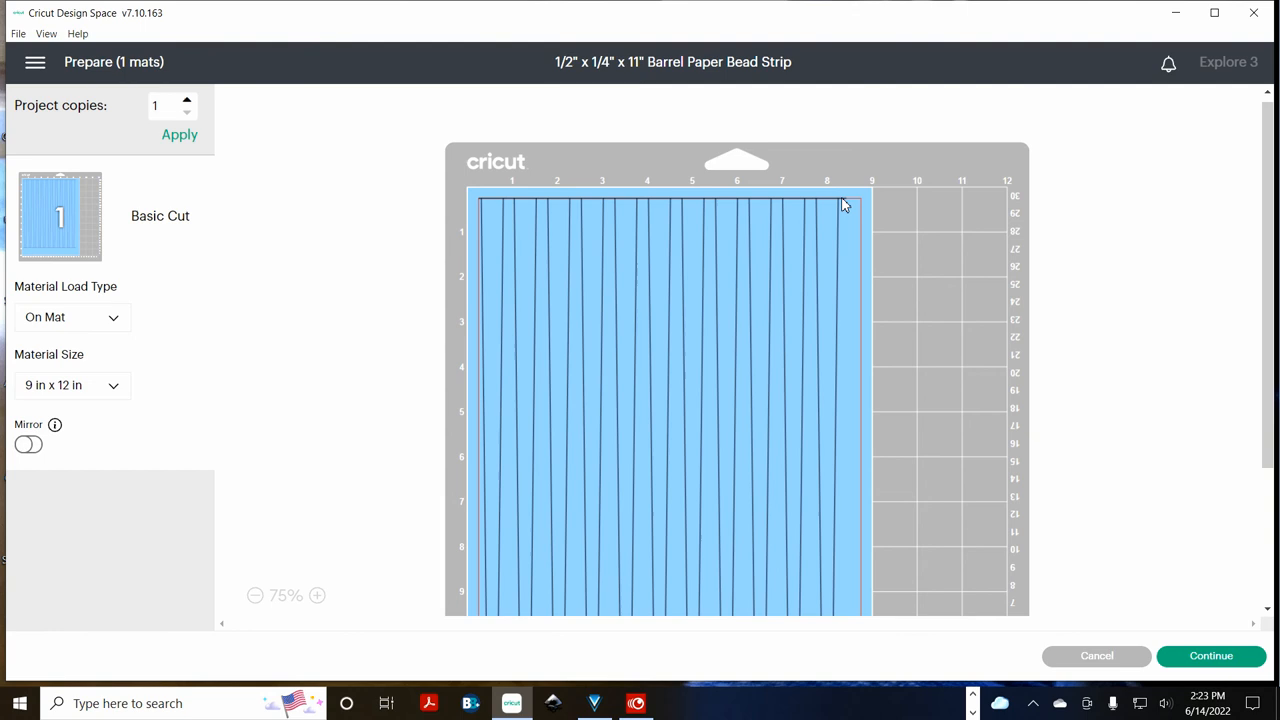
{"action": "mouse_move", "coordinate": [836, 198]}
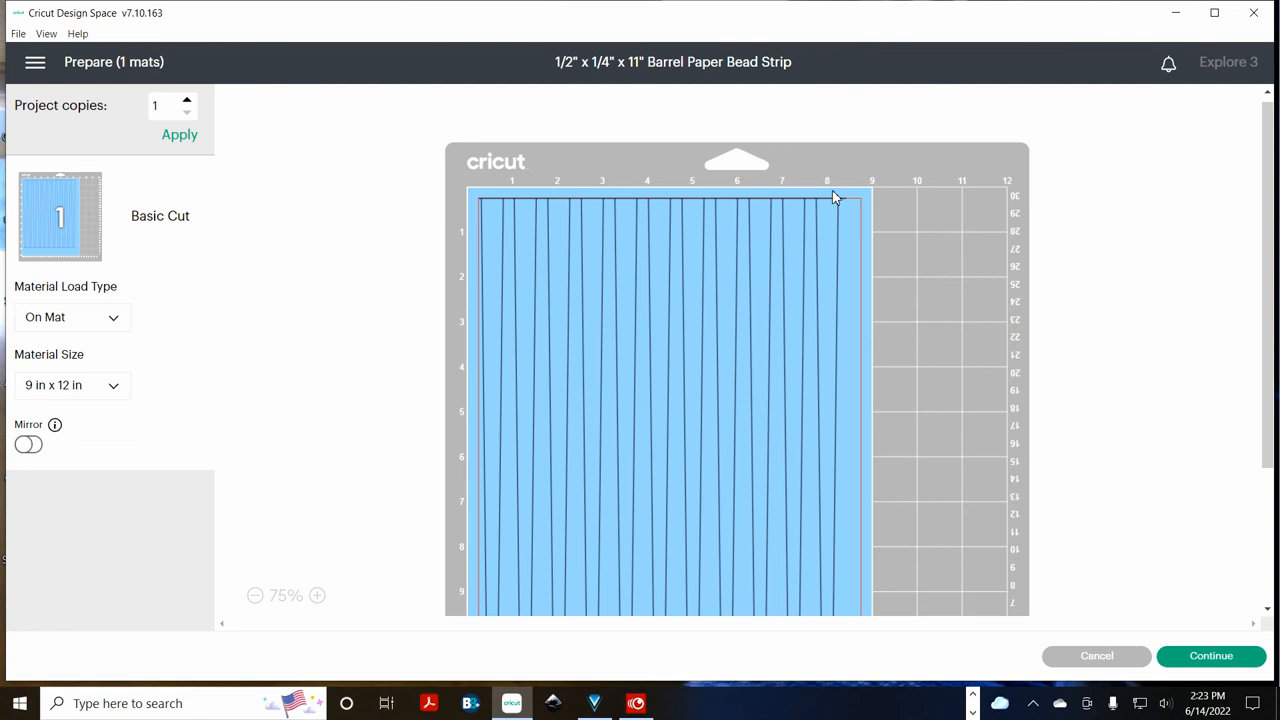
{"action": "mouse_move", "coordinate": [914, 434]}
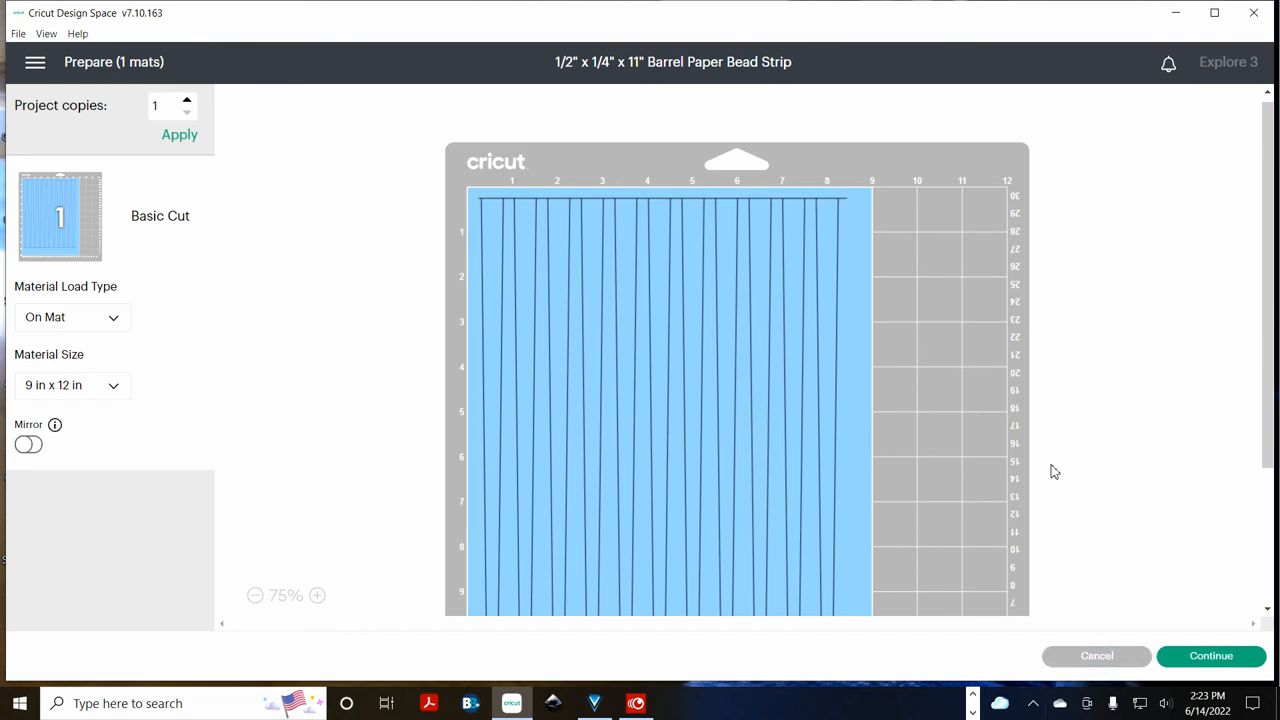
Cancel the mat preview and return to the design canvas with strip layers listed
{"action": "left_click", "coordinate": [1096, 656]}
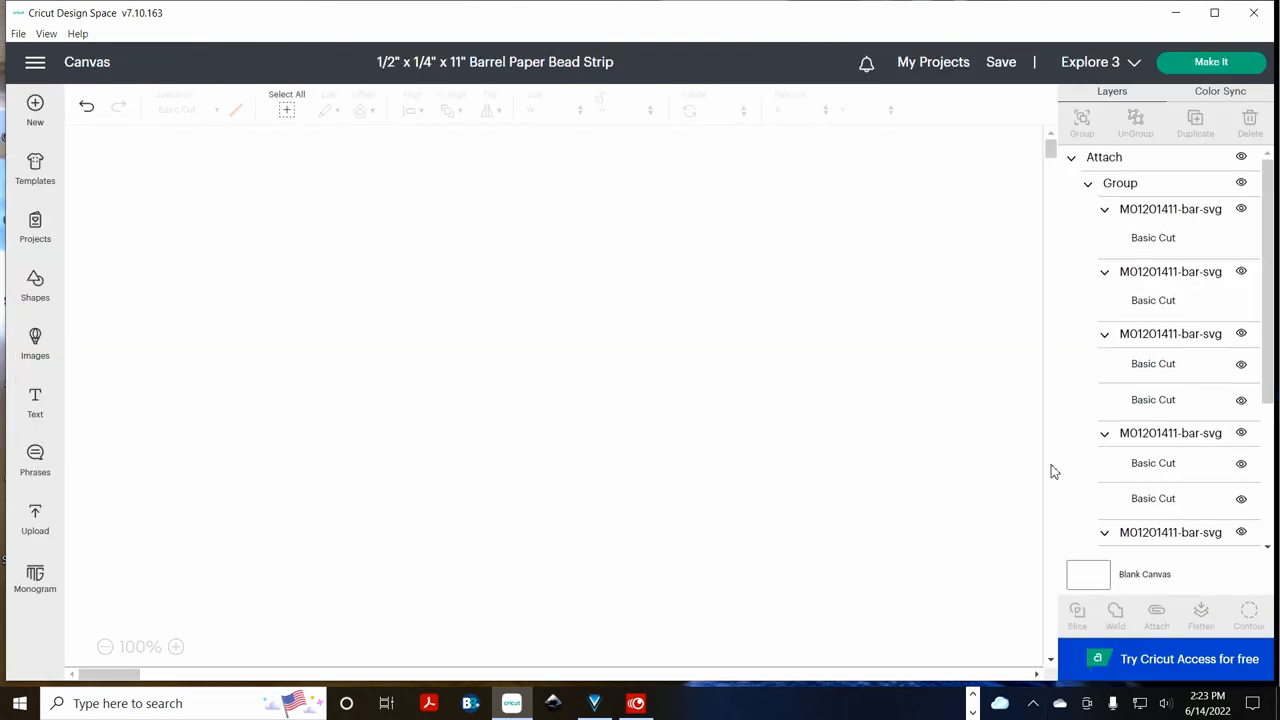